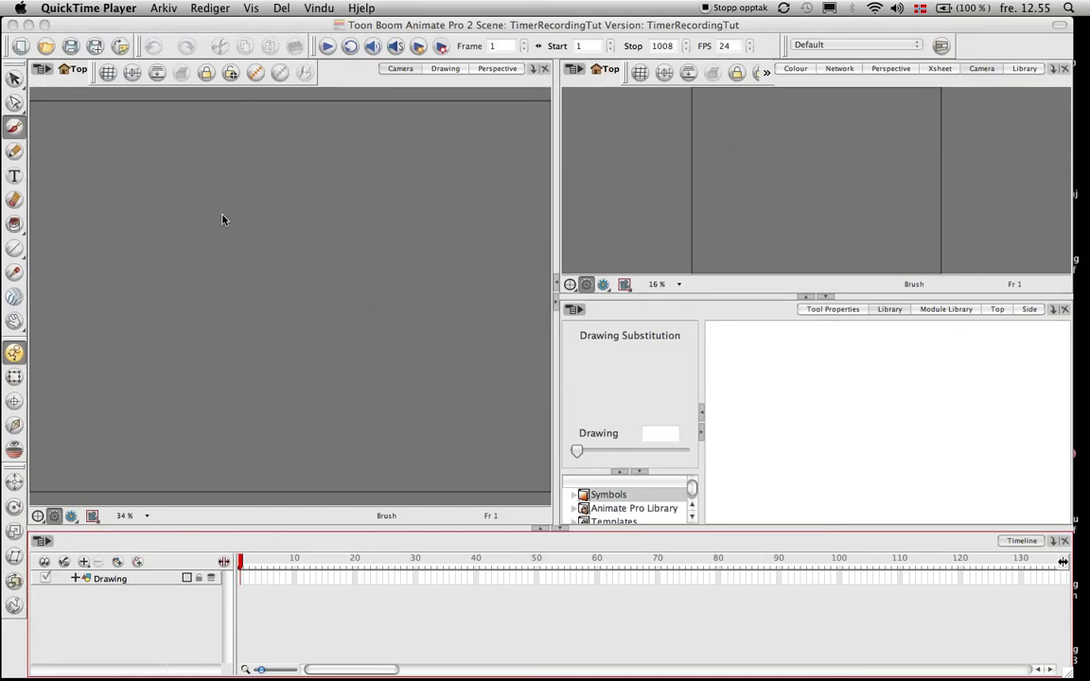
{"action": "mouse_move", "coordinate": [237, 124]}
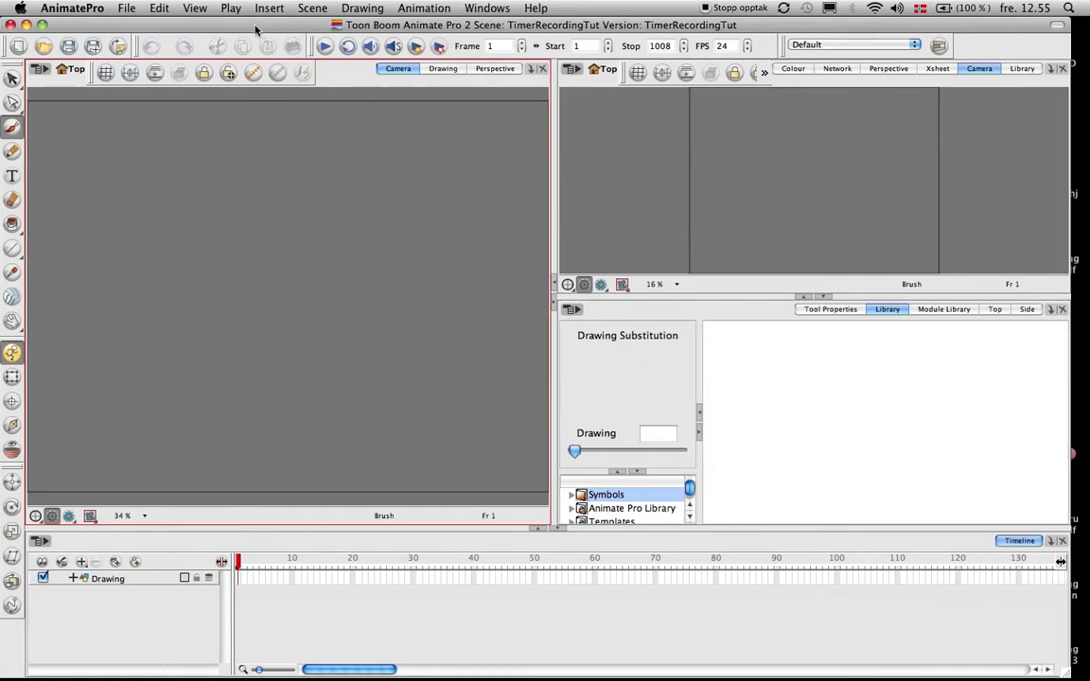
{"action": "mouse_move", "coordinate": [254, 73]}
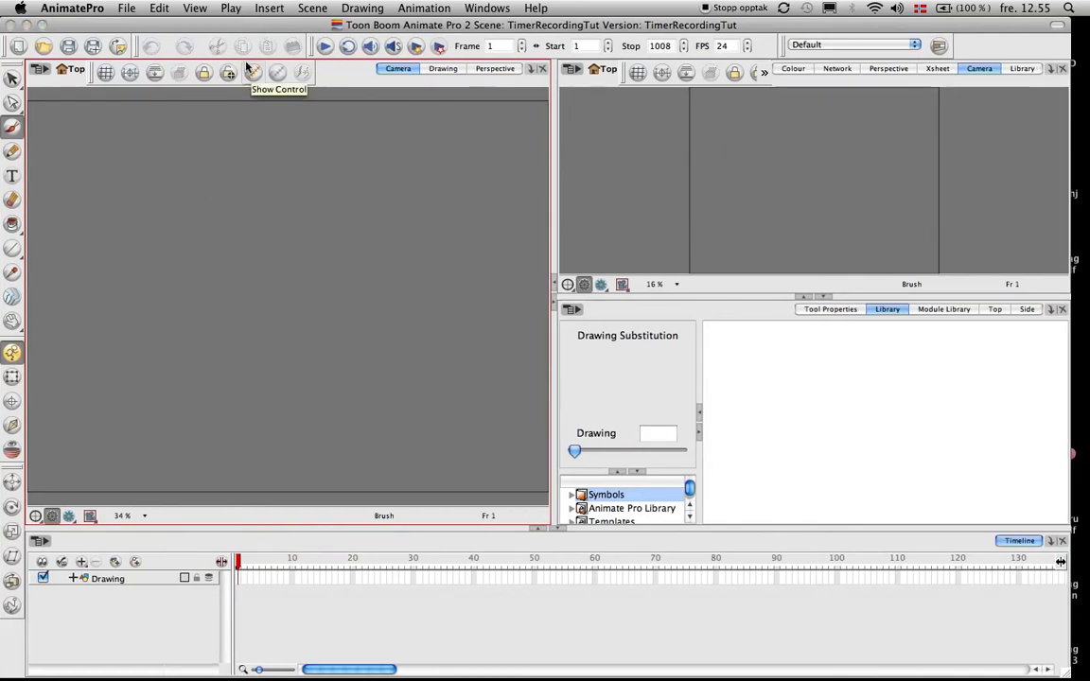
{"action": "mouse_move", "coordinate": [256, 31]}
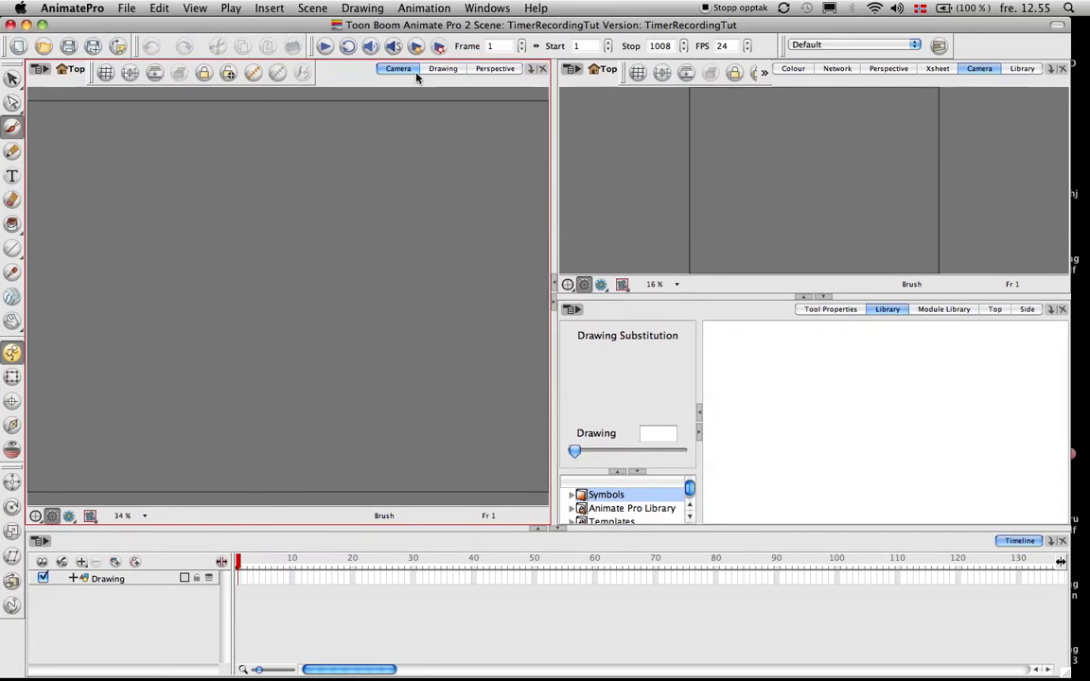
{"action": "mouse_move", "coordinate": [722, 422]}
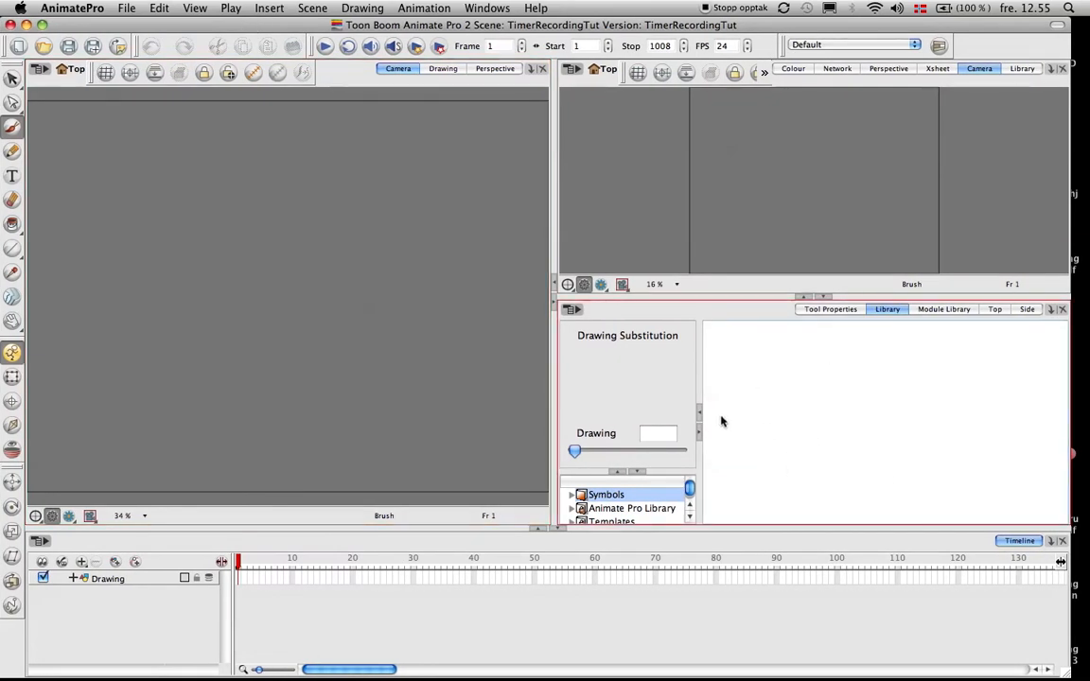
{"action": "mouse_move", "coordinate": [686, 414]}
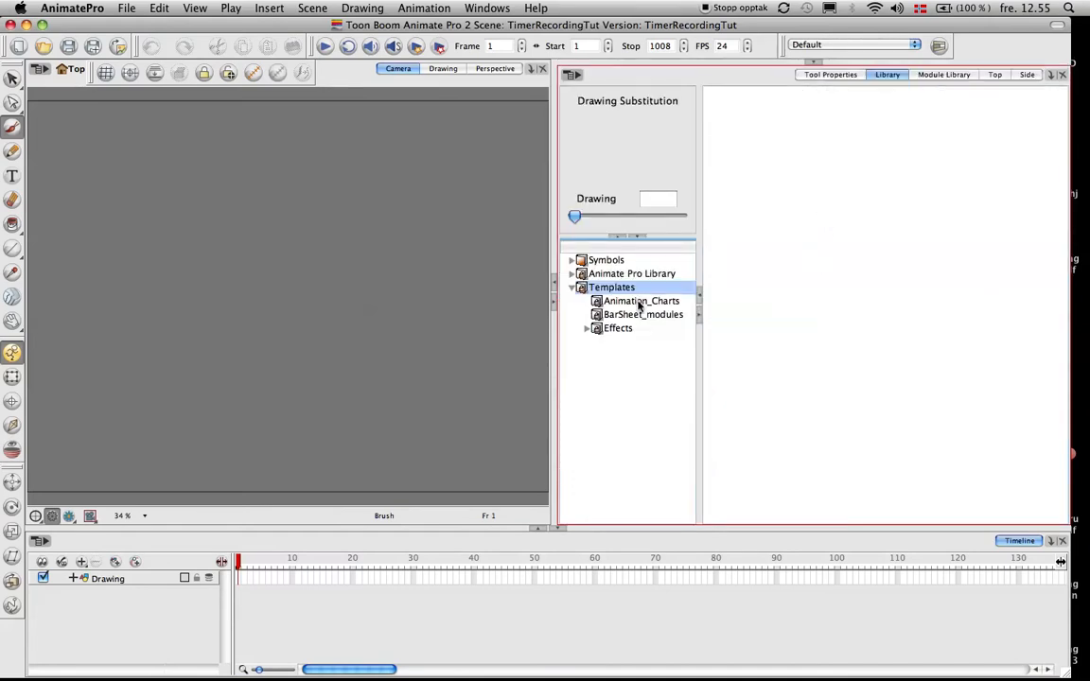
Show the BarSheet_modules bar sheet, timer and metronome templates in the Library
{"action": "left_click", "coordinate": [643, 314]}
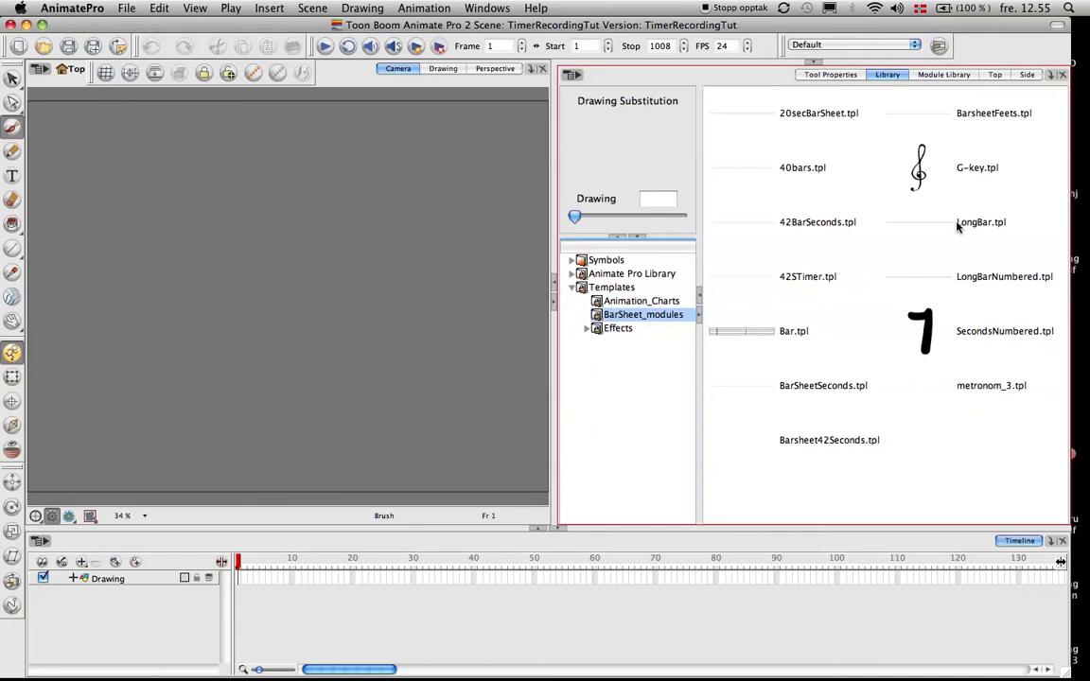
{"action": "mouse_move", "coordinate": [816, 301]}
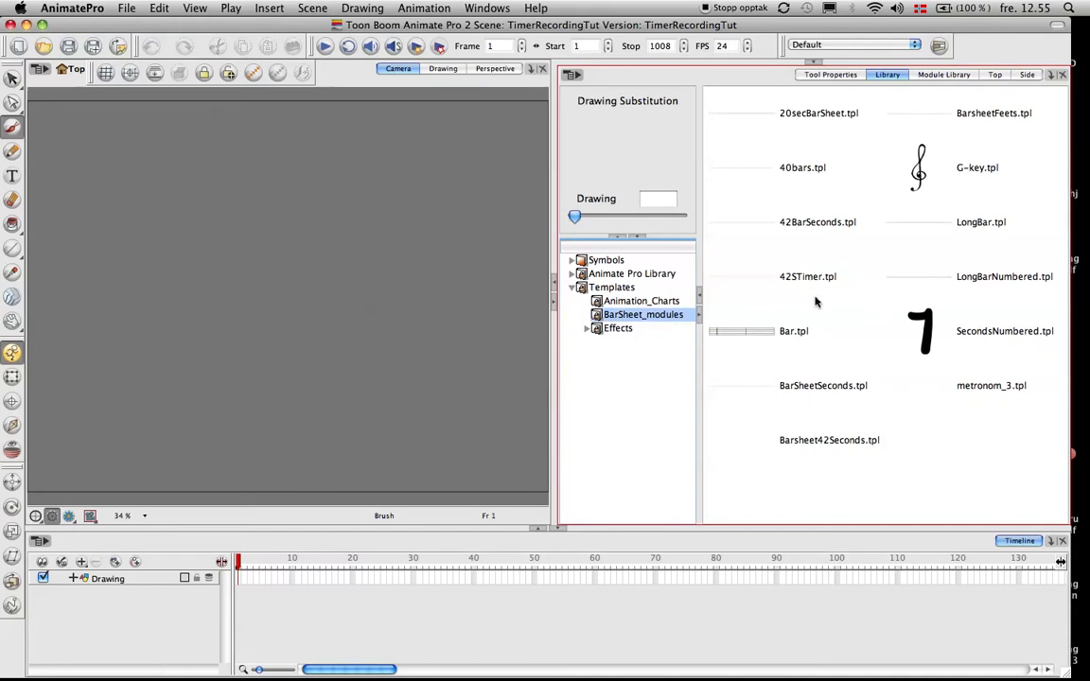
{"action": "mouse_move", "coordinate": [811, 284]}
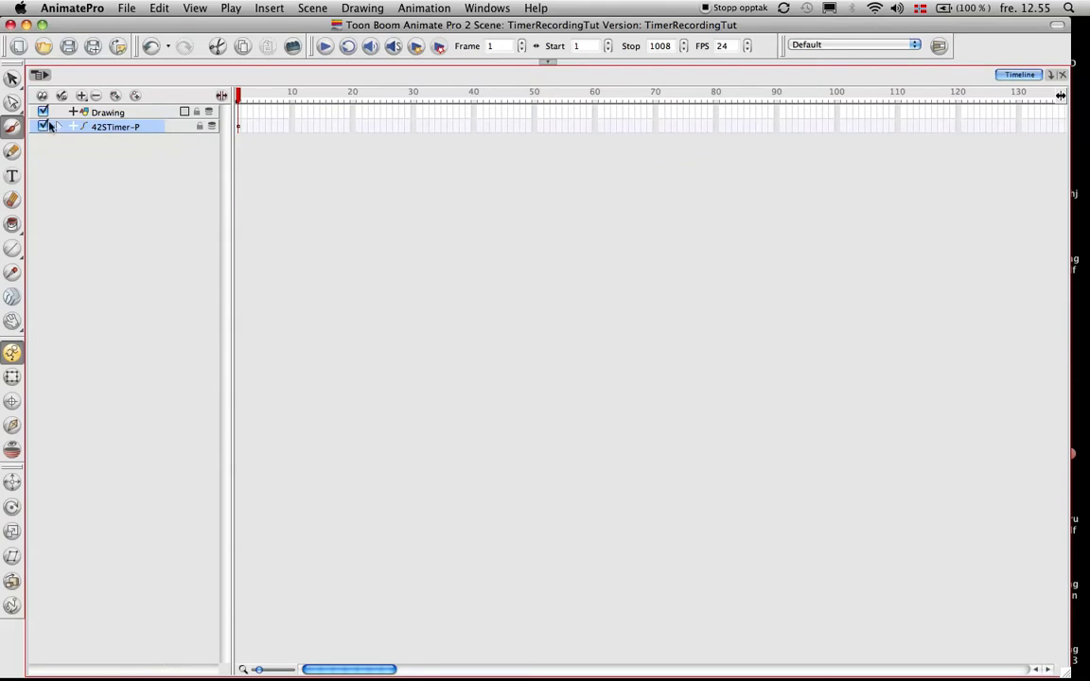
Expand 42STimer-P to reveal Swapping, MarkerTime, Peg42Seconds and the bar-sheet layers
{"action": "left_click", "coordinate": [73, 126]}
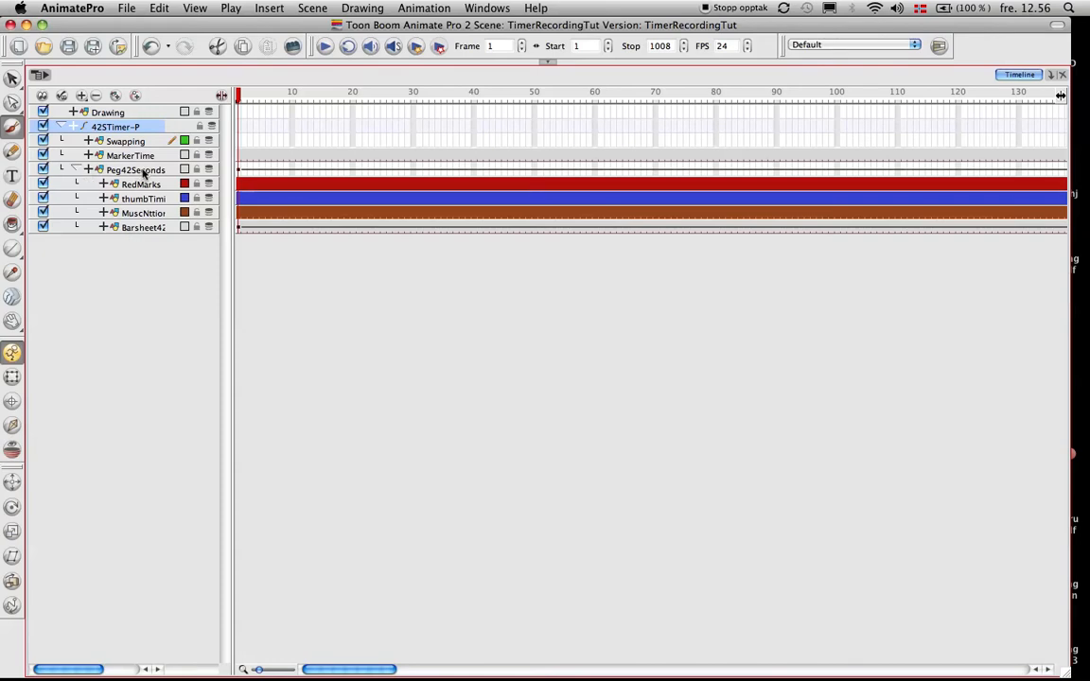
{"action": "mouse_move", "coordinate": [152, 173]}
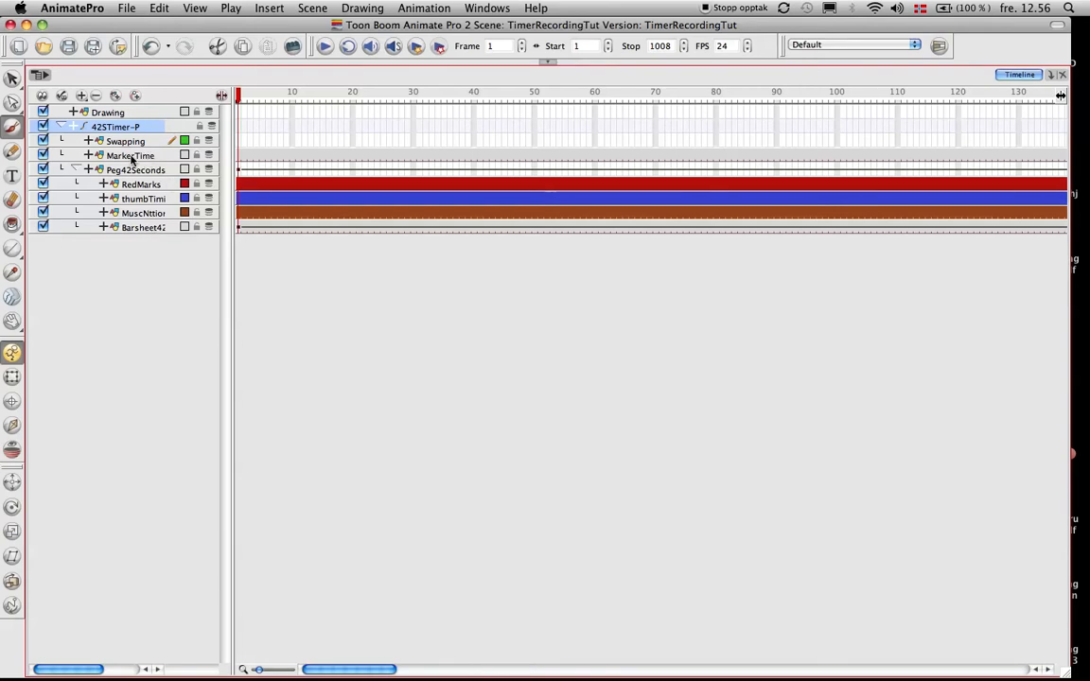
{"action": "mouse_move", "coordinate": [154, 220]}
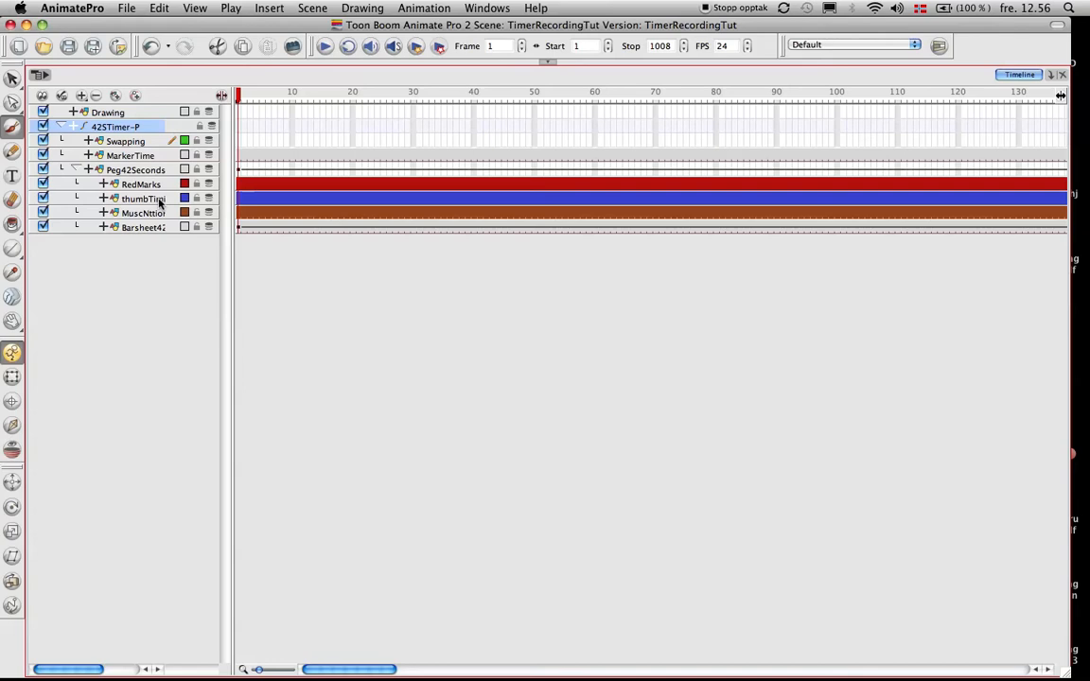
{"action": "mouse_move", "coordinate": [159, 203]}
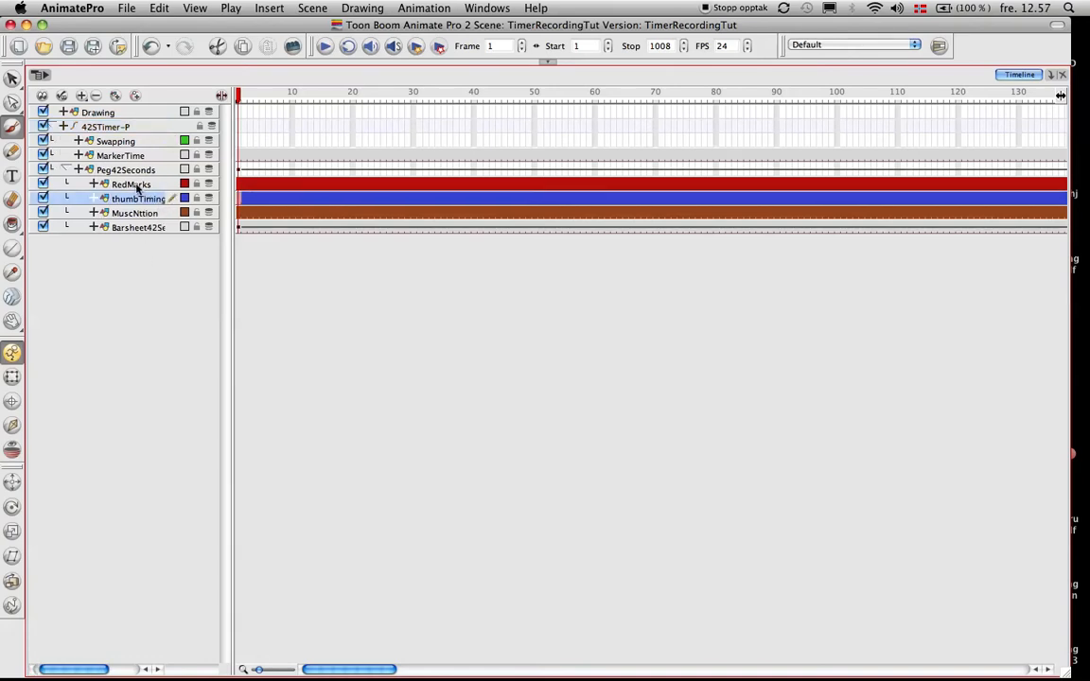
Select the RedMarks layer in the Timeline as the active drawing layer
{"action": "double_click", "coordinate": [138, 198]}
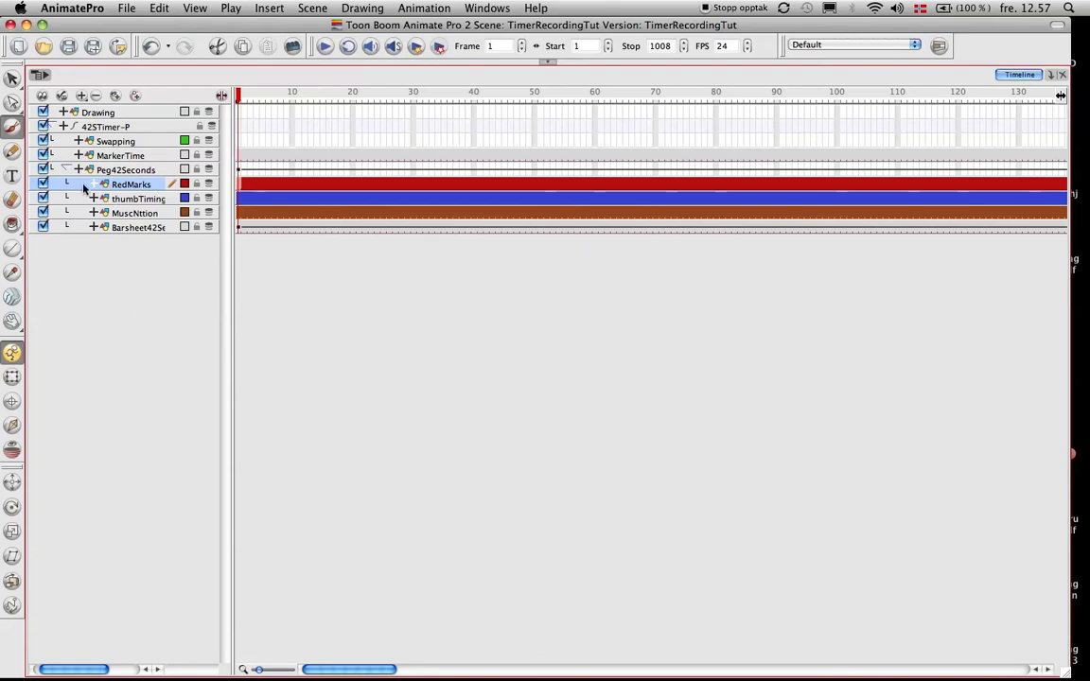
{"action": "mouse_move", "coordinate": [86, 341]}
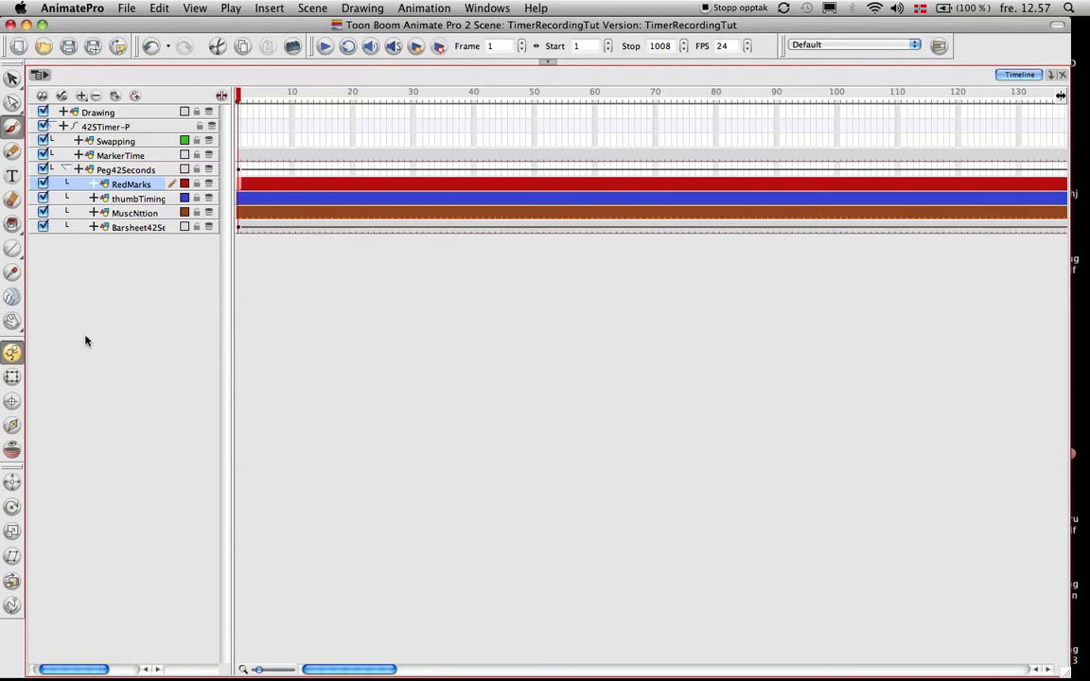
{"action": "mouse_move", "coordinate": [66, 321]}
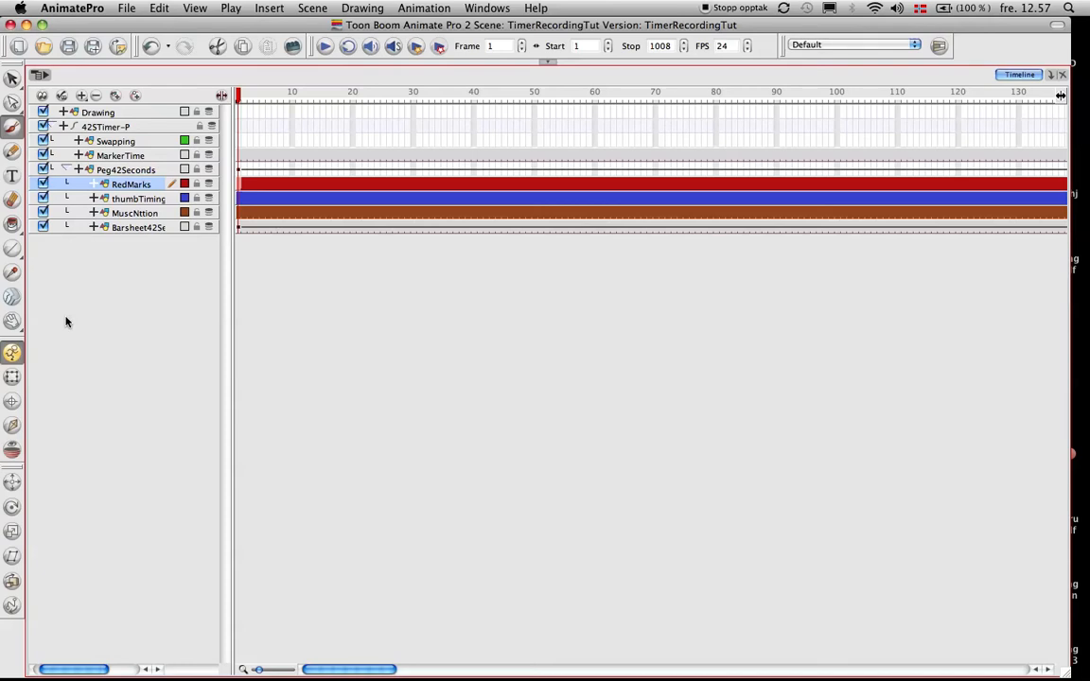
{"action": "mouse_move", "coordinate": [204, 426]}
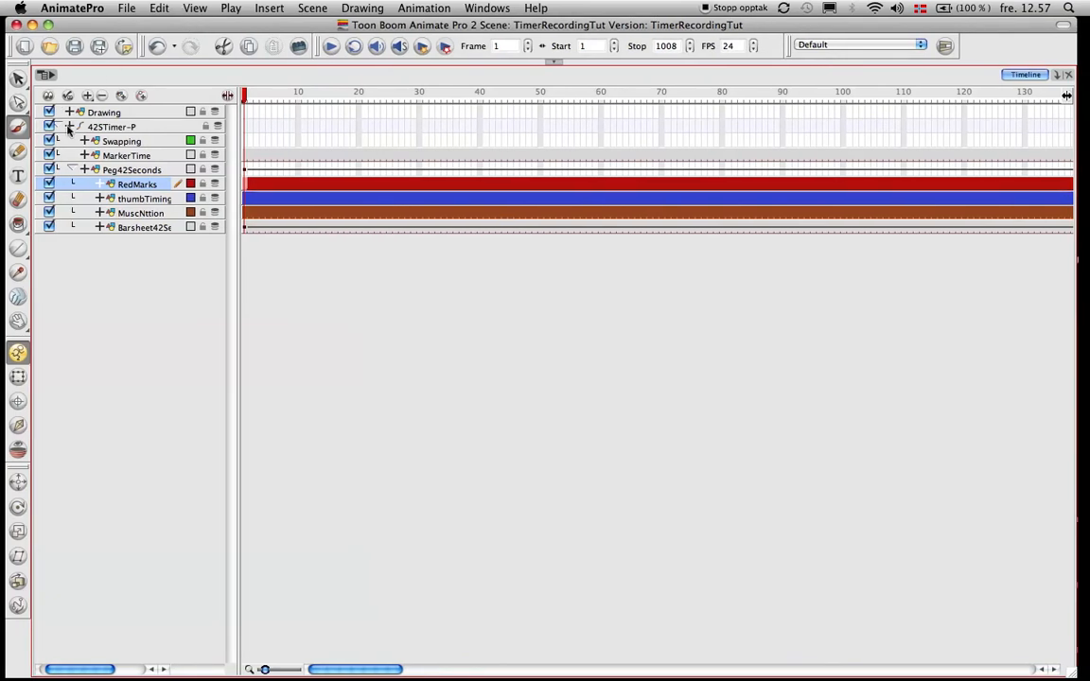
Collapse the 42STimer-P group and add the metronom_3 sound template
{"action": "left_click", "coordinate": [68, 127]}
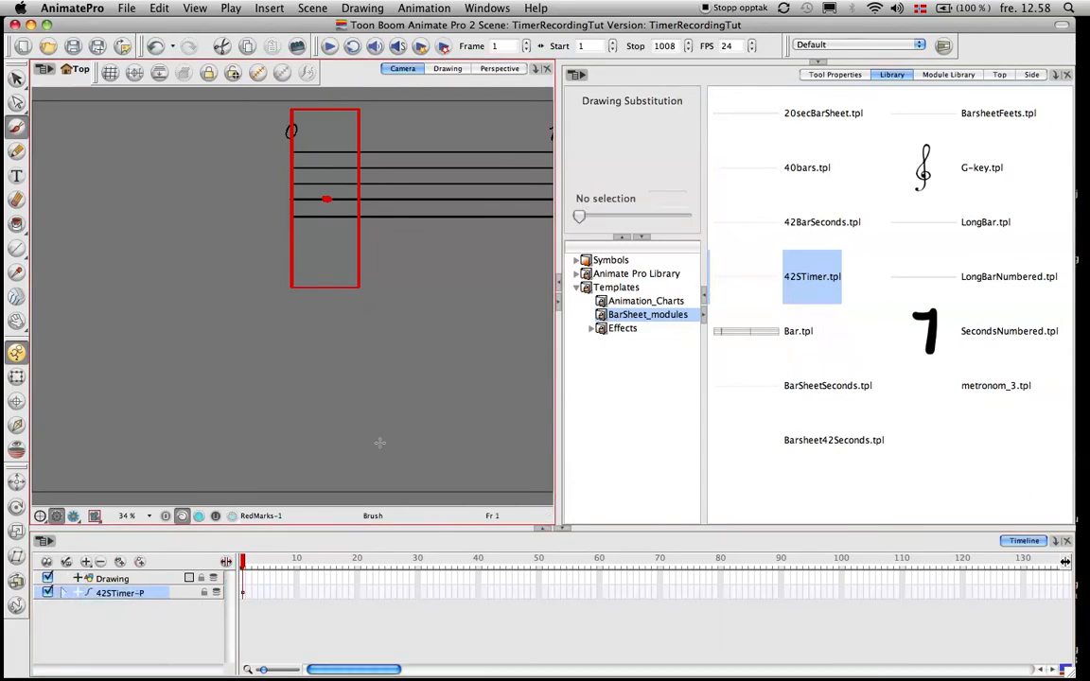
{"action": "left_click", "coordinate": [995, 385]}
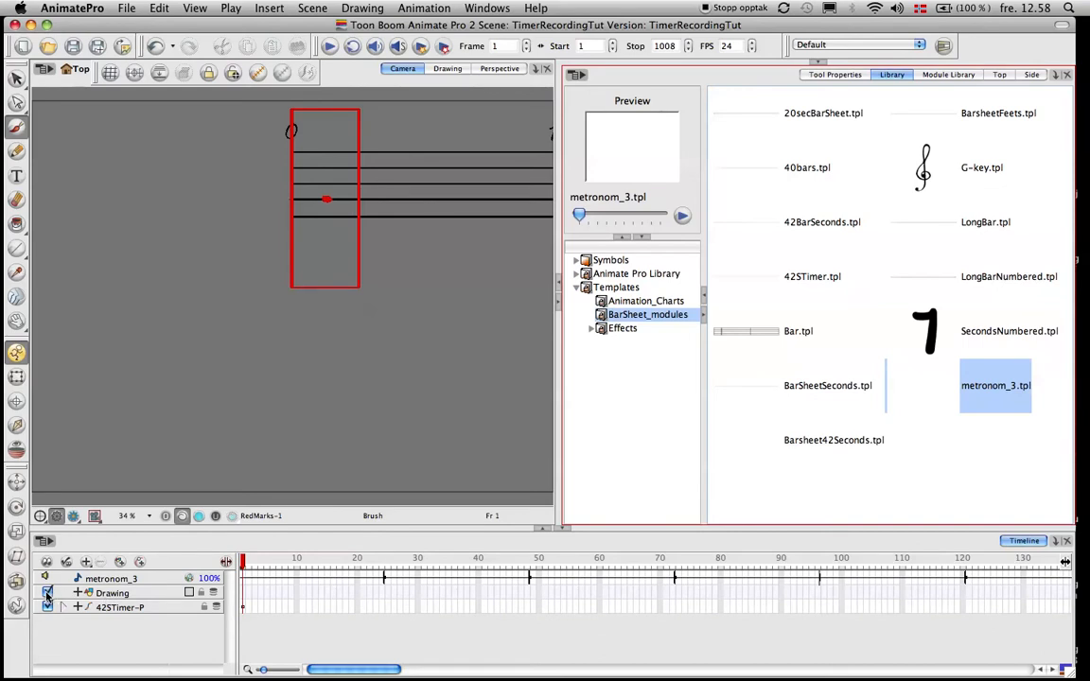
Delete the empty Drawing layer and its drawing files, then go to frame 28
{"action": "left_click", "coordinate": [47, 594]}
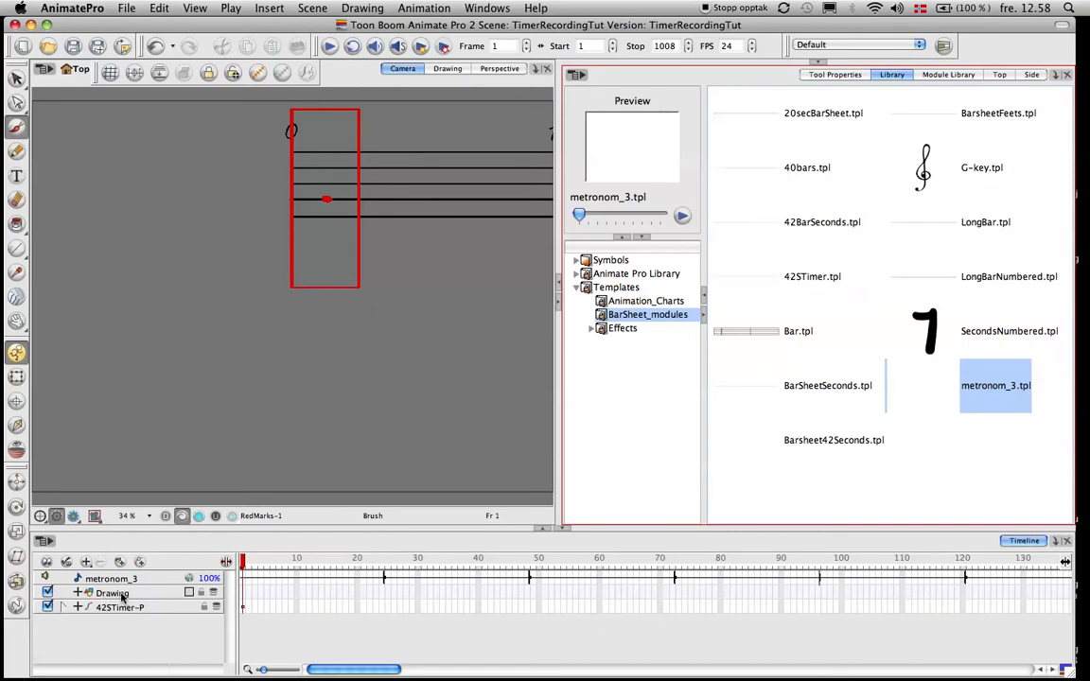
{"action": "left_click", "coordinate": [112, 594]}
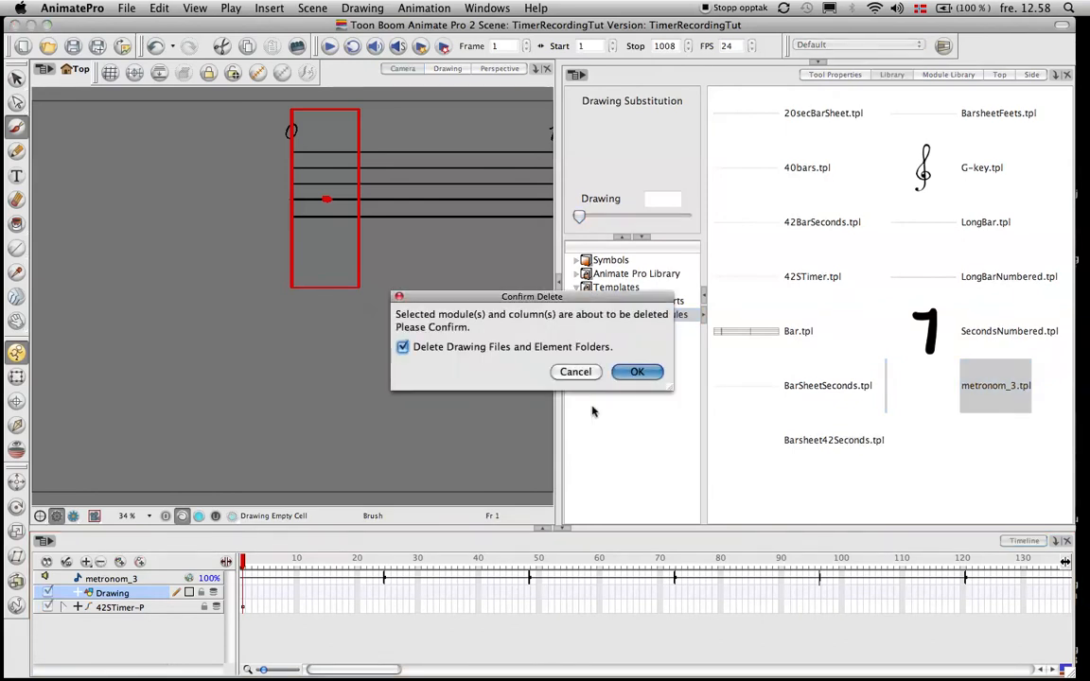
{"action": "left_click", "coordinate": [637, 371]}
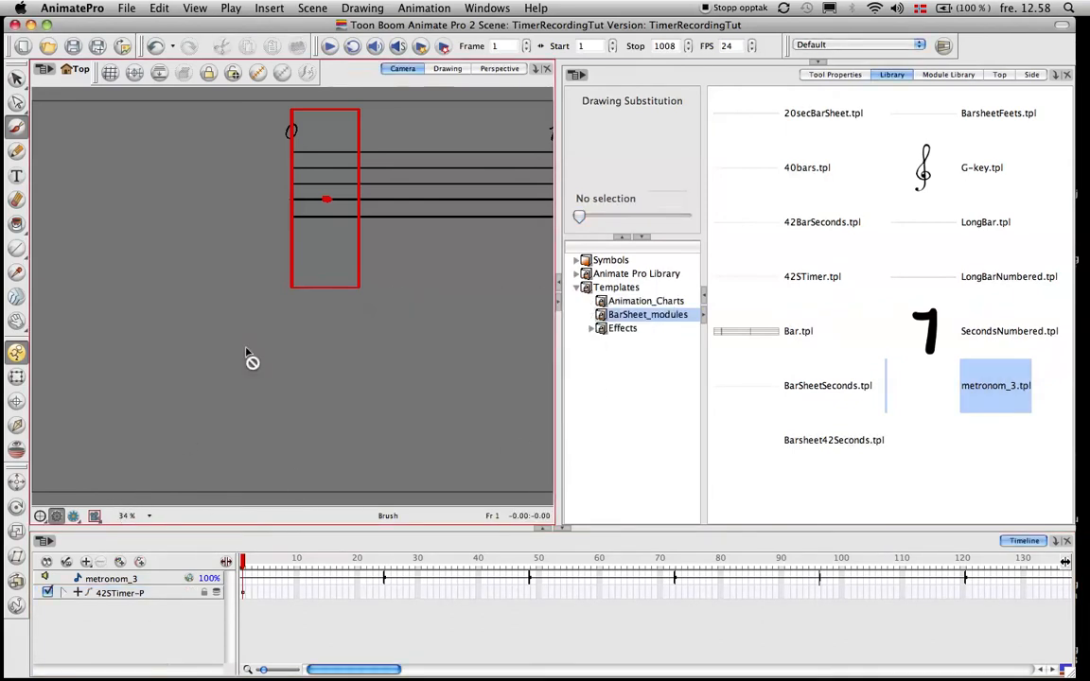
{"action": "left_click", "coordinate": [328, 45]}
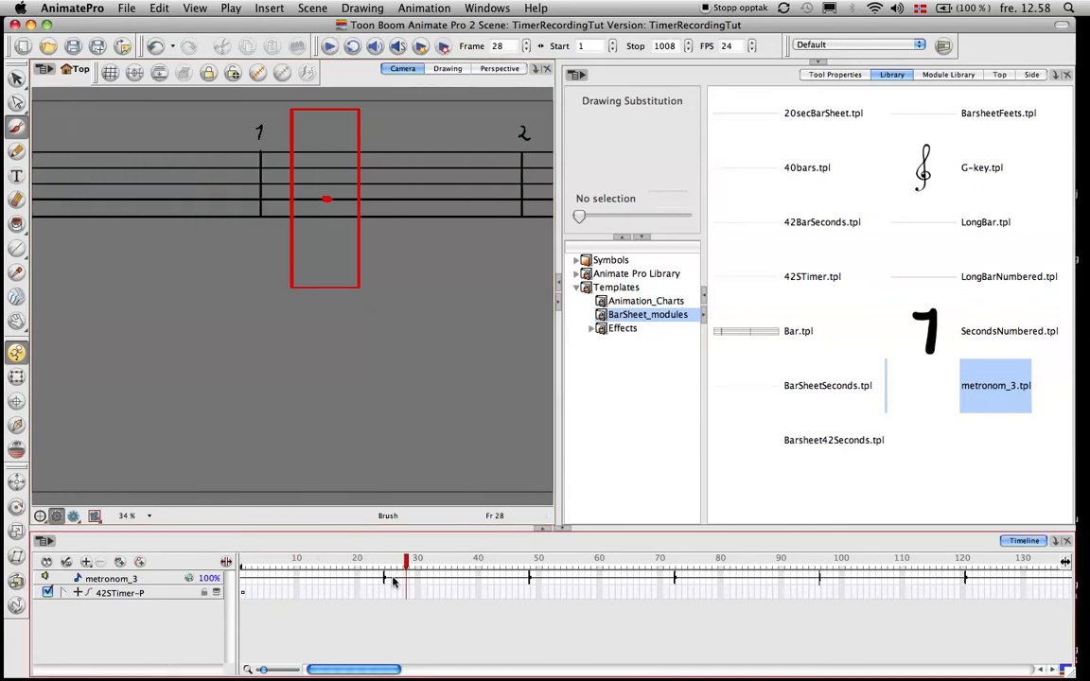
{"action": "mouse_move", "coordinate": [523, 582]}
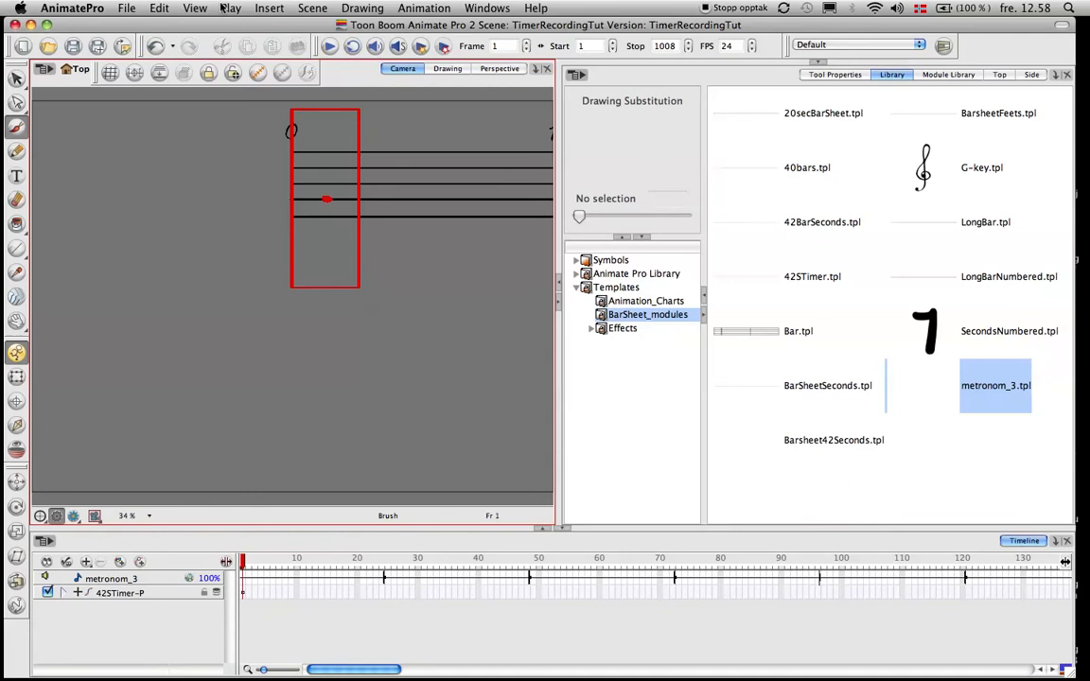
Enable sound in the playback options and play the scene to hear the metronome
{"action": "left_click", "coordinate": [231, 7]}
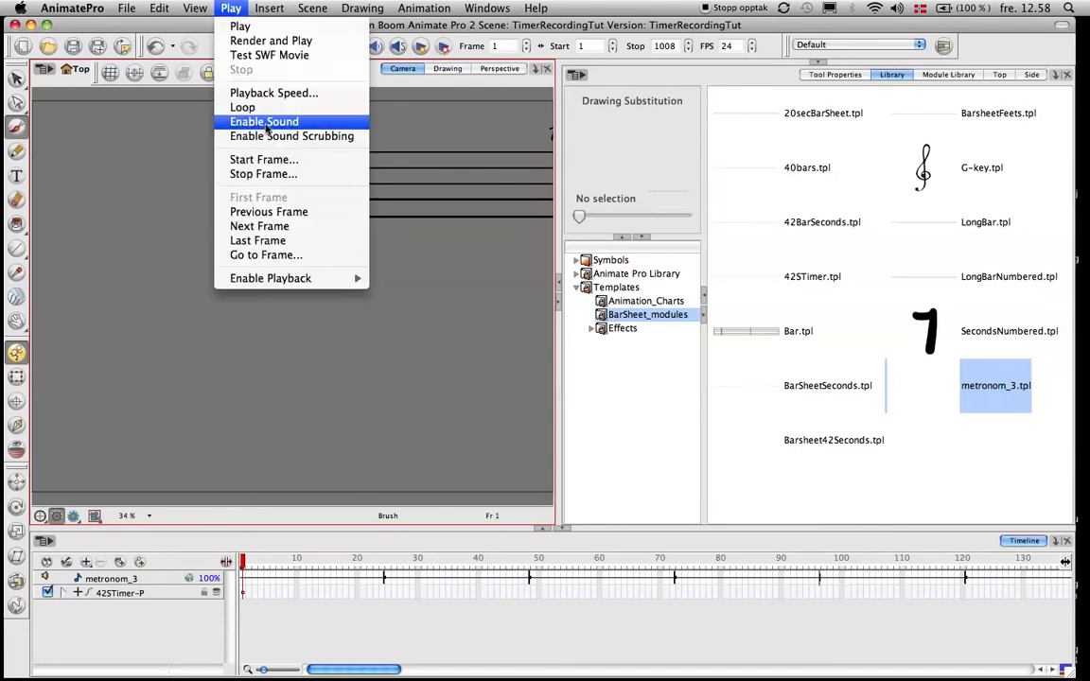
{"action": "left_click", "coordinate": [264, 121]}
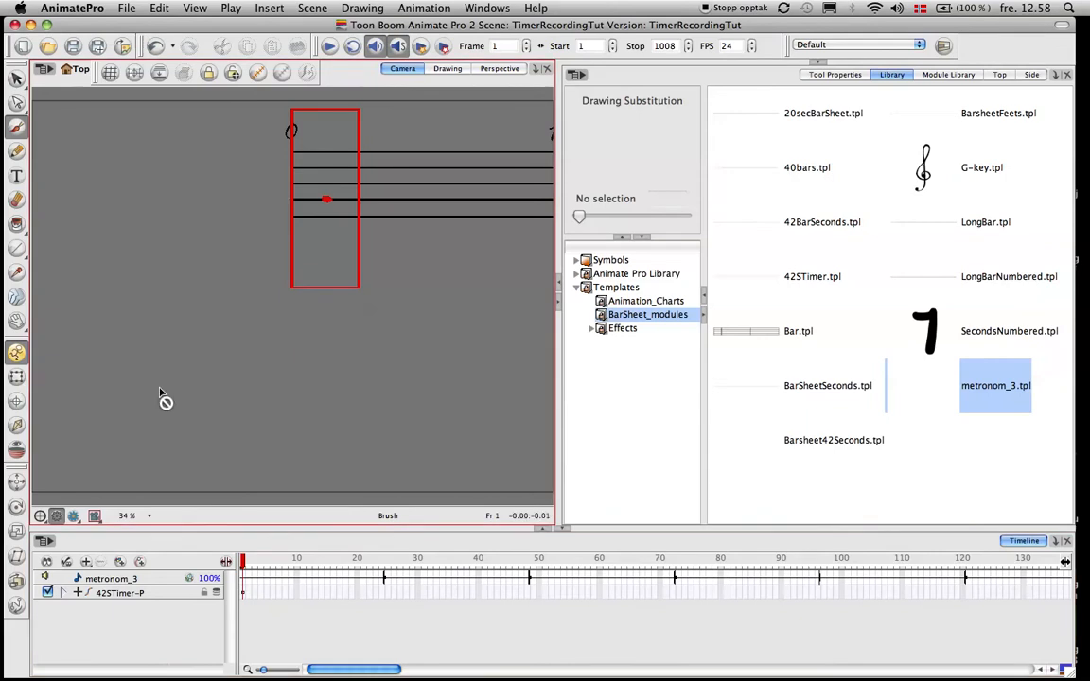
{"action": "left_click", "coordinate": [329, 46]}
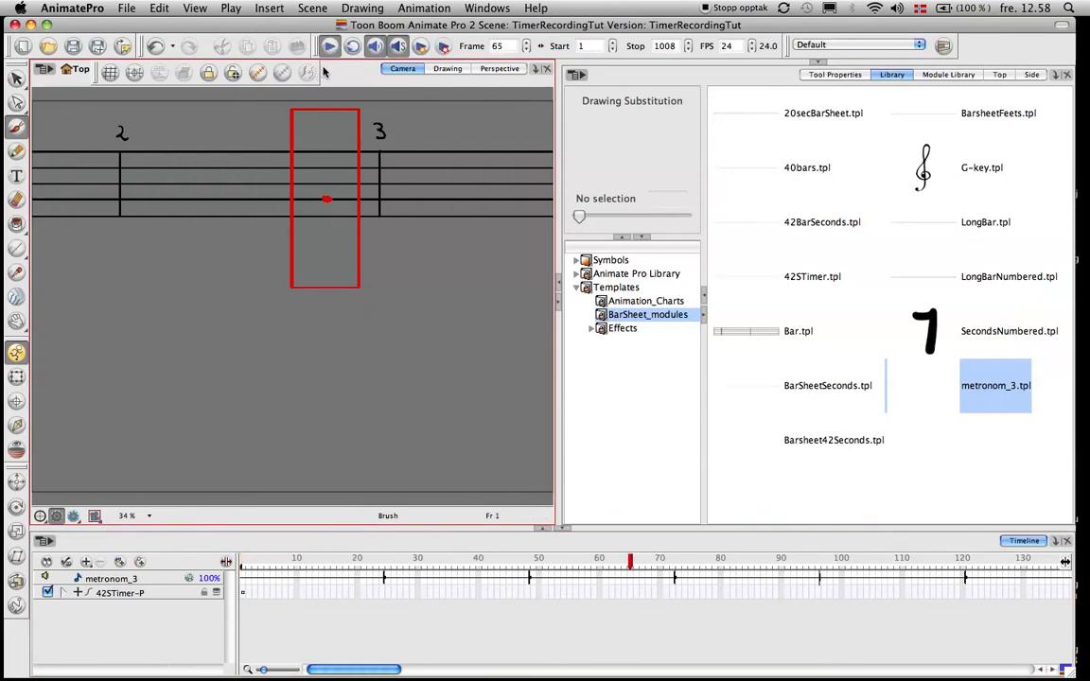
{"action": "left_click", "coordinate": [330, 44]}
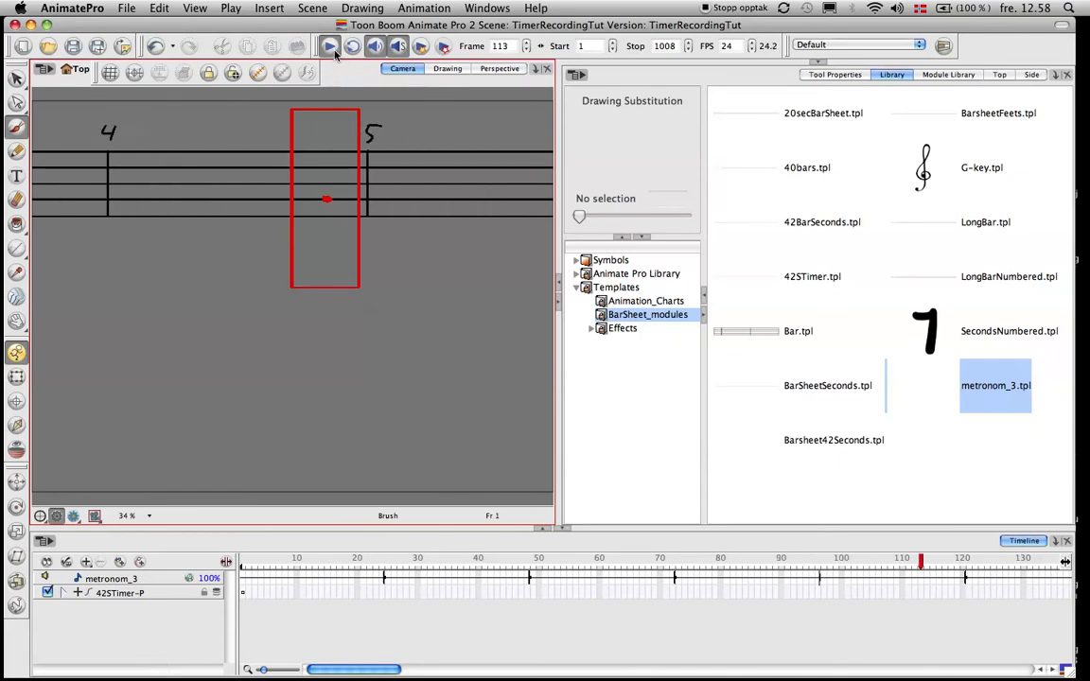
{"action": "left_click", "coordinate": [329, 46]}
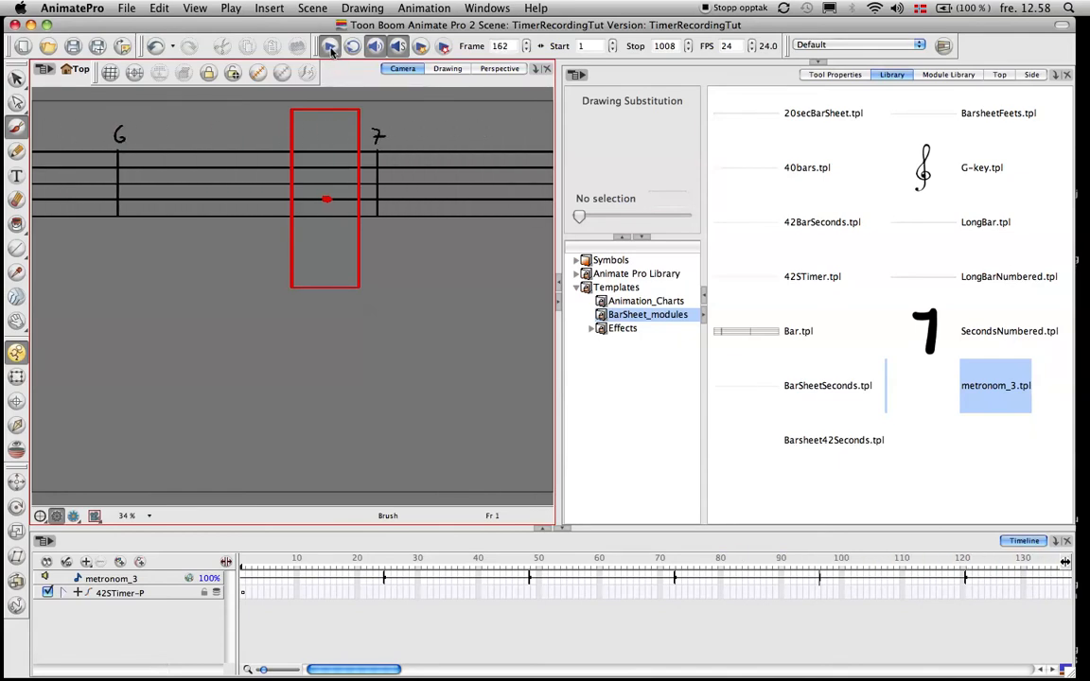
{"action": "left_click", "coordinate": [329, 45]}
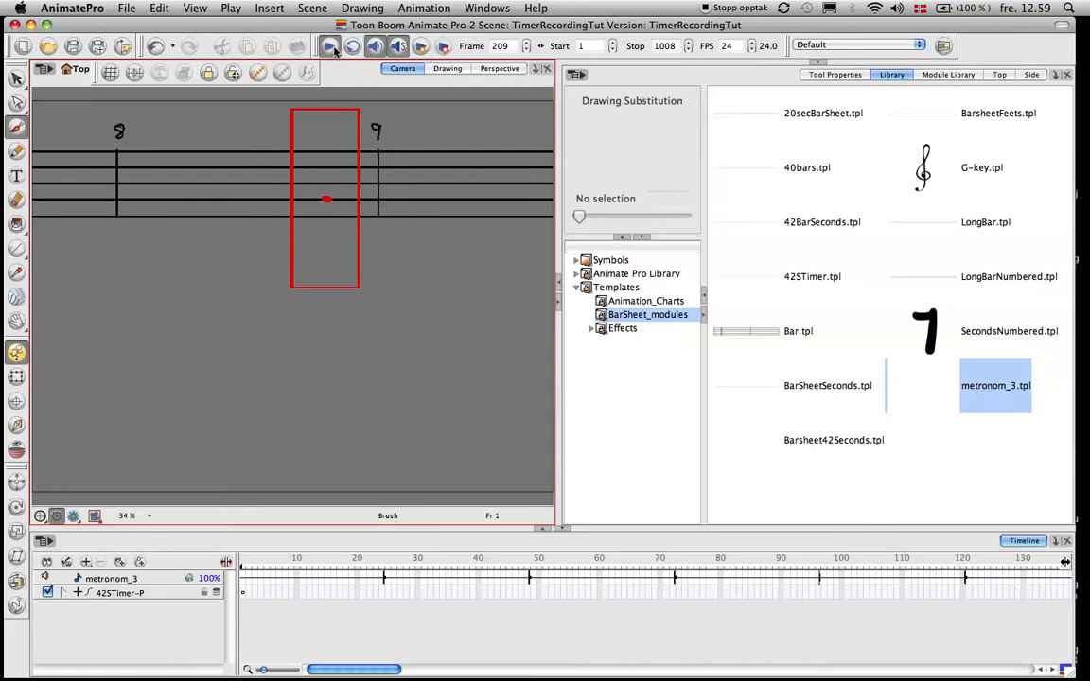
{"action": "left_click", "coordinate": [330, 45]}
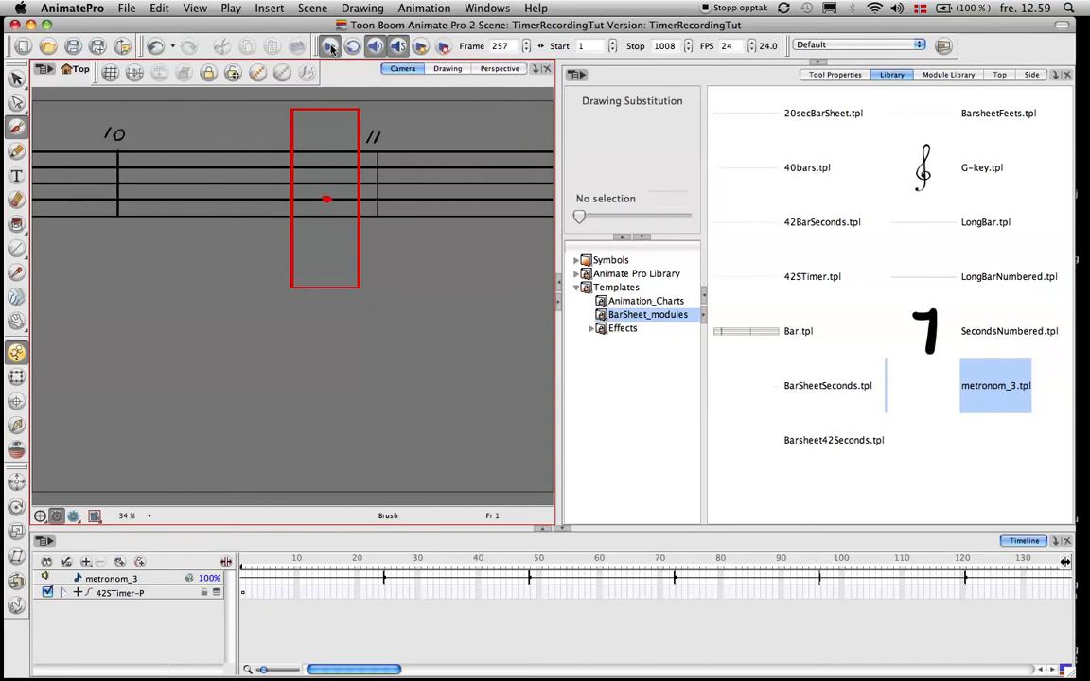
{"action": "left_click", "coordinate": [328, 45]}
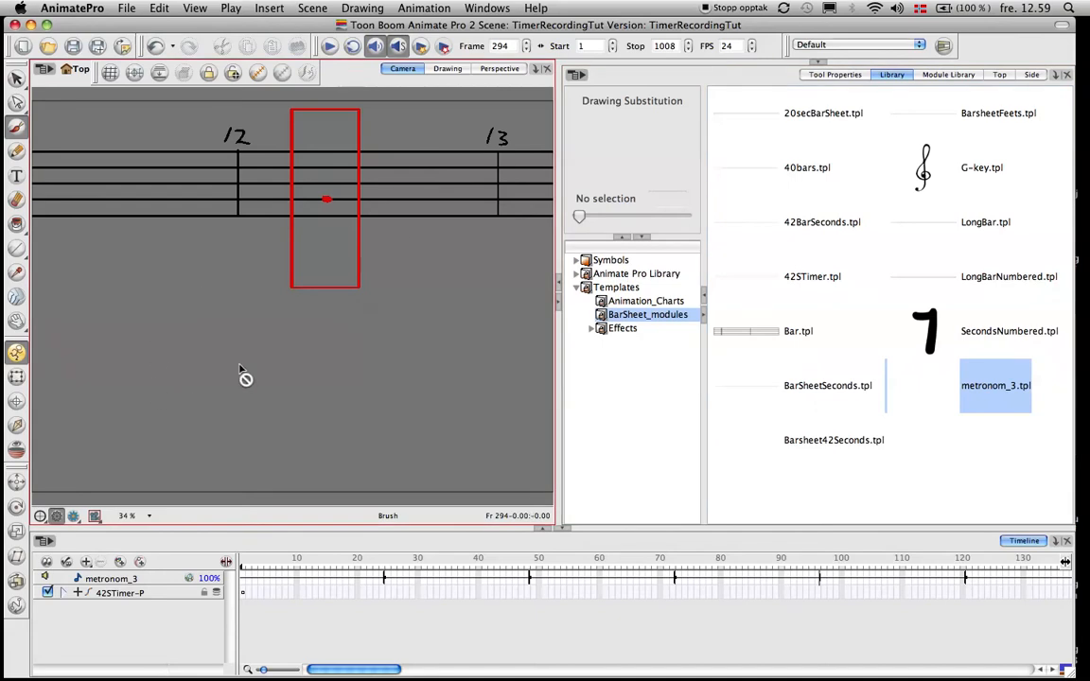
{"action": "mouse_move", "coordinate": [201, 172]}
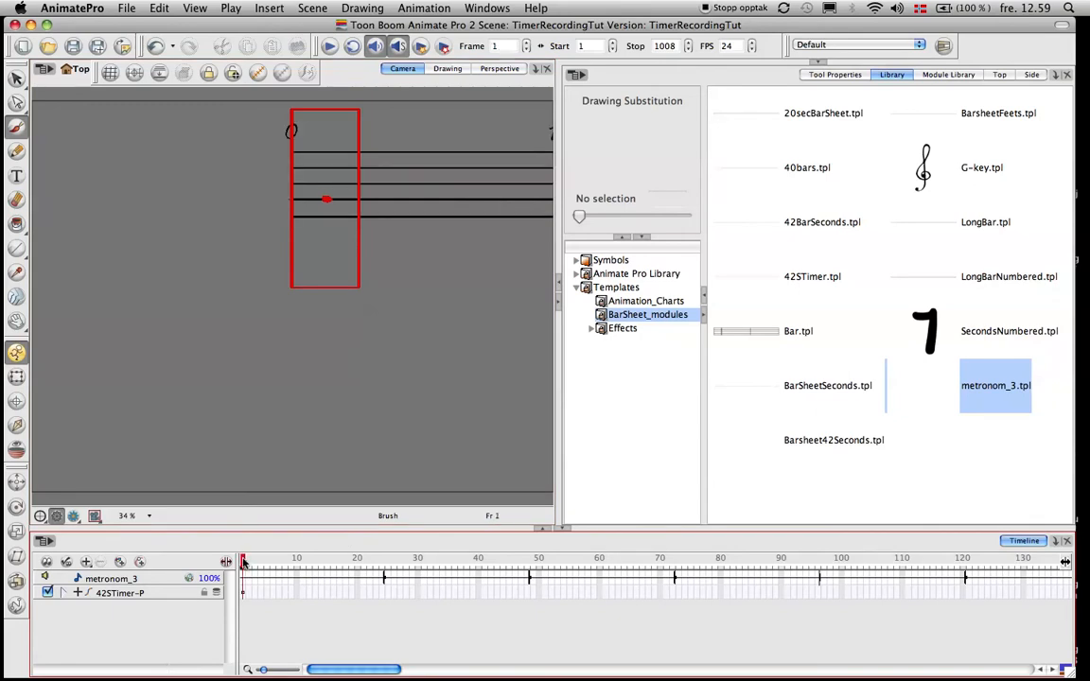
{"action": "mouse_move", "coordinate": [262, 563]}
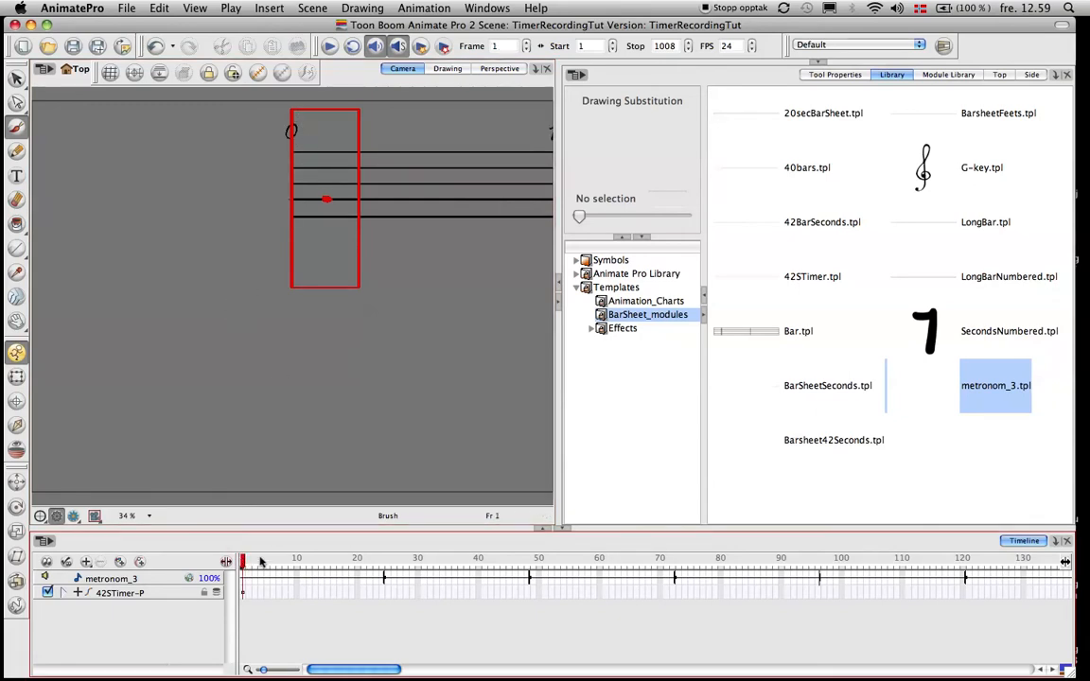
Scrub the playhead forward to frame 5, then frame 9
{"action": "left_click", "coordinate": [268, 564]}
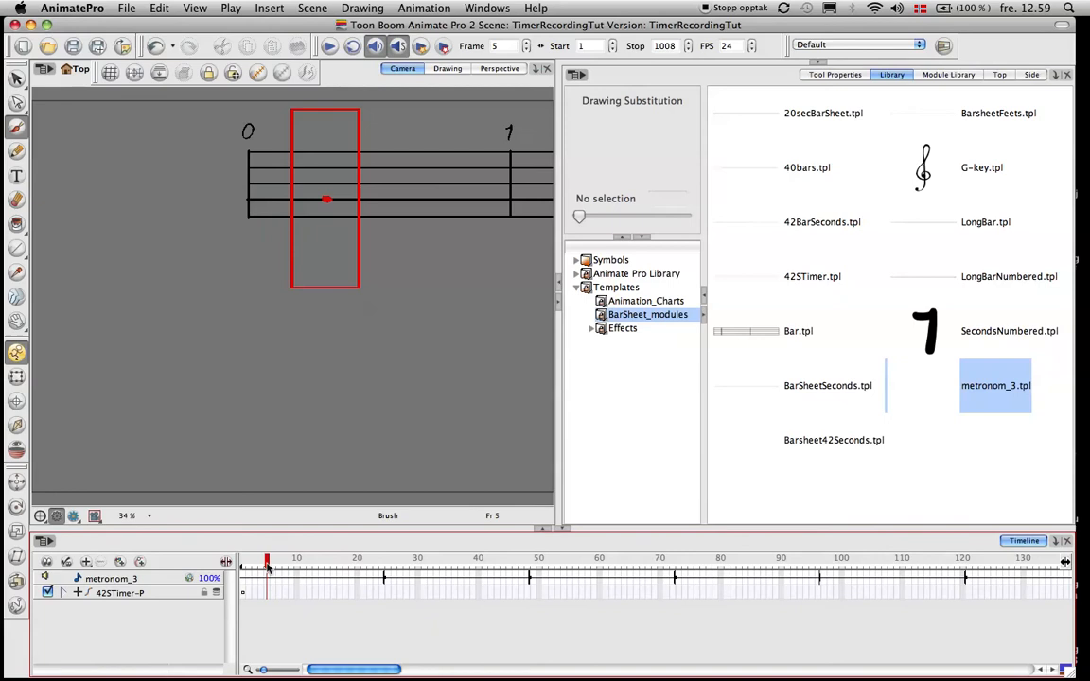
{"action": "left_click", "coordinate": [291, 562]}
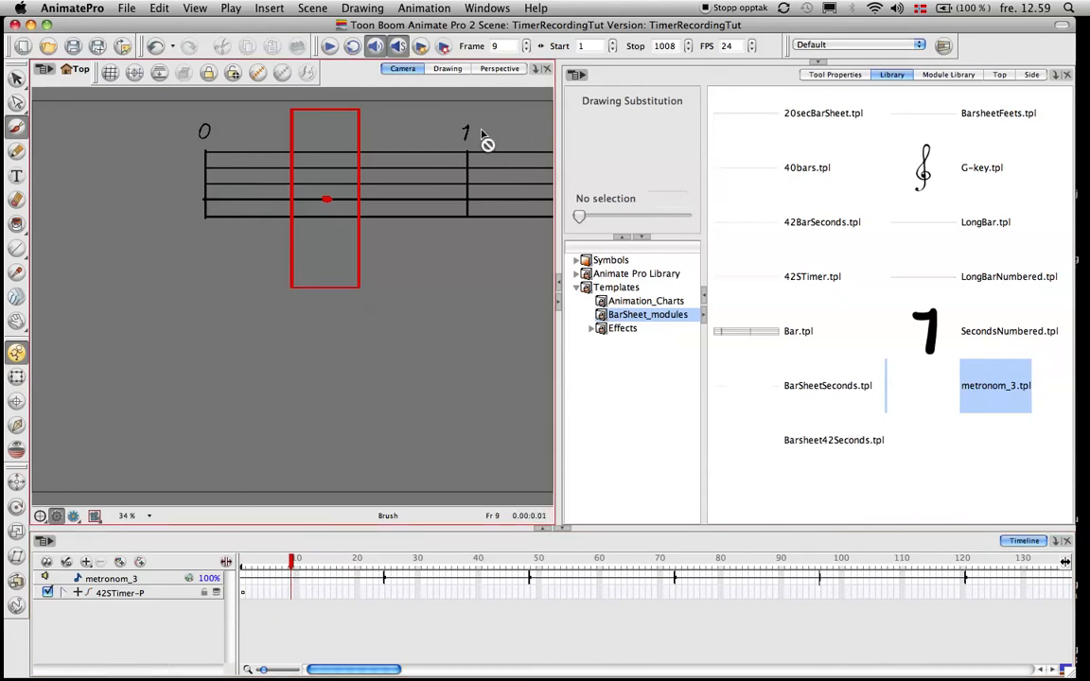
{"action": "mouse_move", "coordinate": [477, 168]}
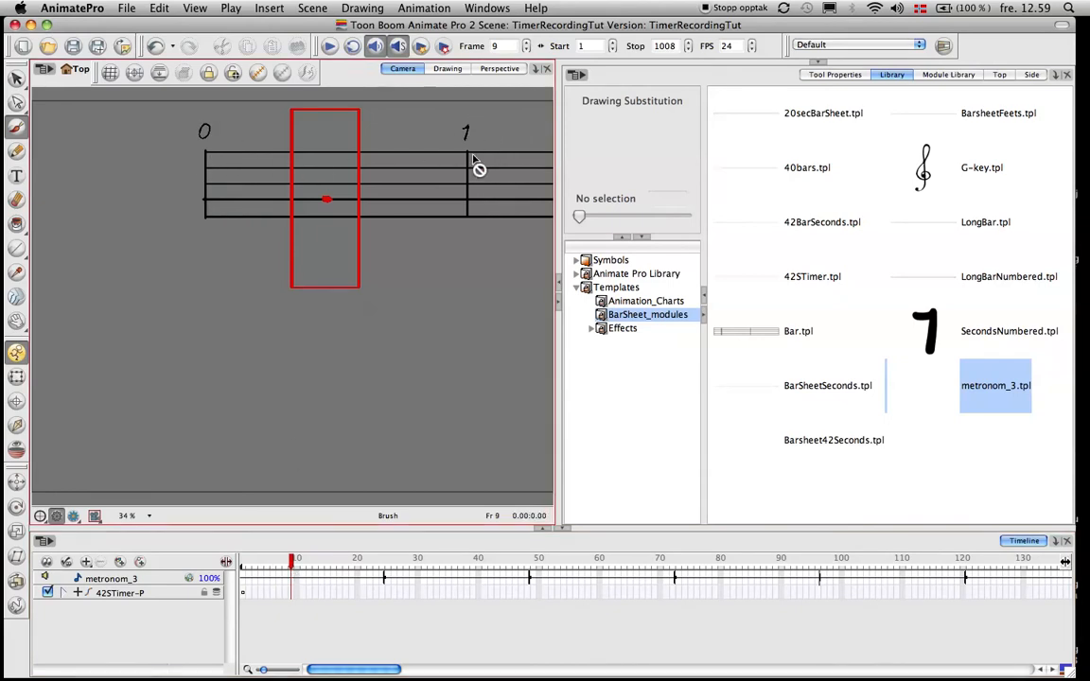
{"action": "mouse_move", "coordinate": [581, 308]}
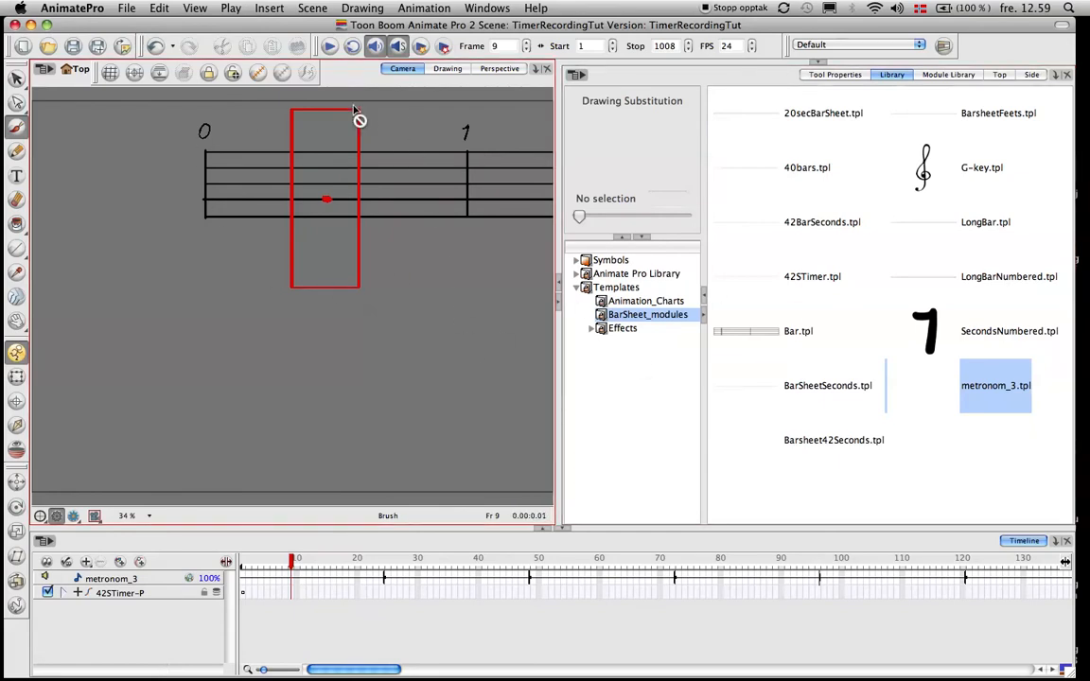
{"action": "mouse_move", "coordinate": [227, 234]}
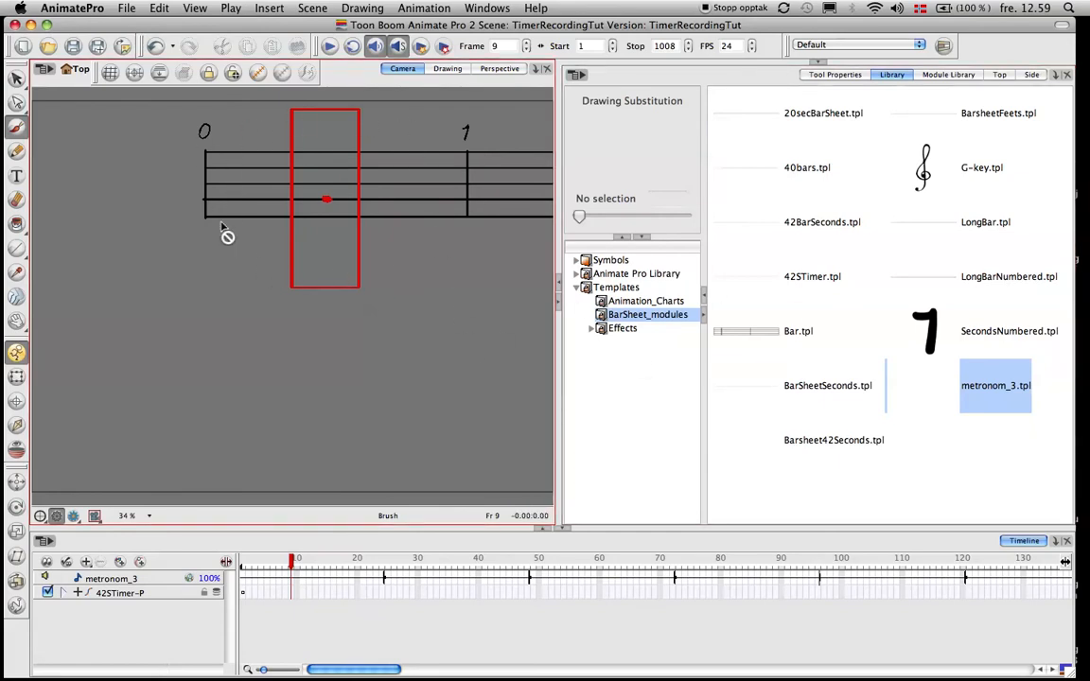
{"action": "mouse_move", "coordinate": [237, 199]}
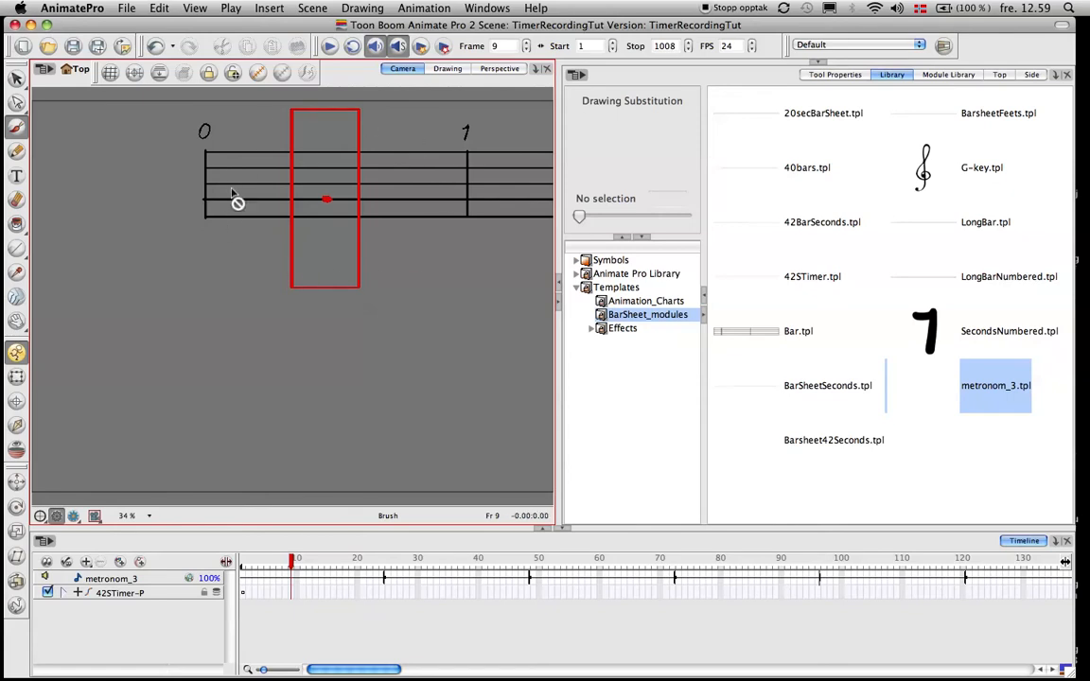
{"action": "mouse_move", "coordinate": [275, 292]}
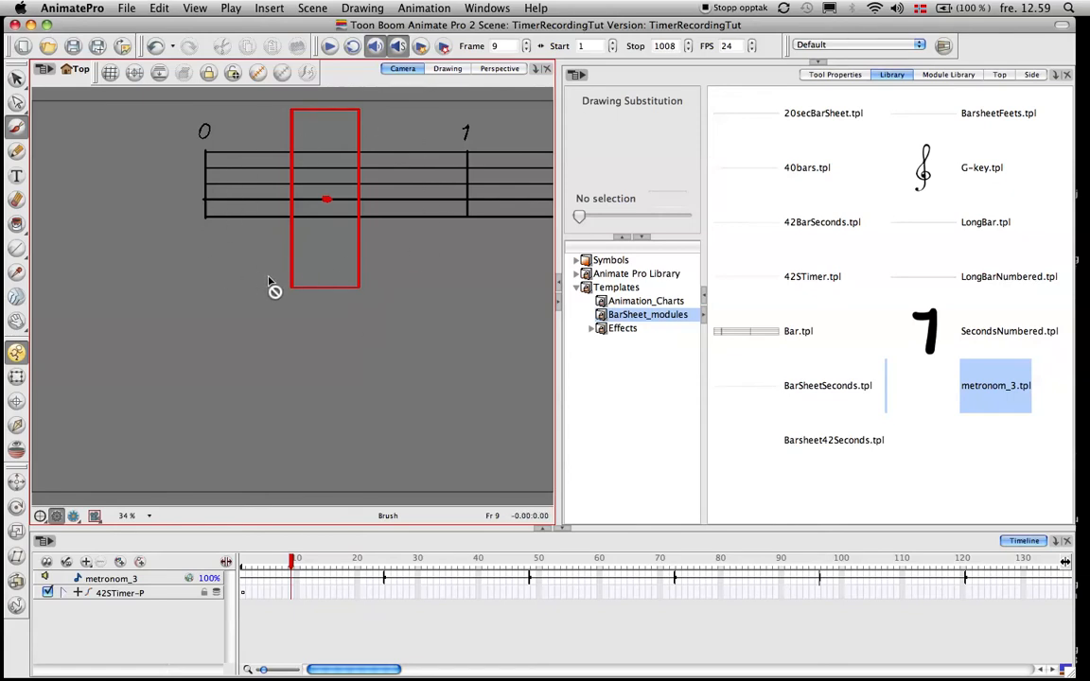
{"action": "mouse_move", "coordinate": [270, 132]}
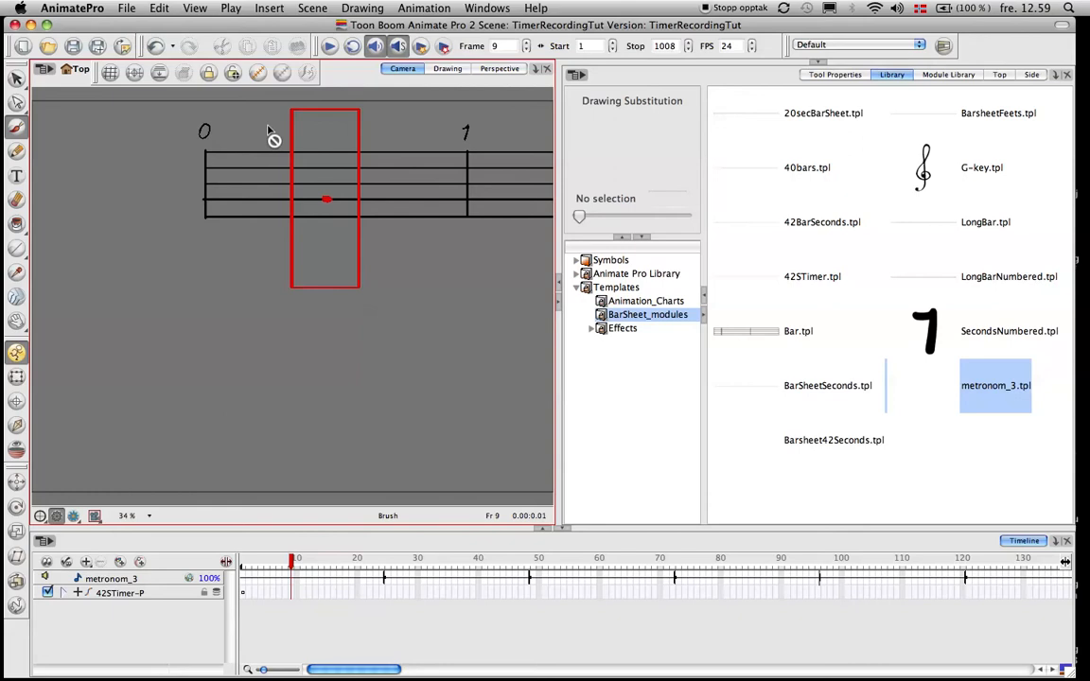
{"action": "mouse_move", "coordinate": [437, 230]}
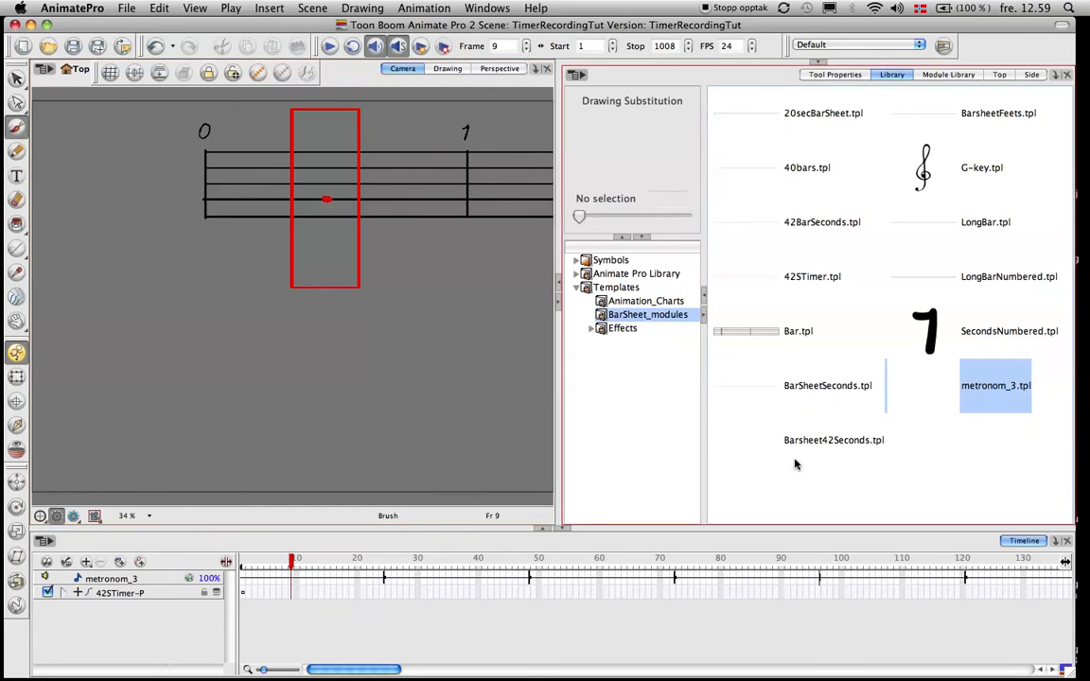
{"action": "mouse_move", "coordinate": [1000, 343]}
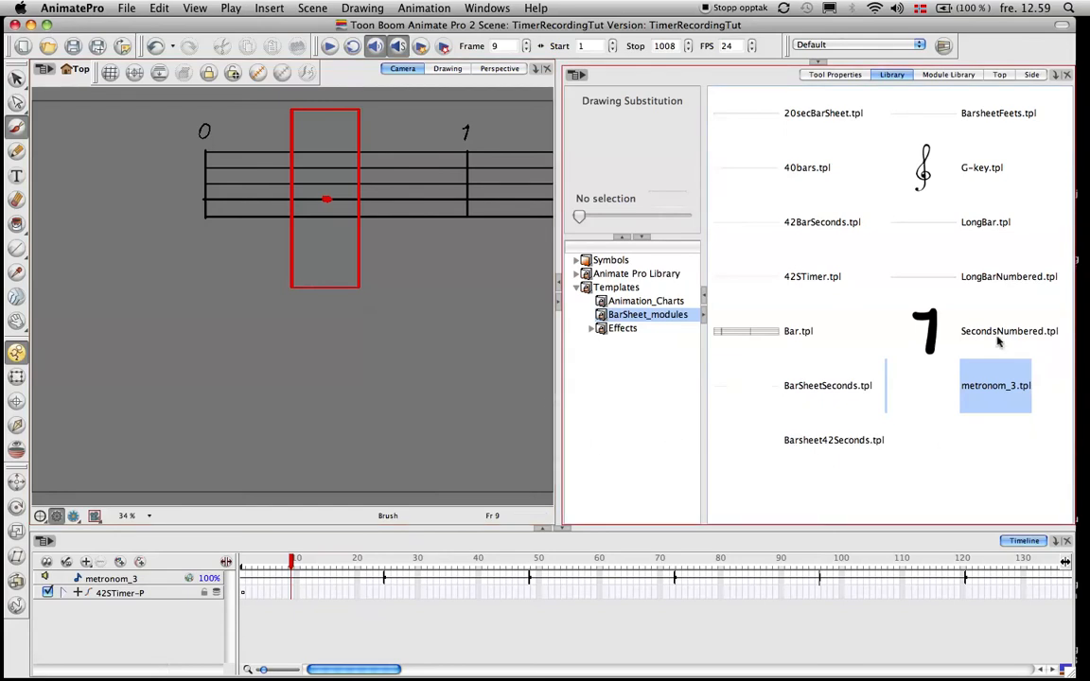
Preview the SecondsNumbered template and play the scene to watch the seconds counter
{"action": "left_click", "coordinate": [1009, 330]}
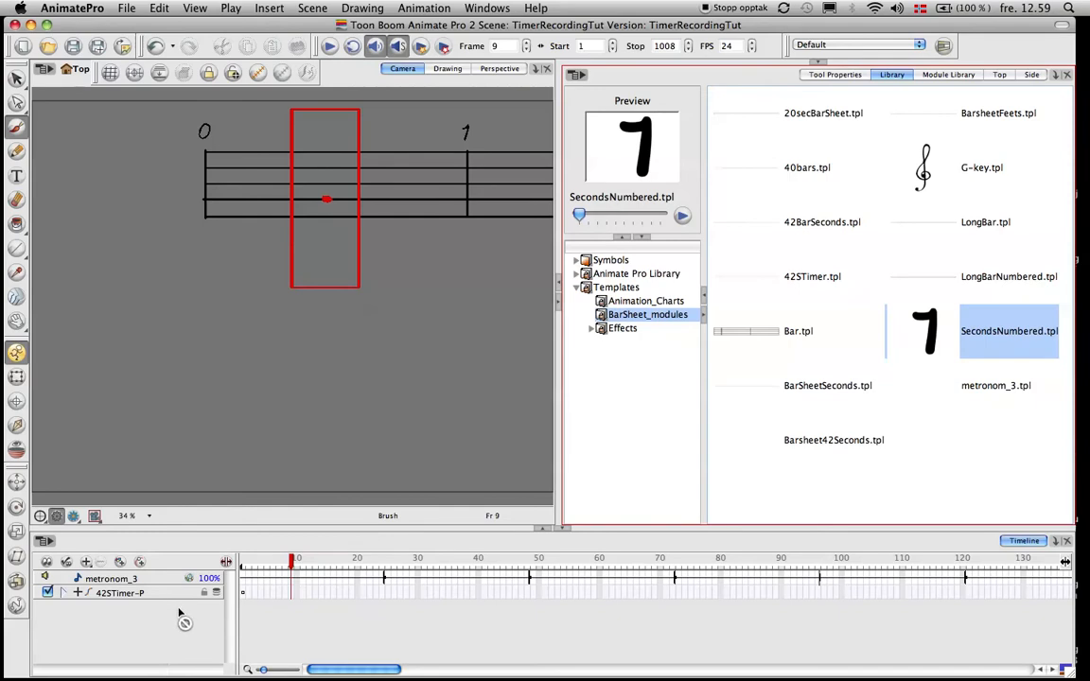
{"action": "mouse_move", "coordinate": [166, 670]}
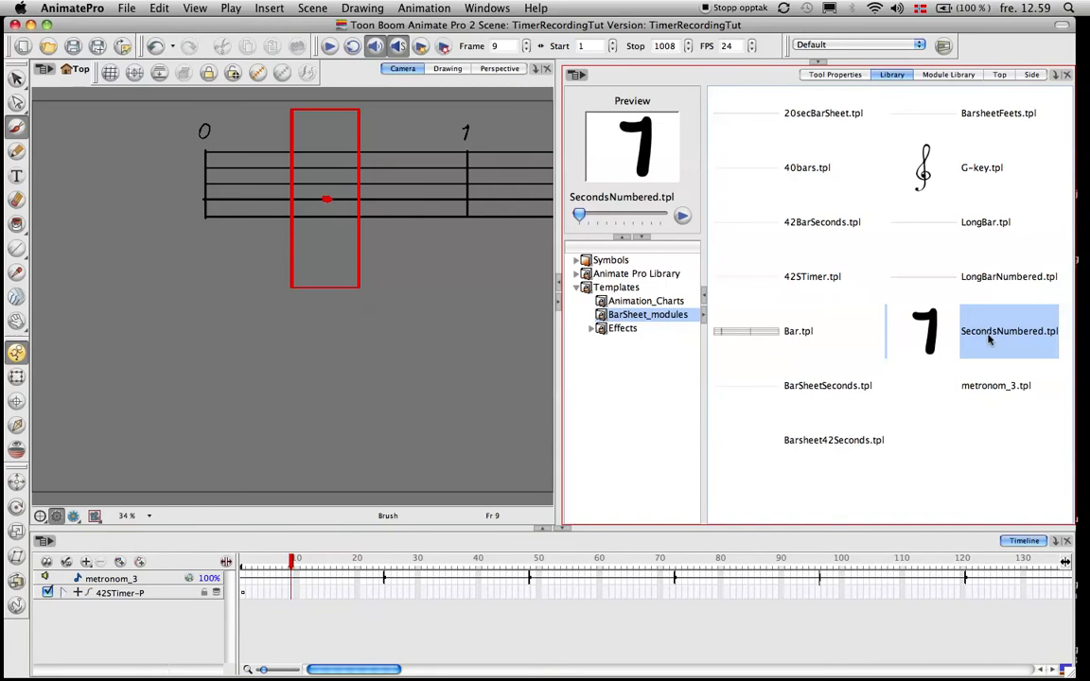
{"action": "mouse_move", "coordinate": [267, 612]}
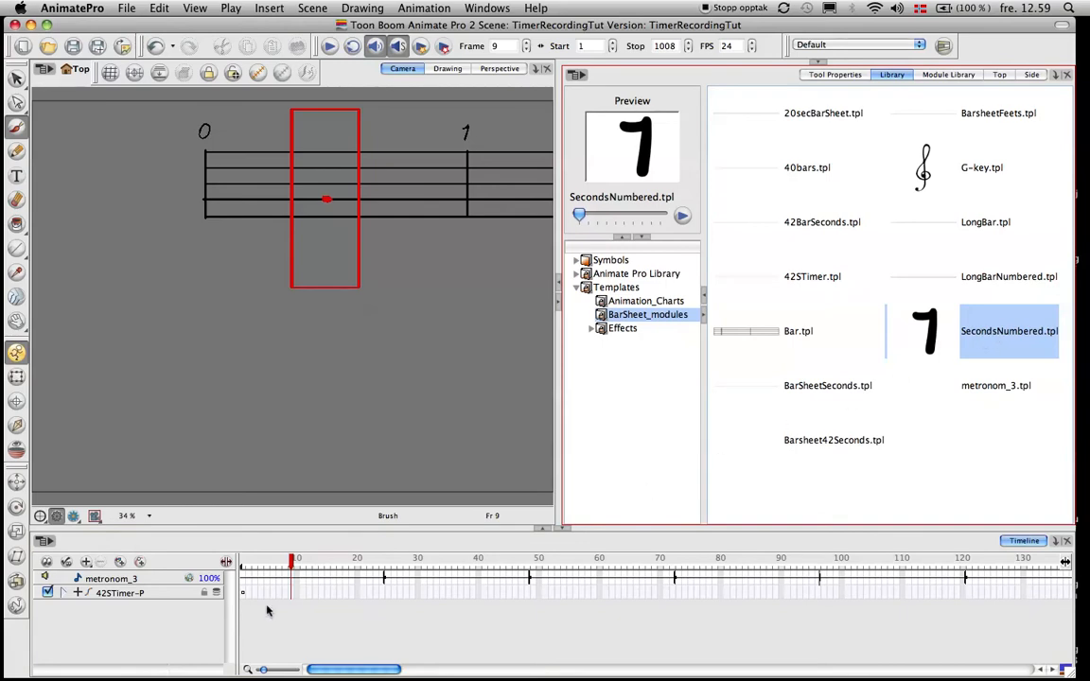
{"action": "mouse_move", "coordinate": [169, 628]}
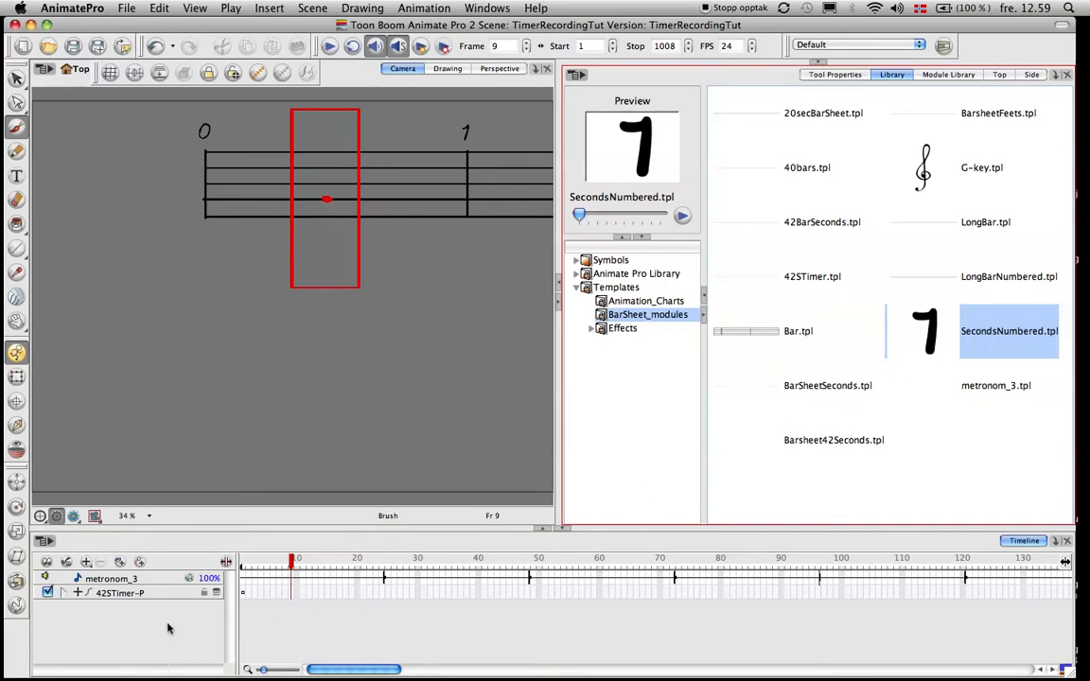
{"action": "mouse_move", "coordinate": [156, 618]}
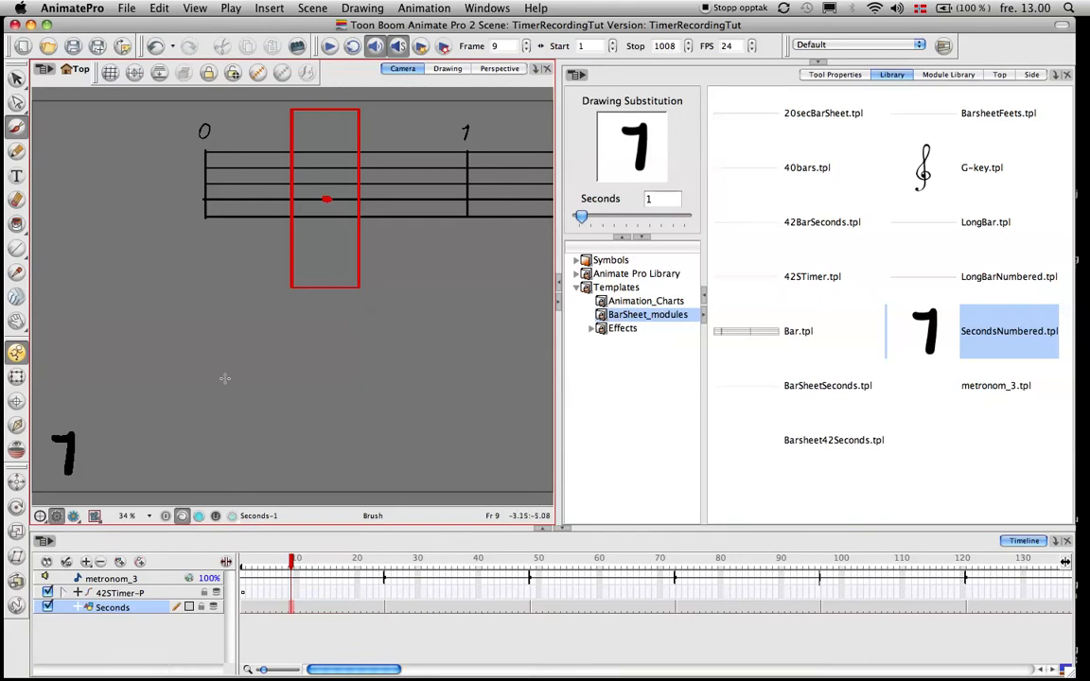
{"action": "left_click", "coordinate": [329, 46]}
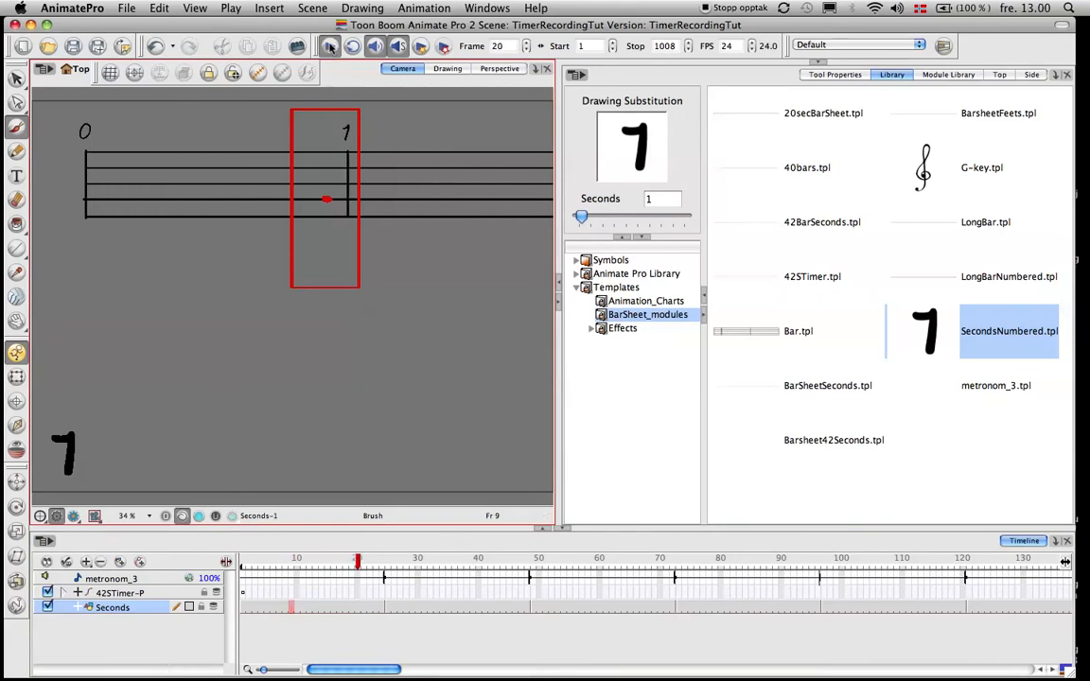
Scrub between frame 1 and frames 25 and 36 to check the counter switching to 2
{"action": "left_click", "coordinate": [330, 45]}
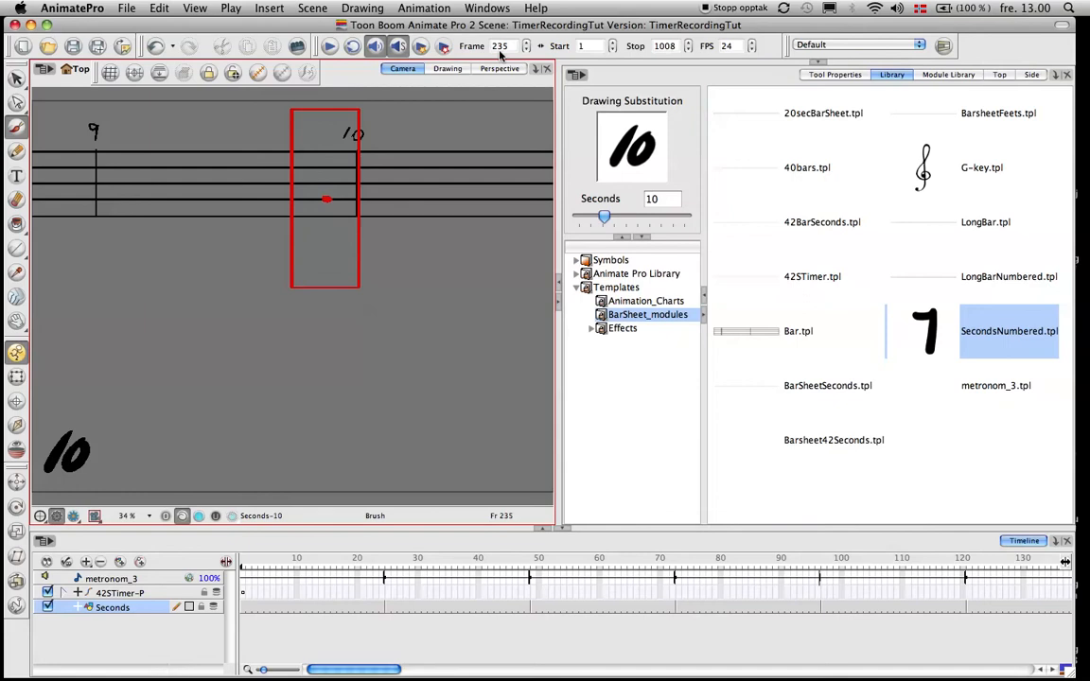
{"action": "mouse_move", "coordinate": [452, 91]}
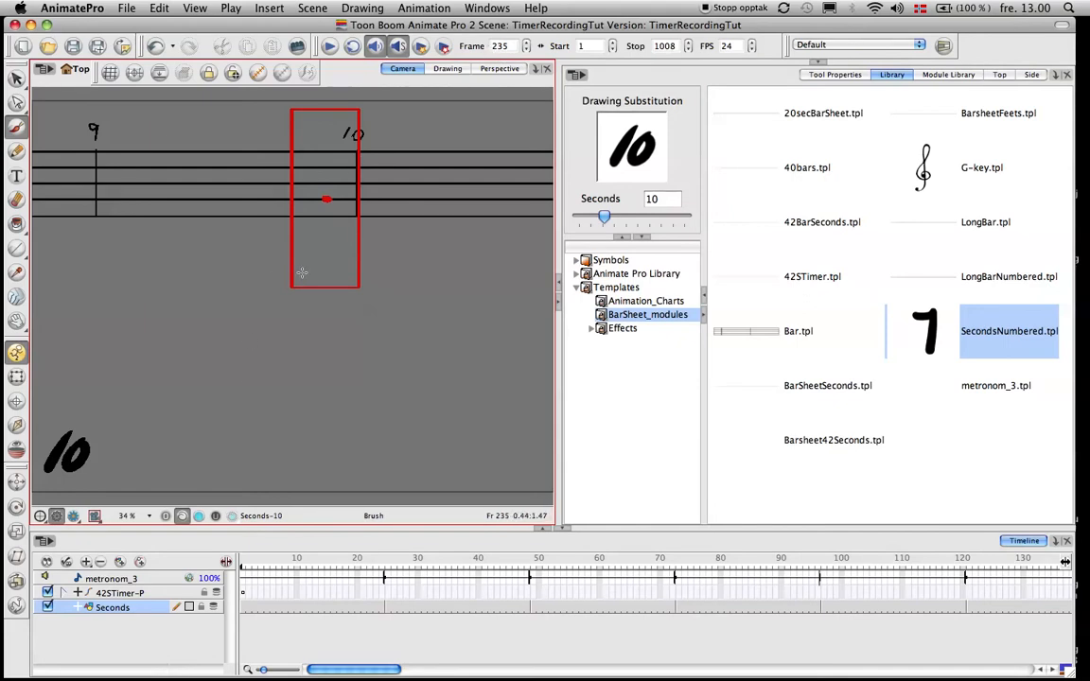
{"action": "left_click", "coordinate": [316, 564]}
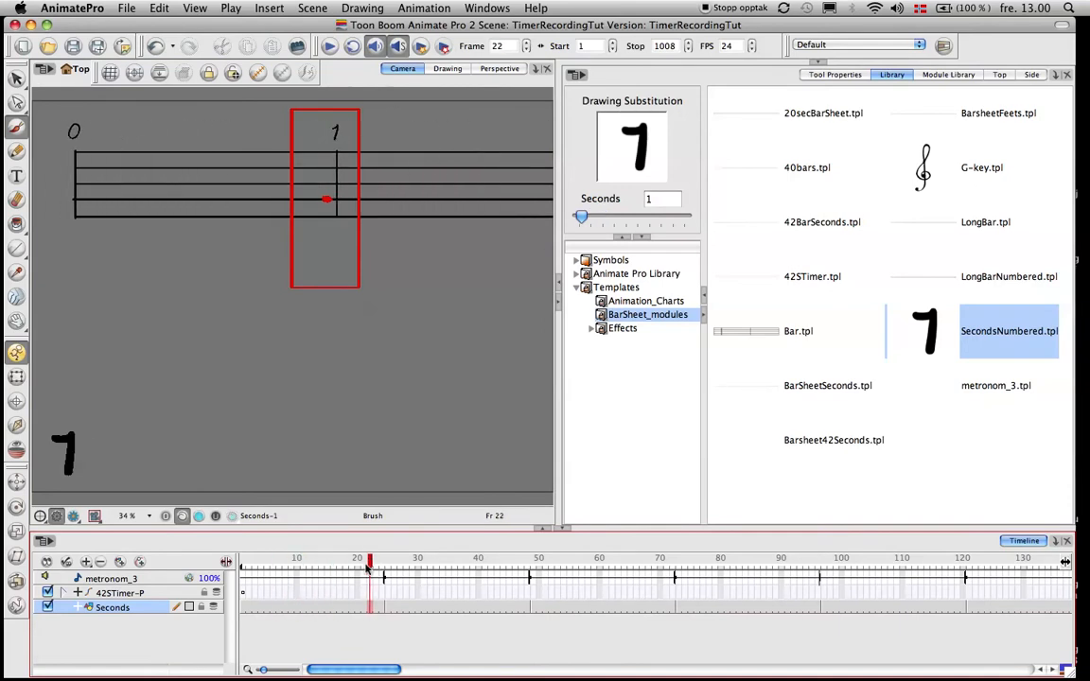
{"action": "left_click", "coordinate": [312, 563]}
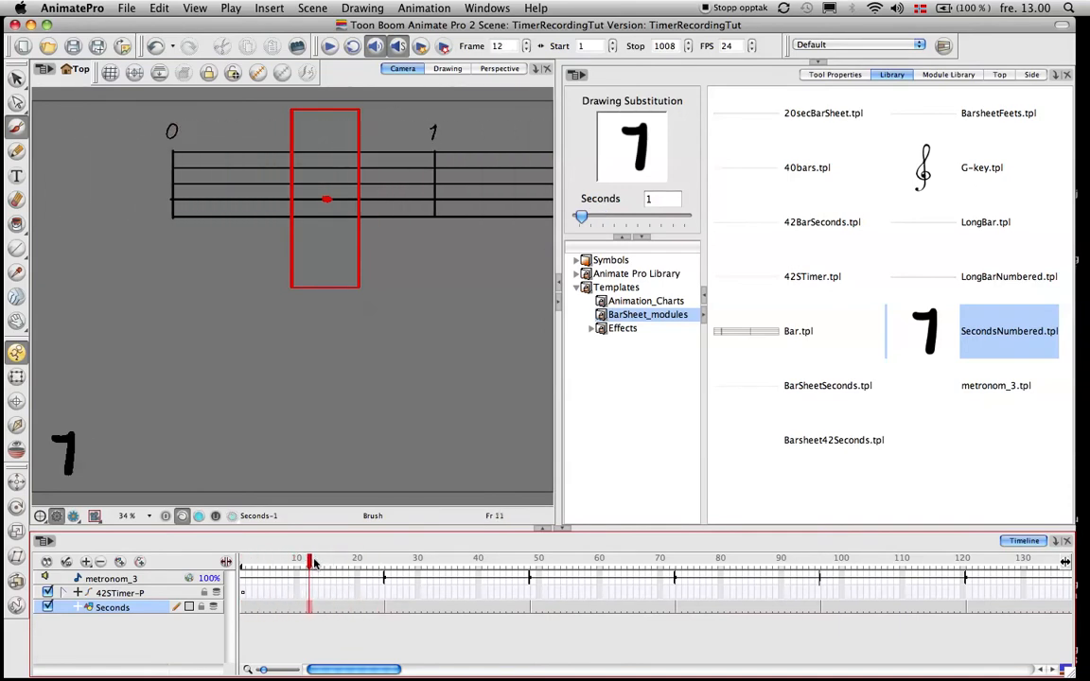
{"action": "left_click", "coordinate": [397, 567]}
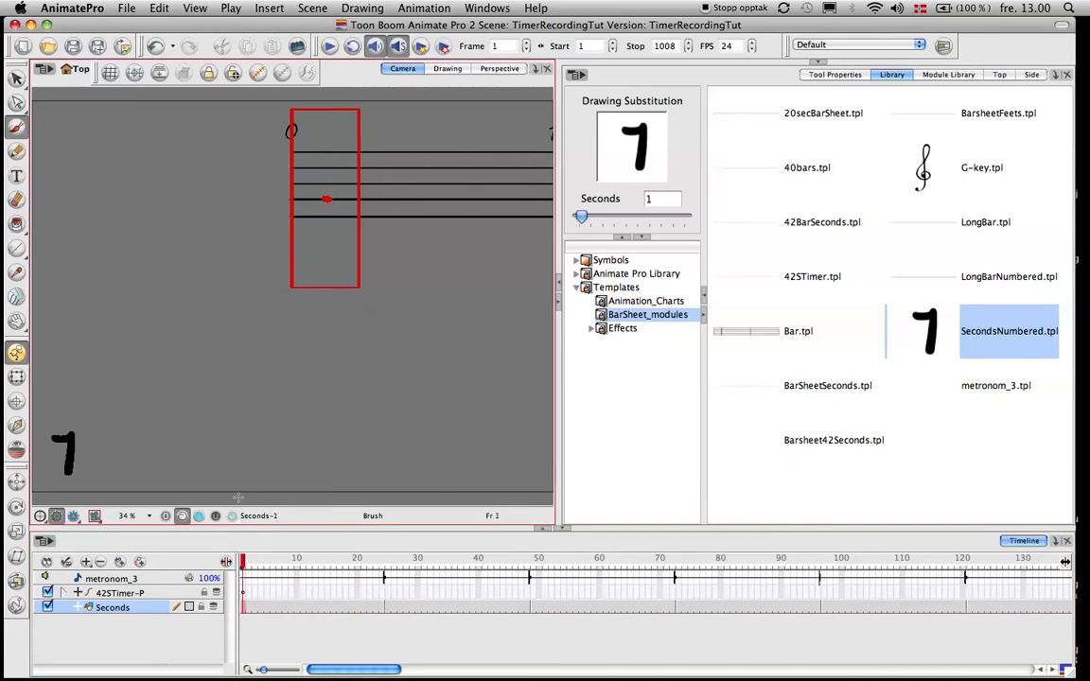
{"action": "left_click", "coordinate": [248, 563]}
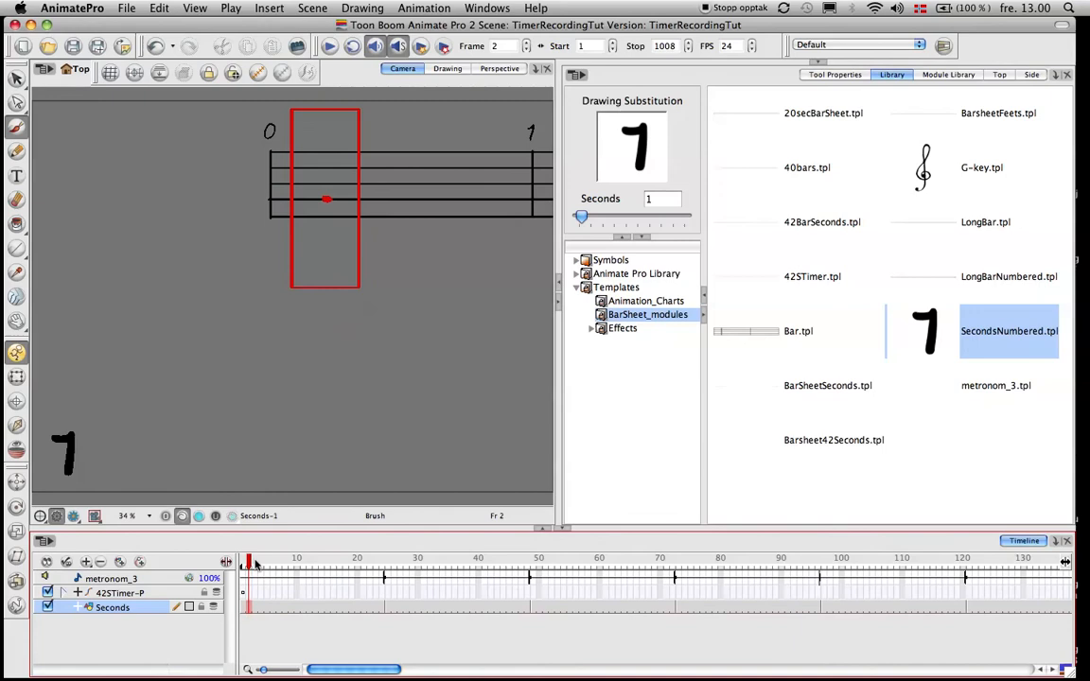
{"action": "left_click", "coordinate": [454, 563]}
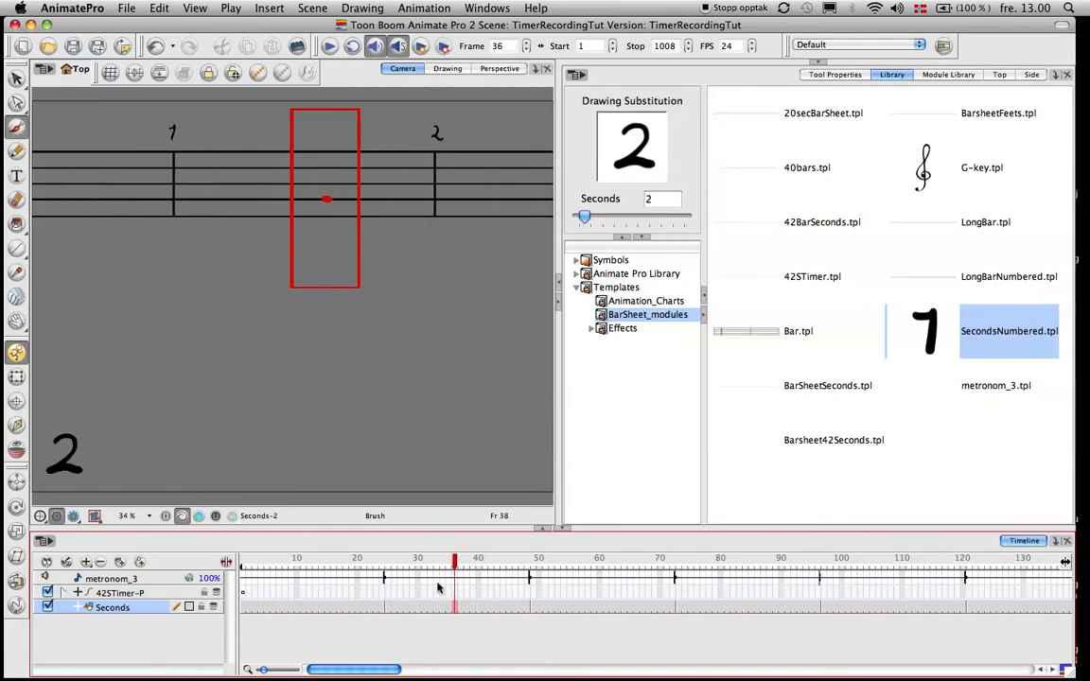
{"action": "left_click", "coordinate": [242, 568]}
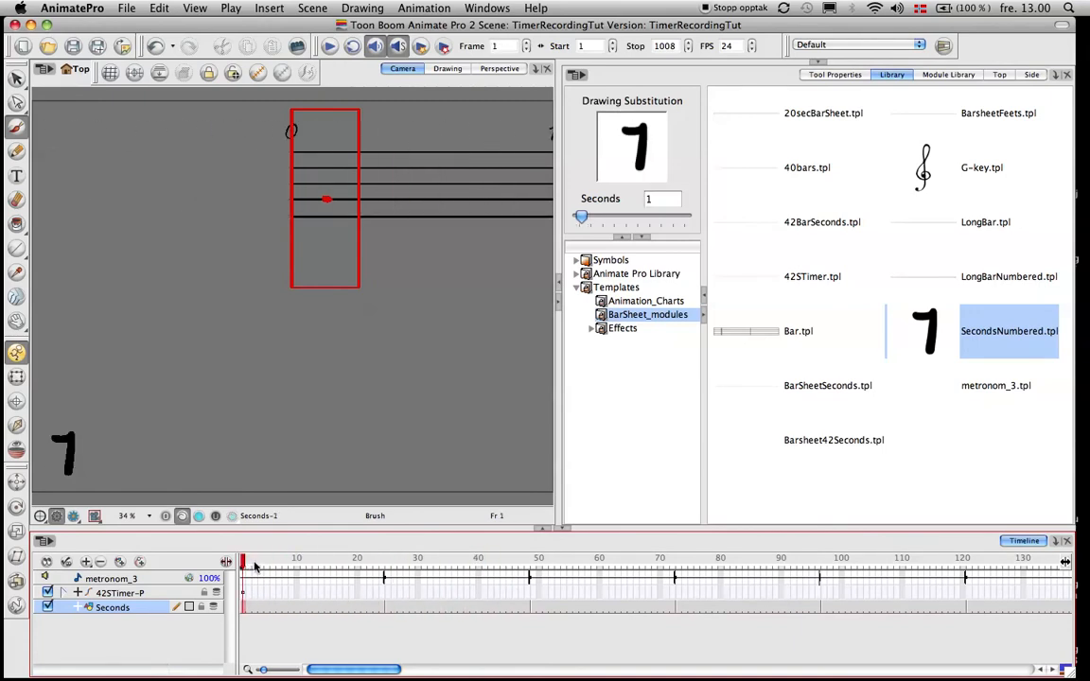
{"action": "left_click", "coordinate": [388, 568]}
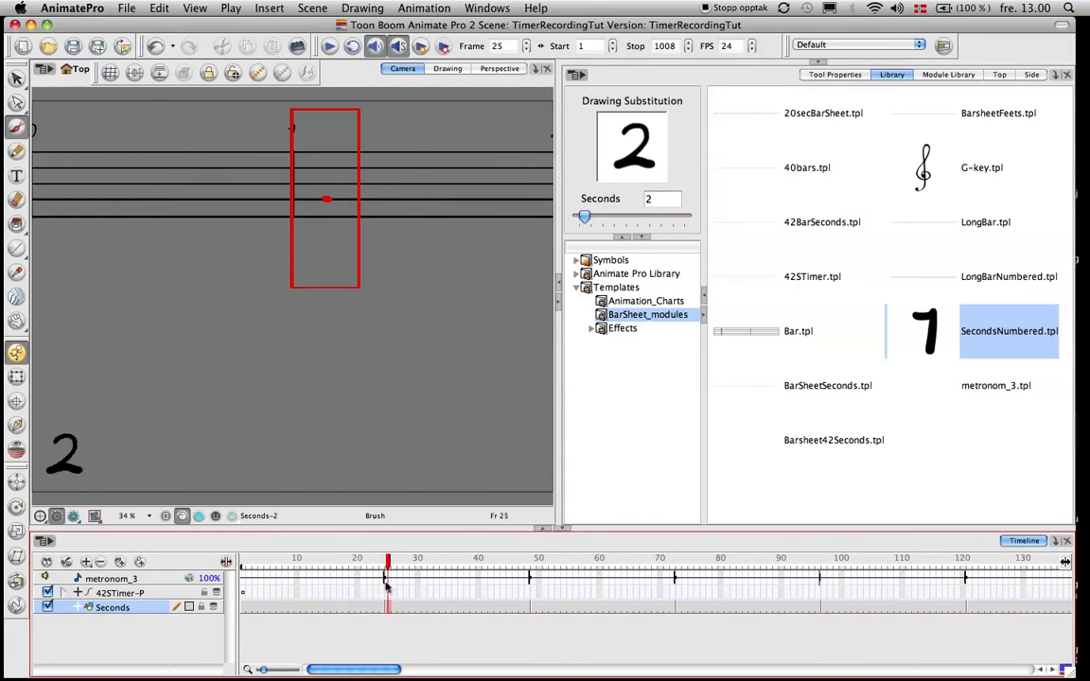
{"action": "left_click", "coordinate": [242, 559]}
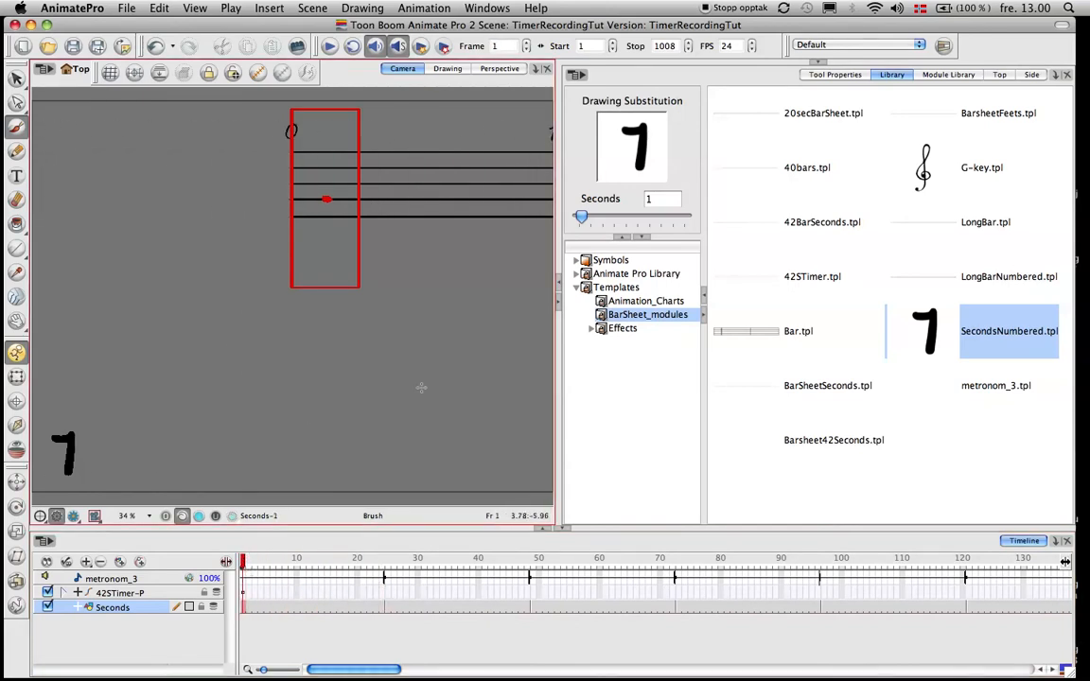
{"action": "left_click", "coordinate": [268, 563]}
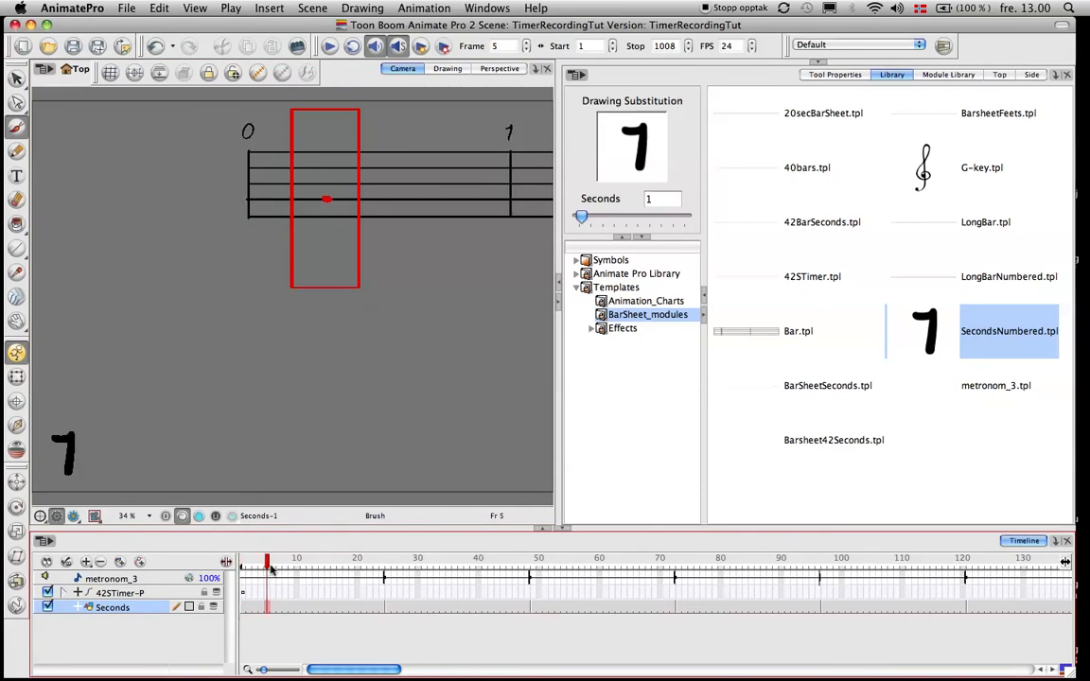
{"action": "left_click", "coordinate": [539, 563]}
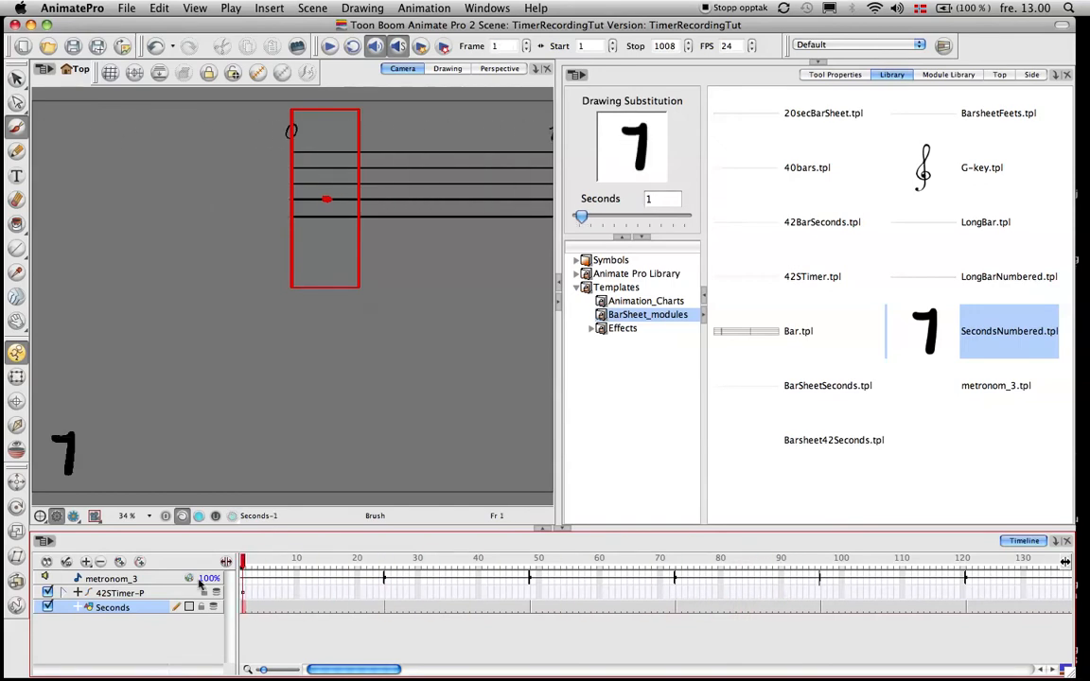
{"action": "mouse_move", "coordinate": [341, 76]}
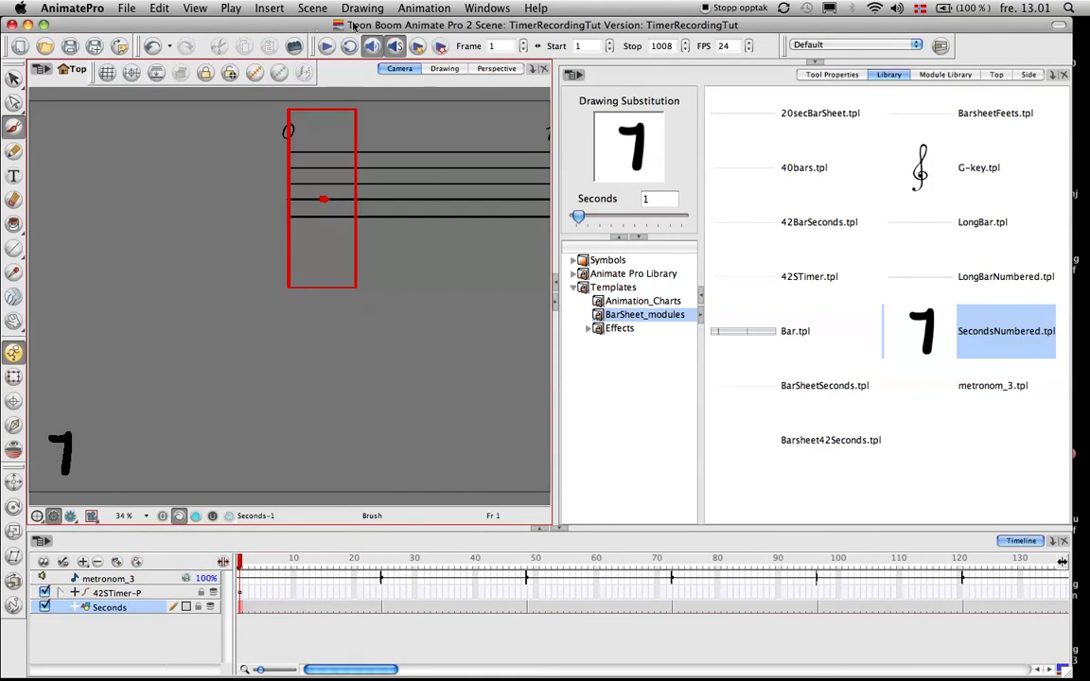
{"action": "mouse_move", "coordinate": [95, 35]}
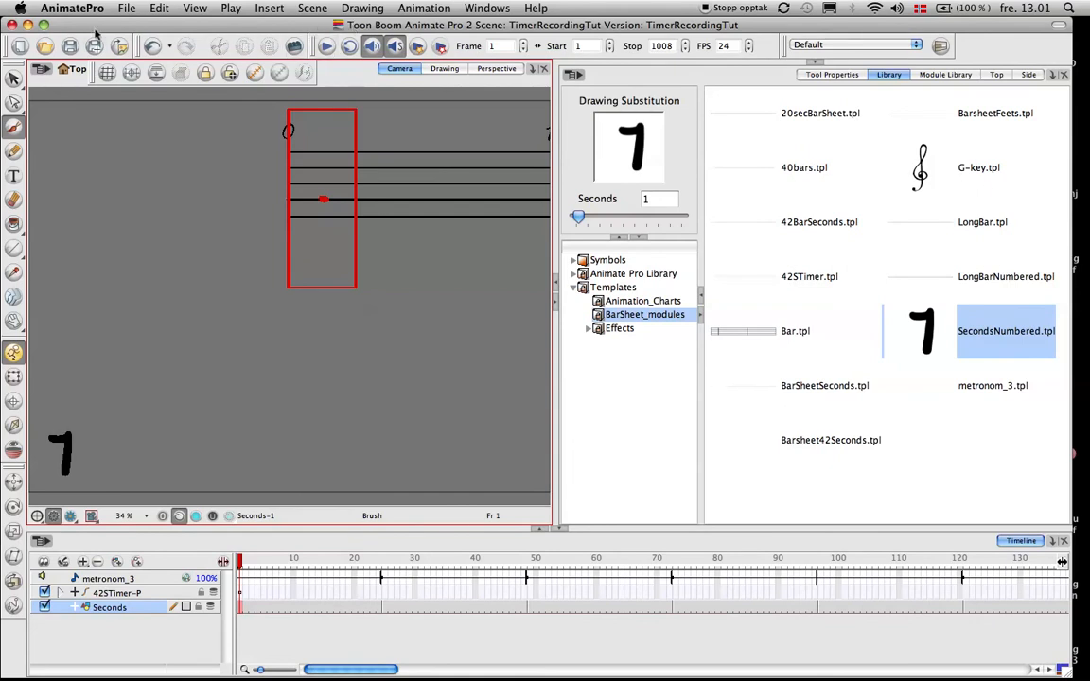
Open the recent TimerSwapperFollow scene from the File menu
{"action": "left_click", "coordinate": [126, 8]}
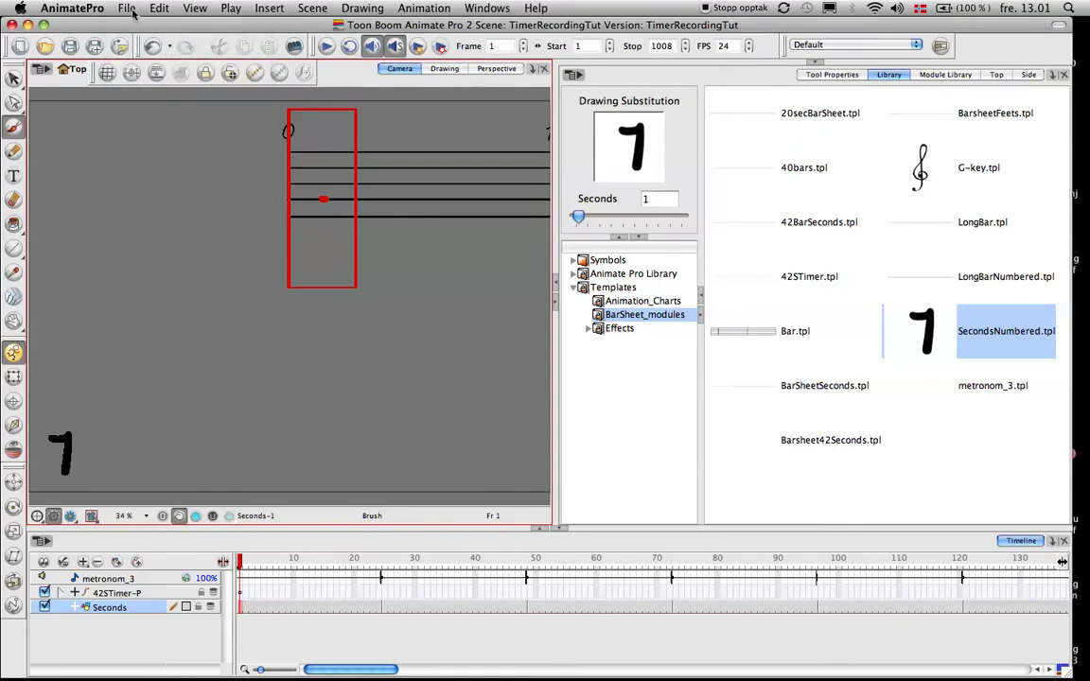
{"action": "left_click", "coordinate": [127, 8]}
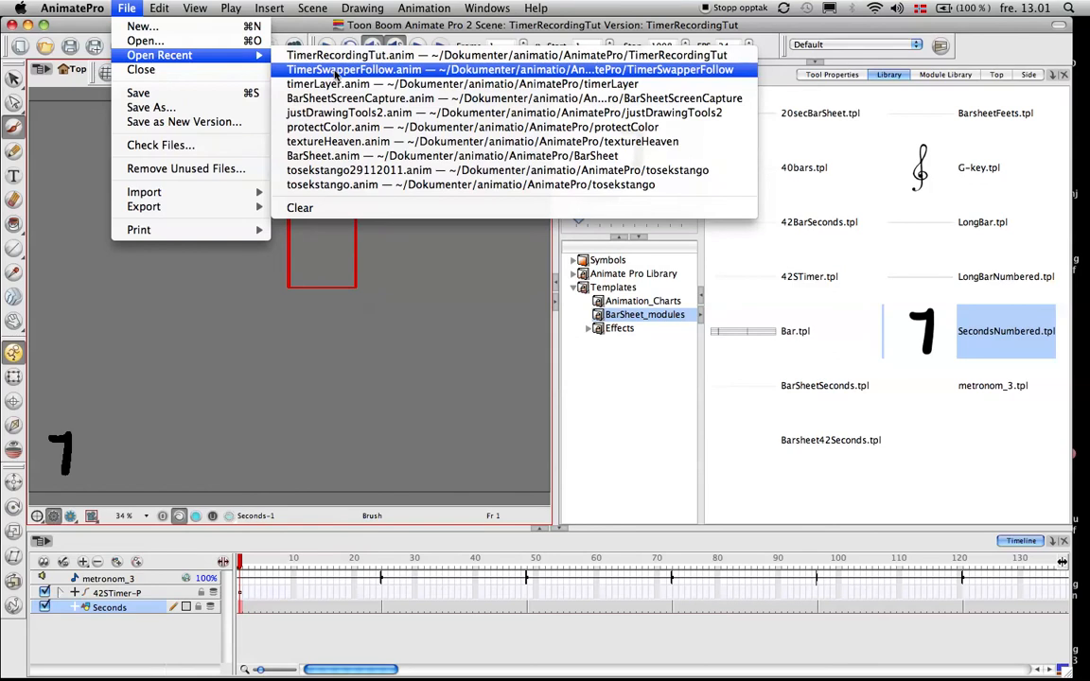
{"action": "left_click", "coordinate": [511, 69]}
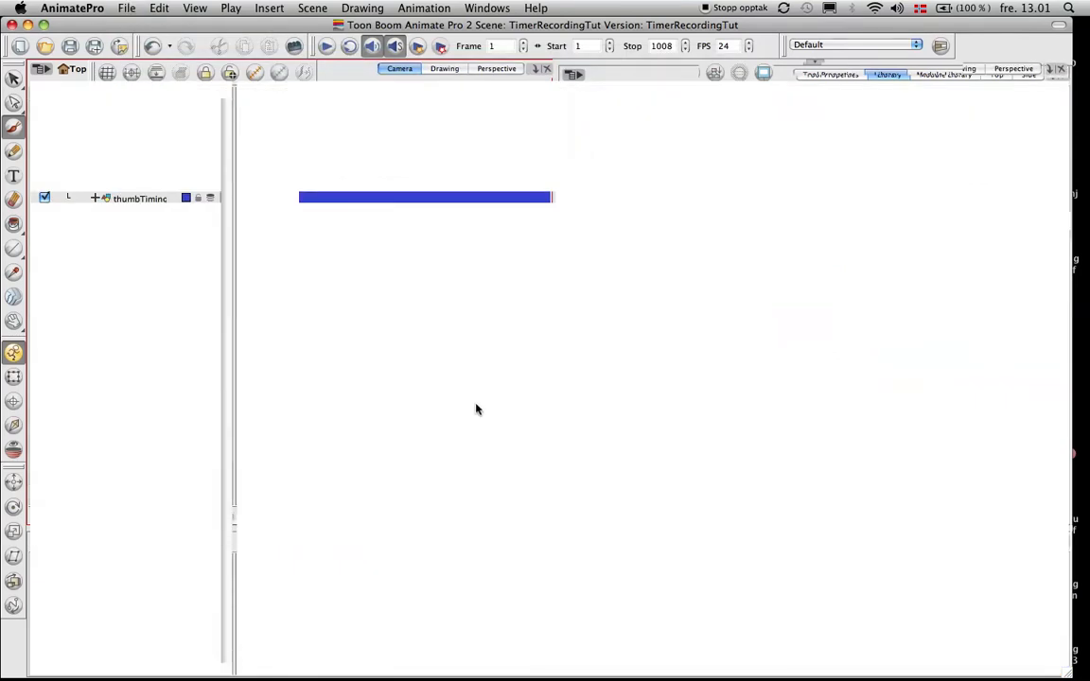
{"action": "mouse_move", "coordinate": [355, 163]}
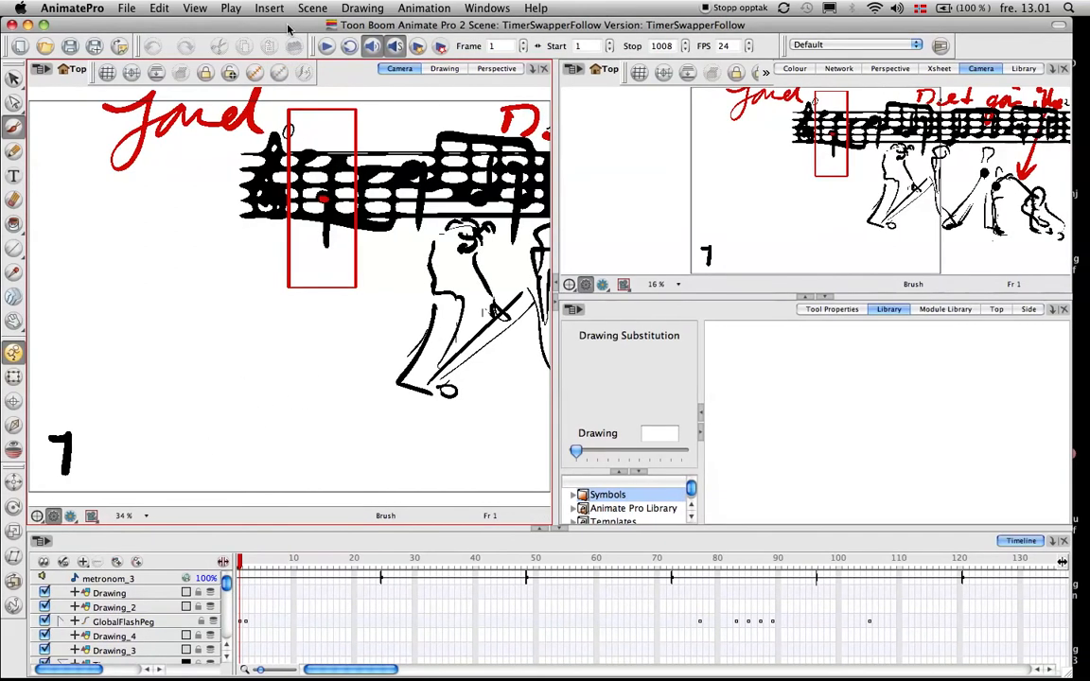
{"action": "mouse_move", "coordinate": [322, 52]}
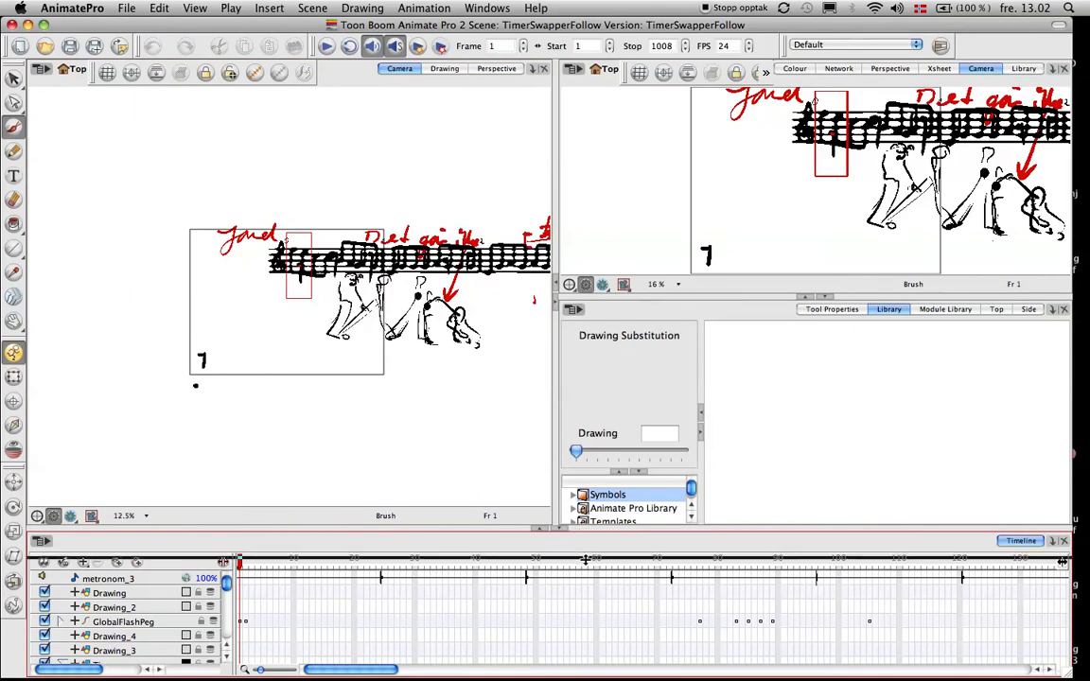
Play the TimerSwapperFollow scene through to frame 1008, where the counter reads 42
{"action": "left_click", "coordinate": [326, 45]}
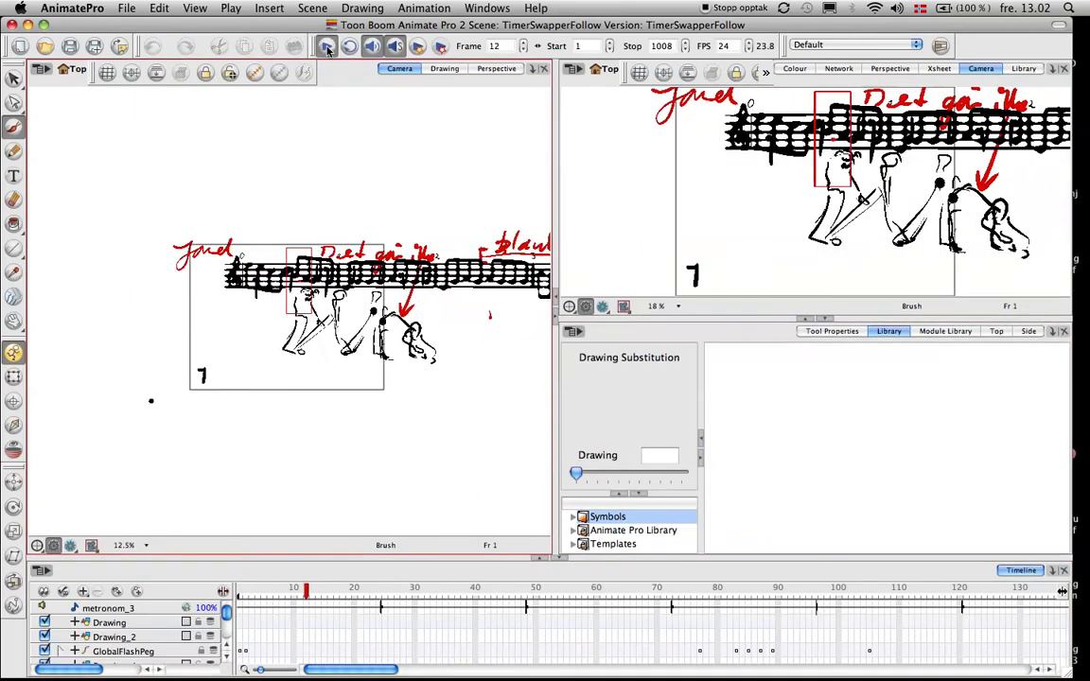
{"action": "left_click", "coordinate": [326, 46]}
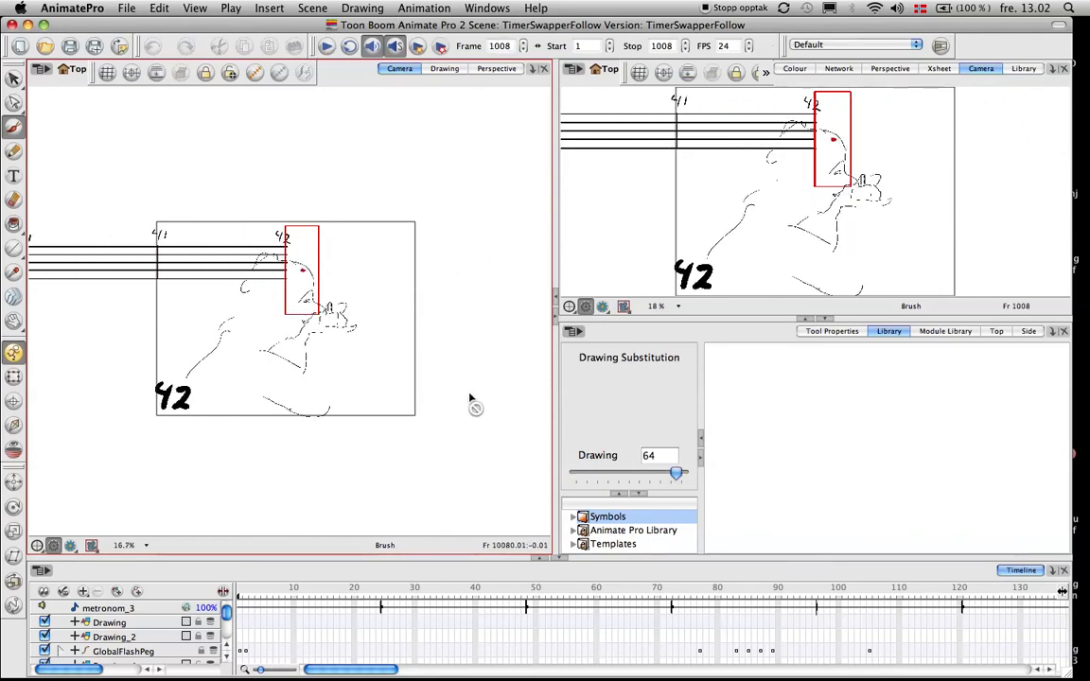
{"action": "mouse_move", "coordinate": [490, 180]}
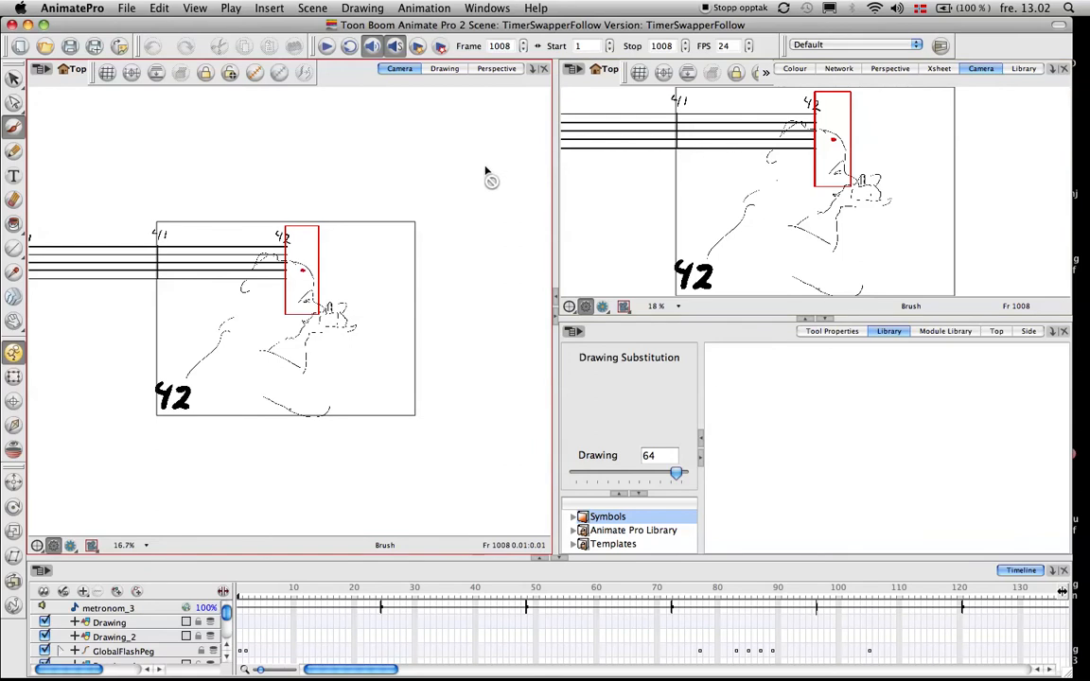
{"action": "mouse_move", "coordinate": [446, 212]}
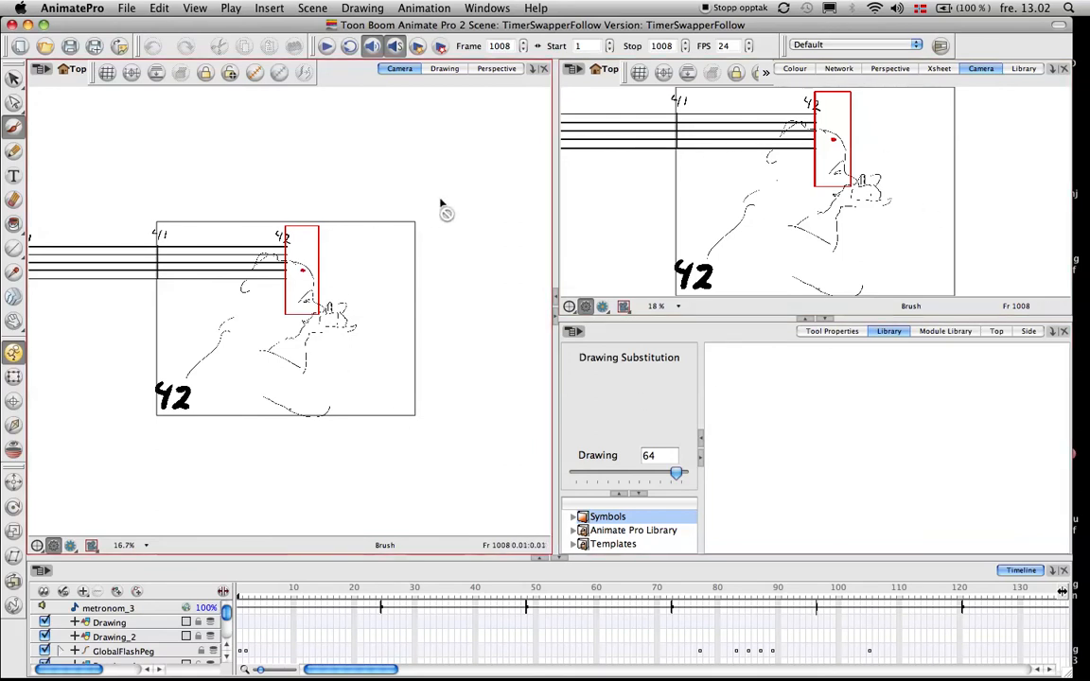
{"action": "mouse_move", "coordinate": [161, 36]}
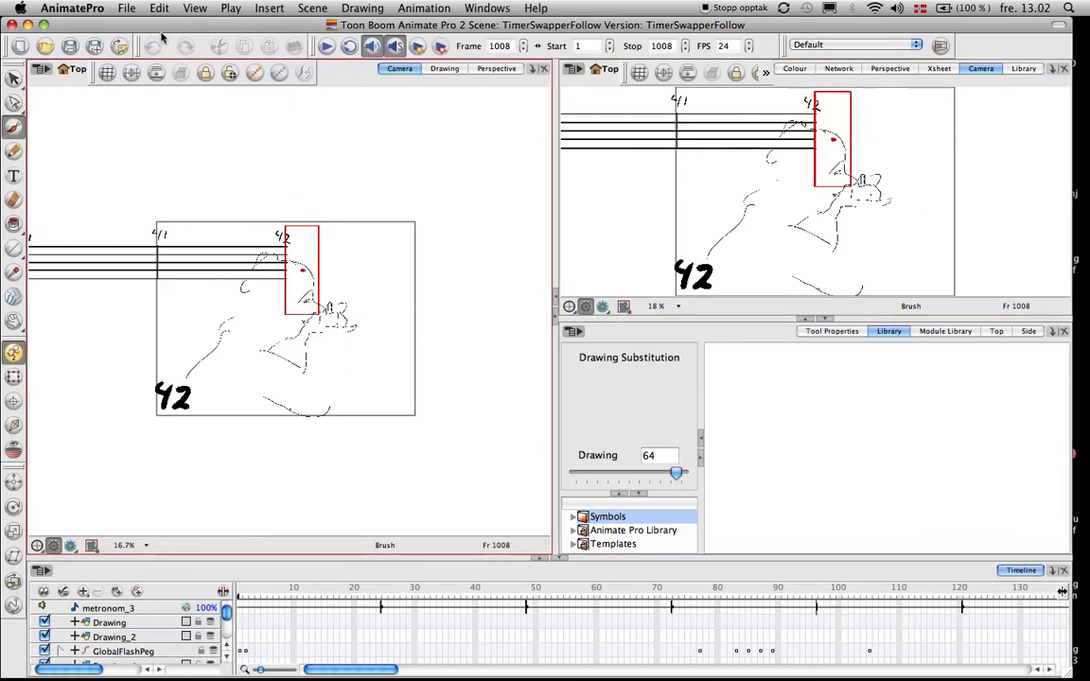
Open TimerRecordingTut.anim from the File menu's recent scenes list
{"action": "left_click", "coordinate": [126, 7]}
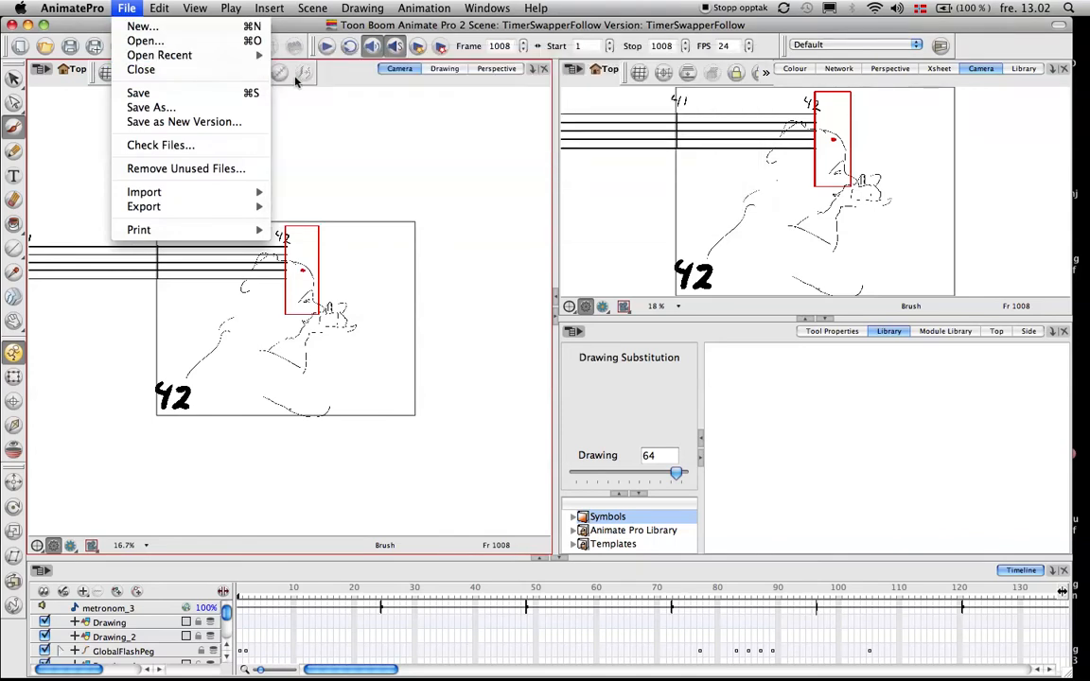
{"action": "left_click", "coordinate": [158, 55]}
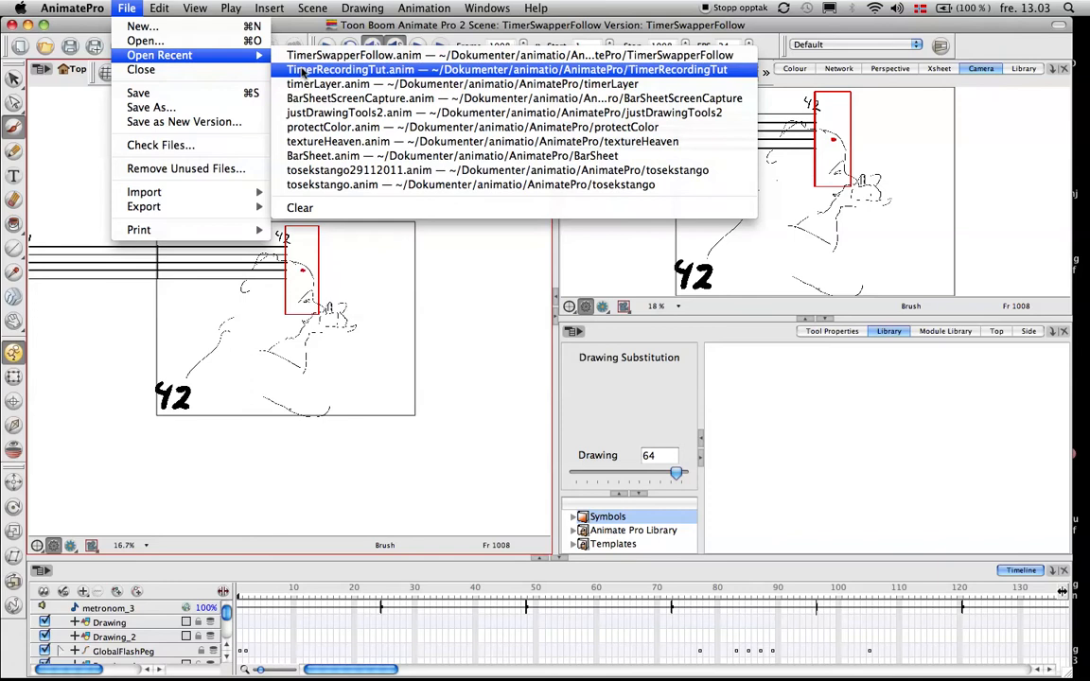
{"action": "left_click", "coordinate": [506, 69]}
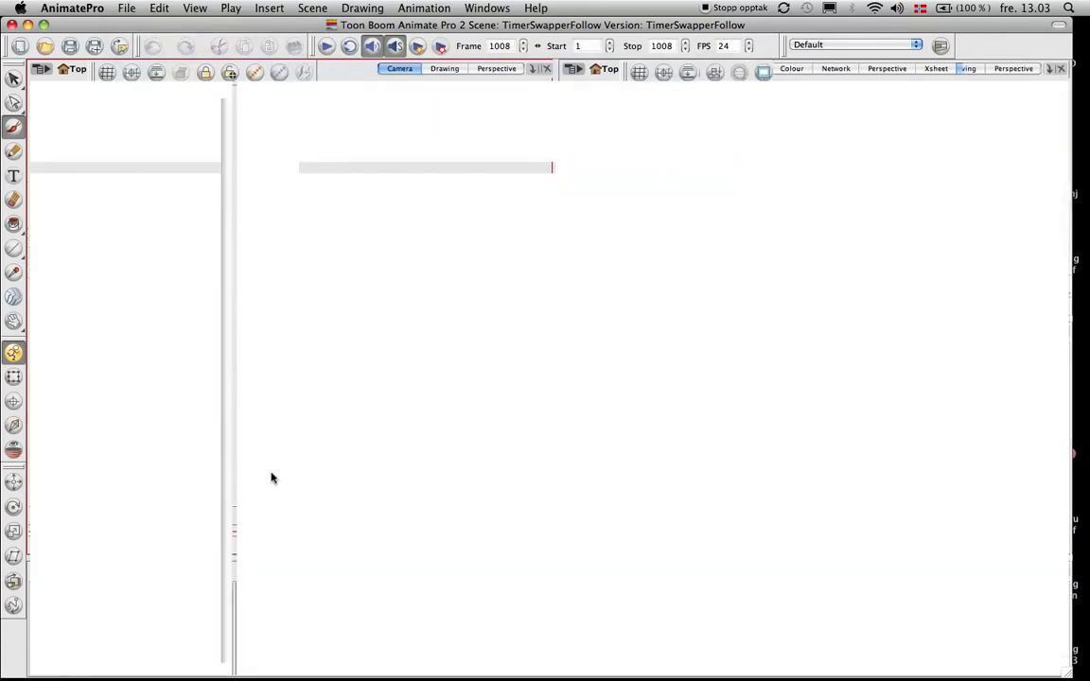
{"action": "mouse_move", "coordinate": [484, 445]}
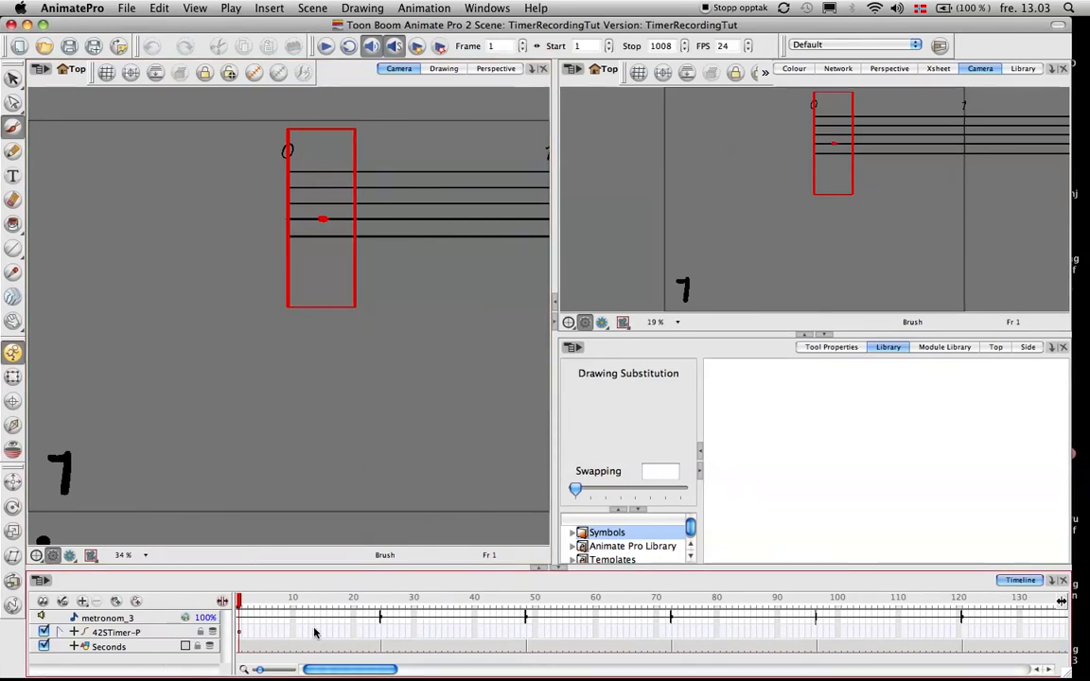
{"action": "mouse_move", "coordinate": [701, 199]}
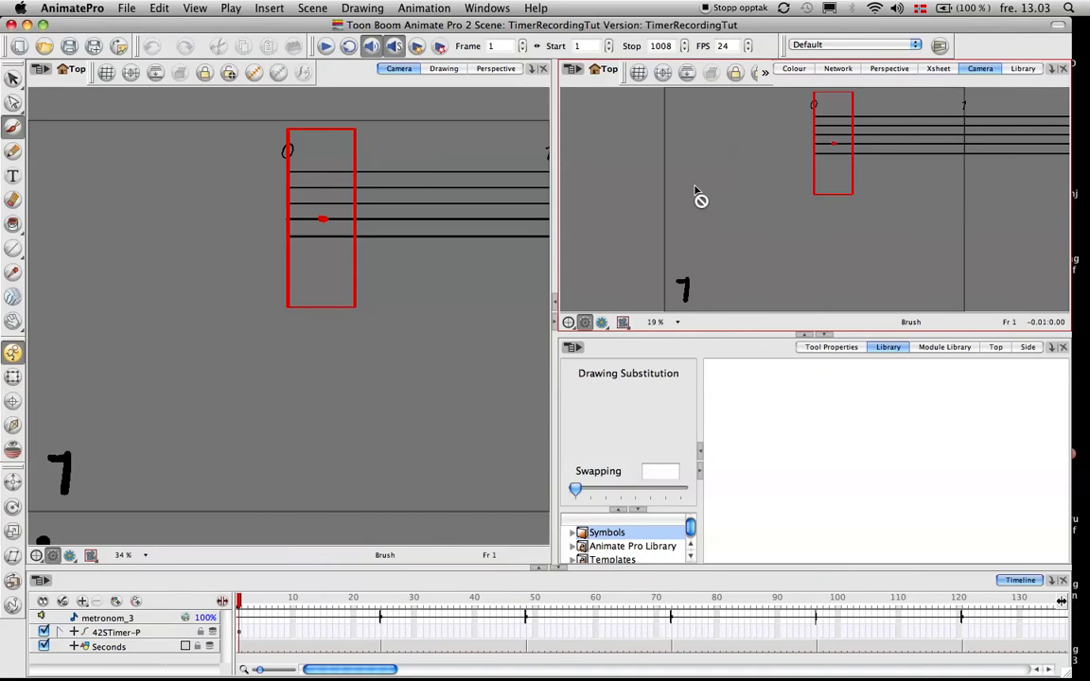
Put the left viewer in Drawing mode and turn on the grid
{"action": "left_click", "coordinate": [444, 68]}
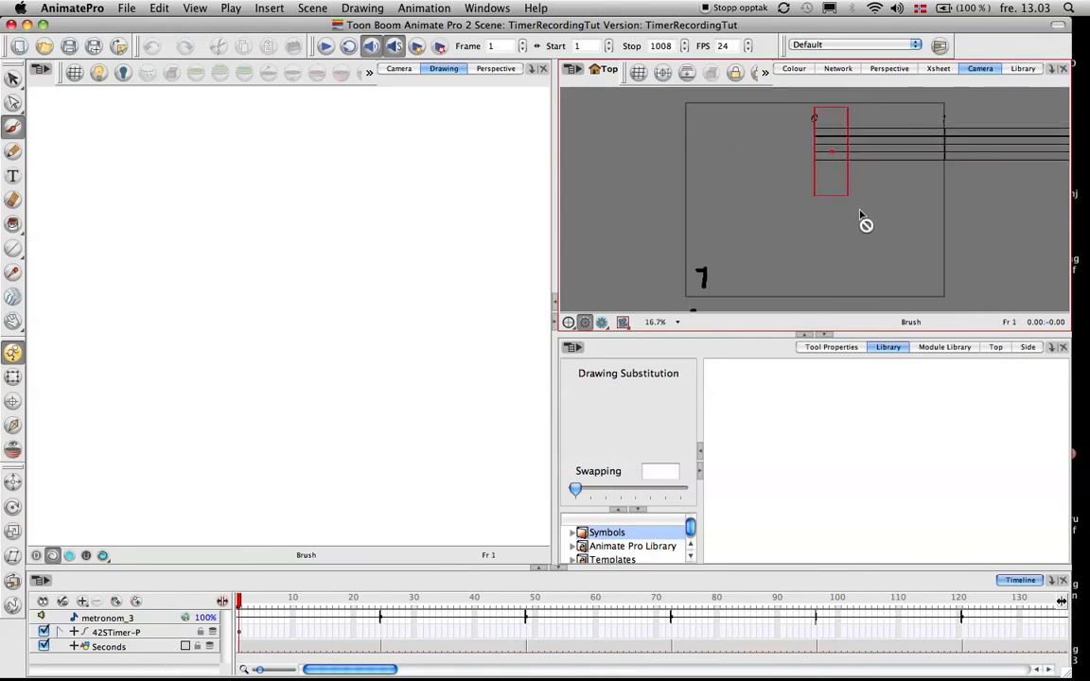
{"action": "mouse_move", "coordinate": [736, 178]}
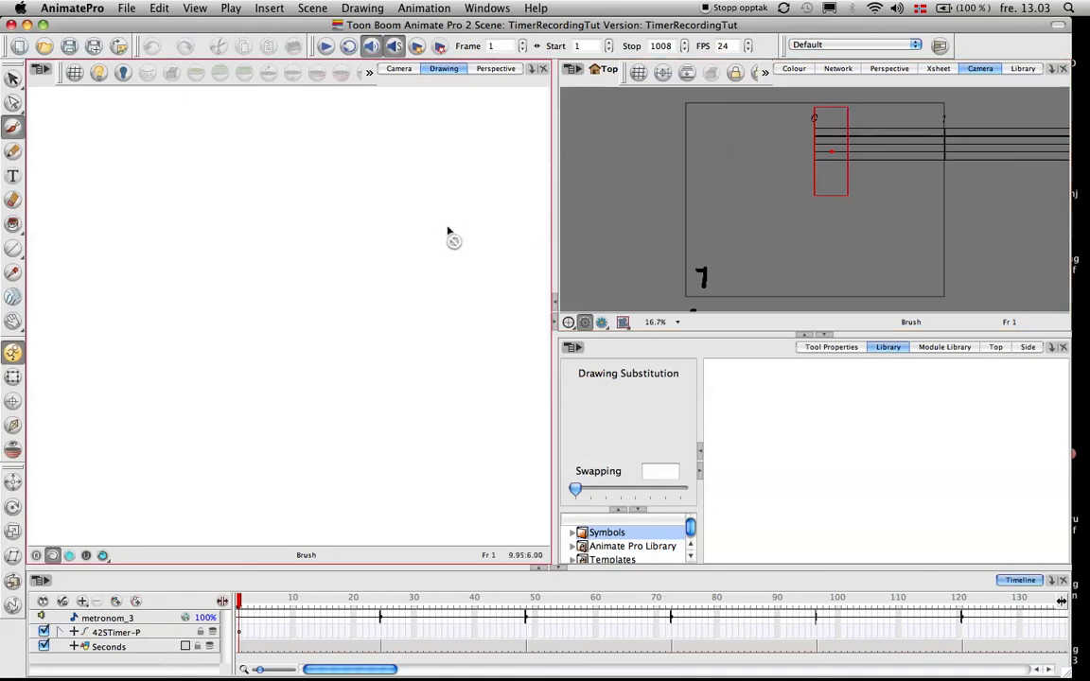
{"action": "left_click", "coordinate": [74, 73]}
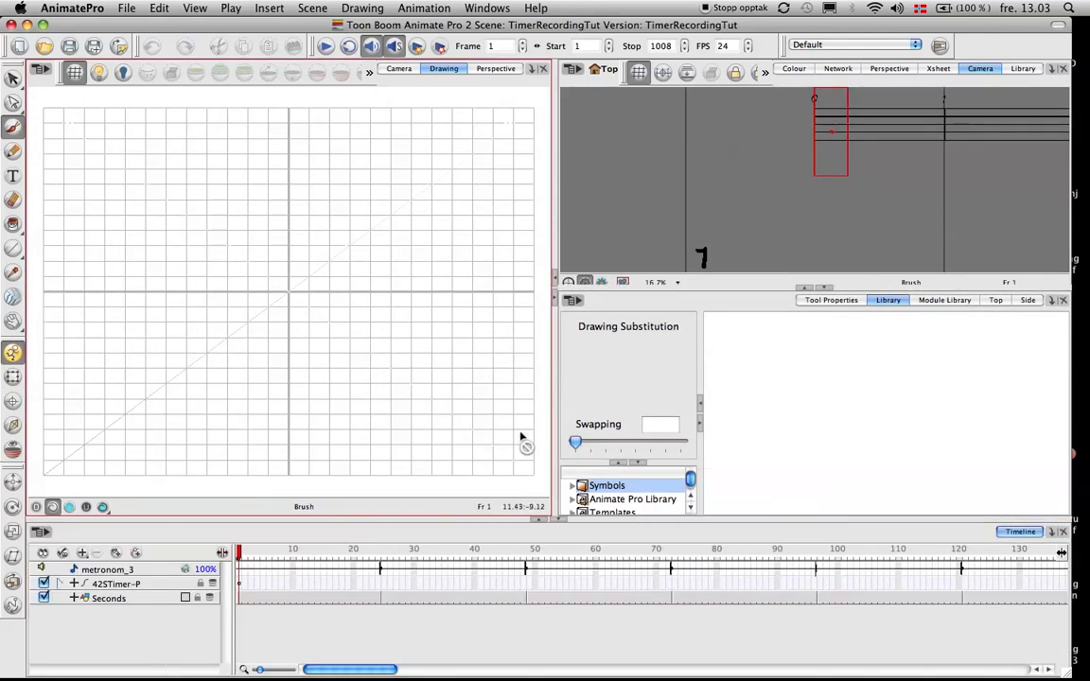
{"action": "mouse_move", "coordinate": [253, 378]}
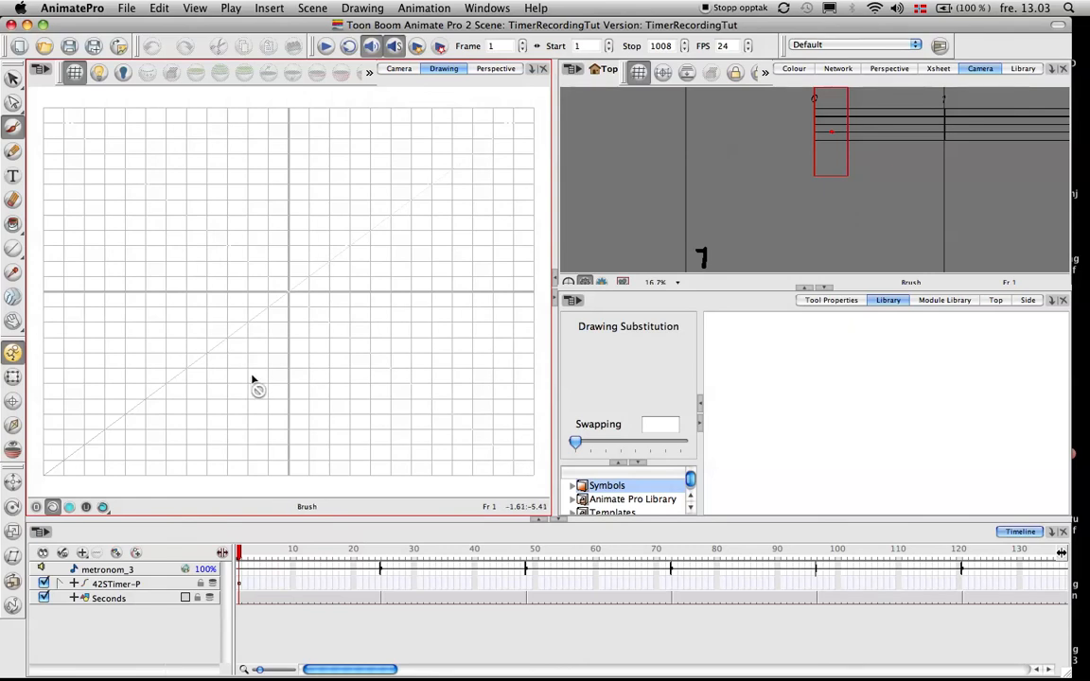
Expand the 42STimer-P group, scroll the layer list, and select the RedMarks layer
{"action": "left_click", "coordinate": [60, 584]}
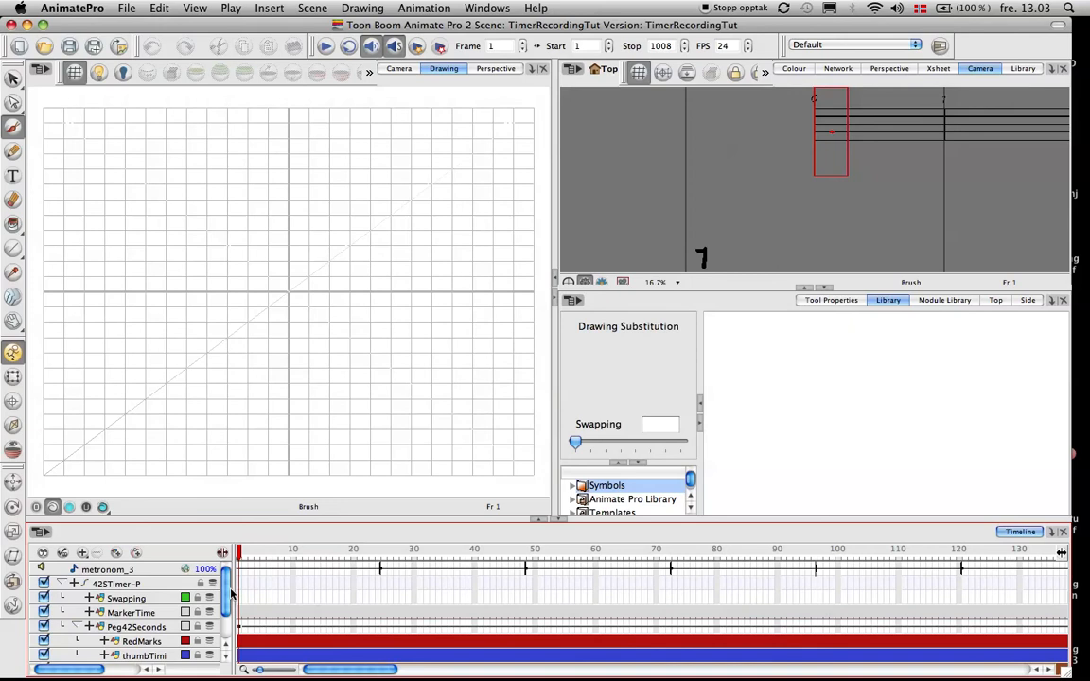
{"action": "scroll", "scroll_direction": "down", "scroll_amount": 3}
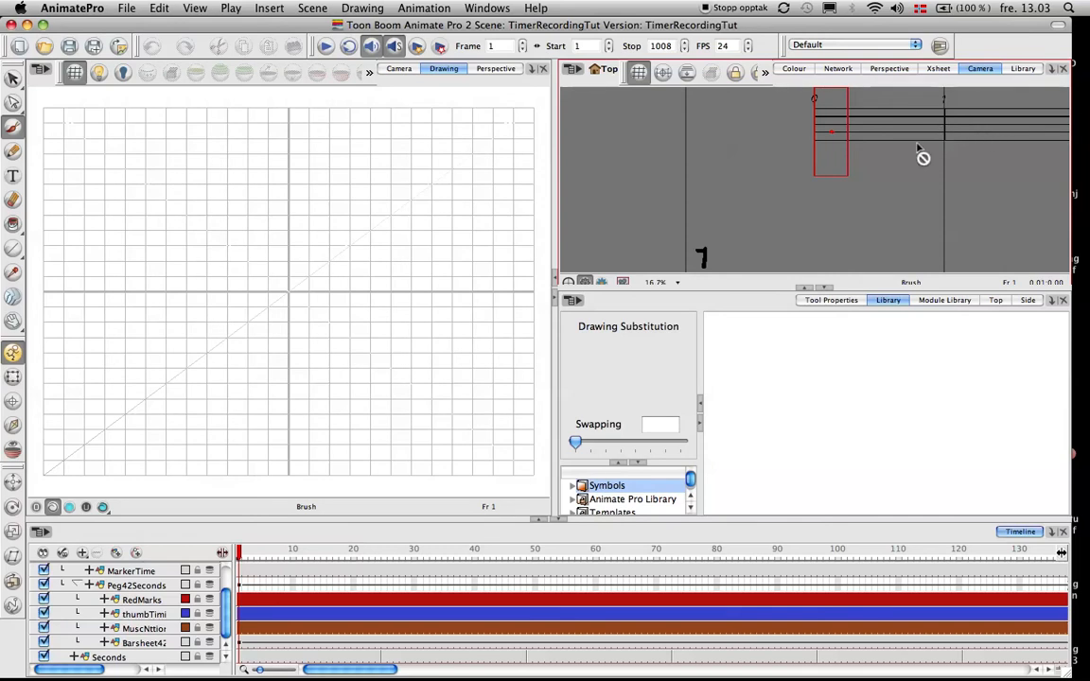
{"action": "mouse_move", "coordinate": [921, 218]}
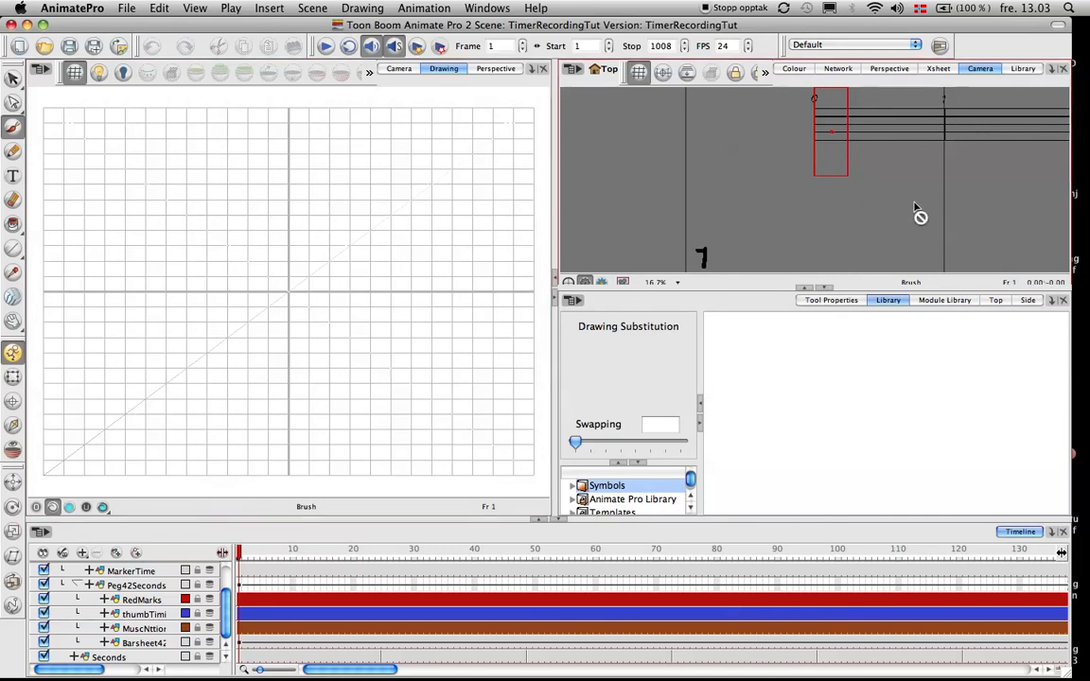
{"action": "mouse_move", "coordinate": [1014, 177]}
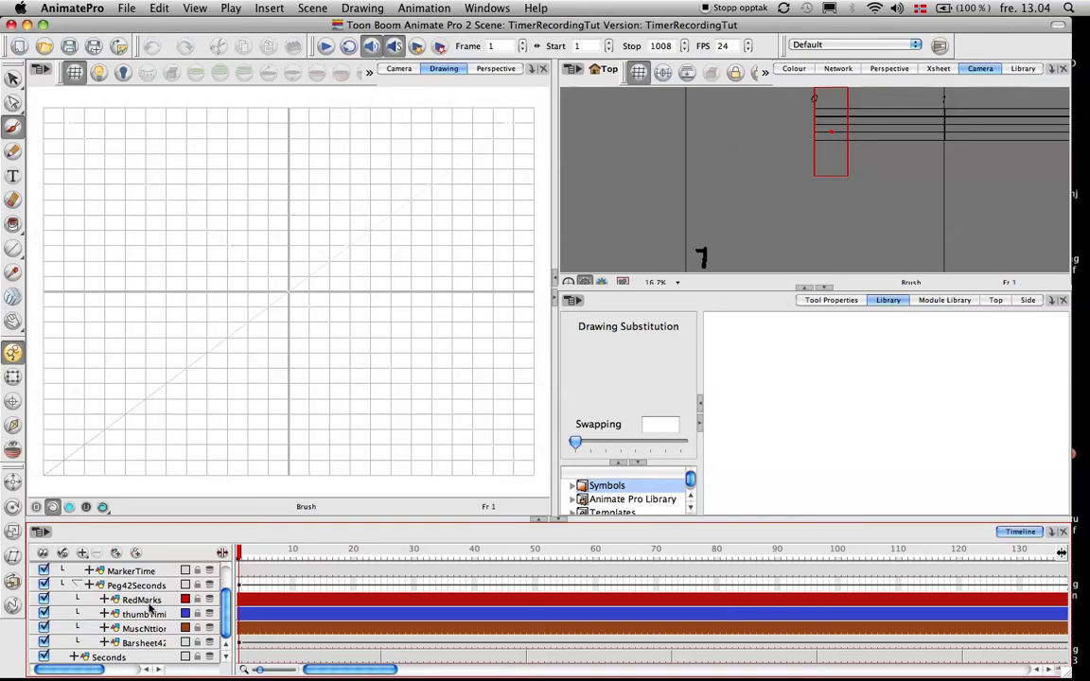
{"action": "left_click", "coordinate": [142, 600]}
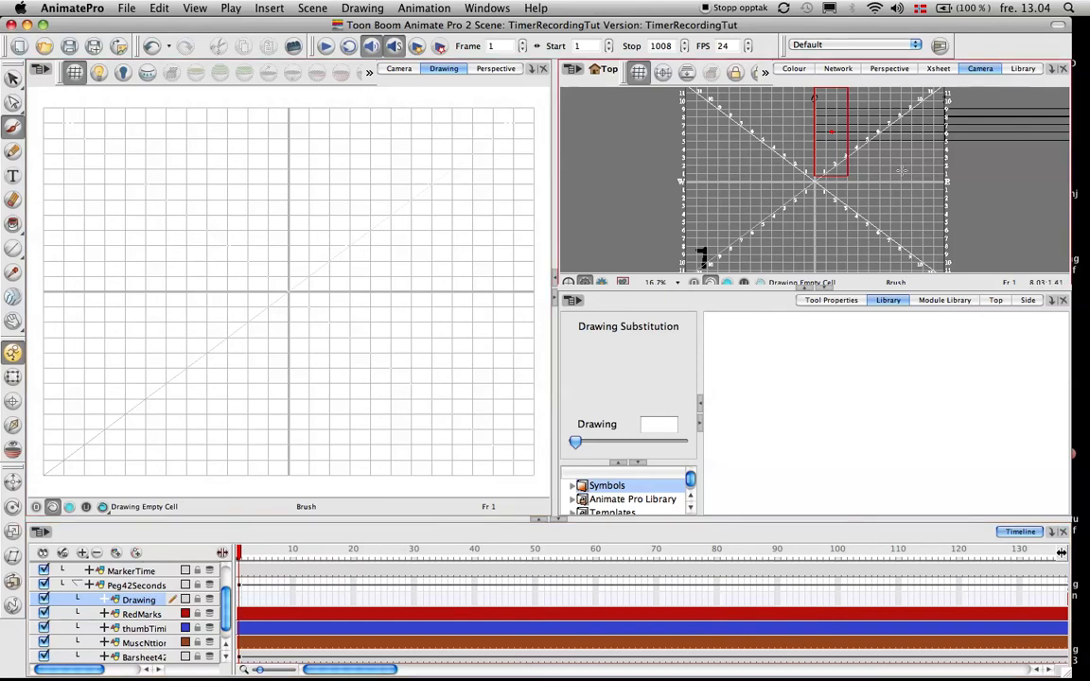
Return to frame 1, sketch a figure 8 on the new Drawing layer, and scroll the timeline
{"action": "left_click", "coordinate": [281, 554]}
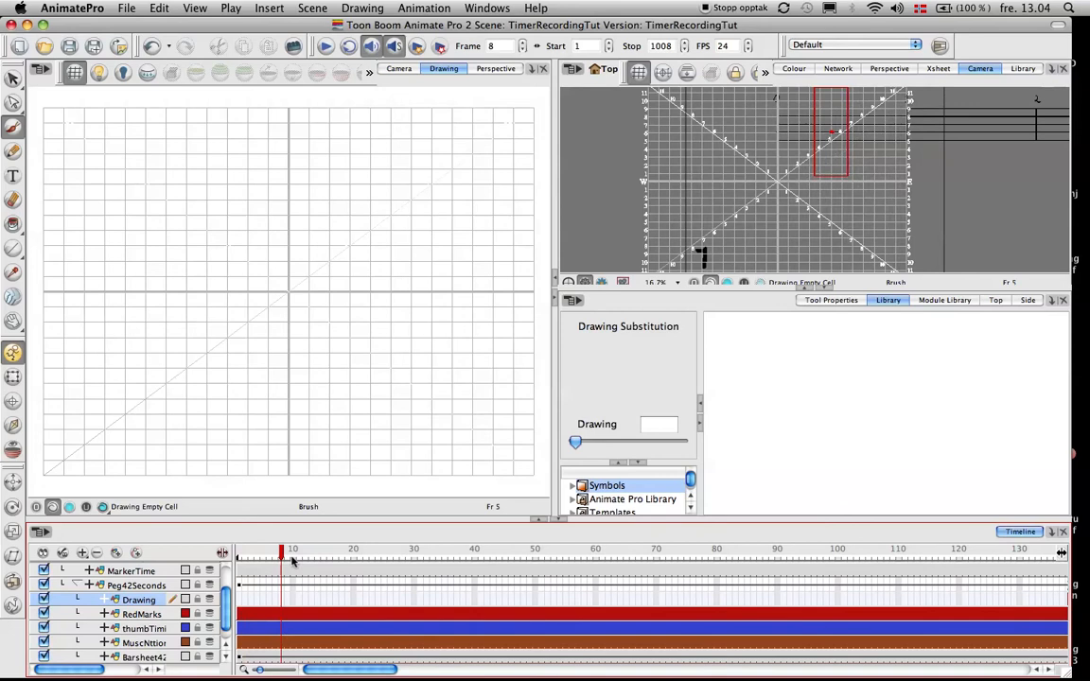
{"action": "left_click", "coordinate": [359, 548]}
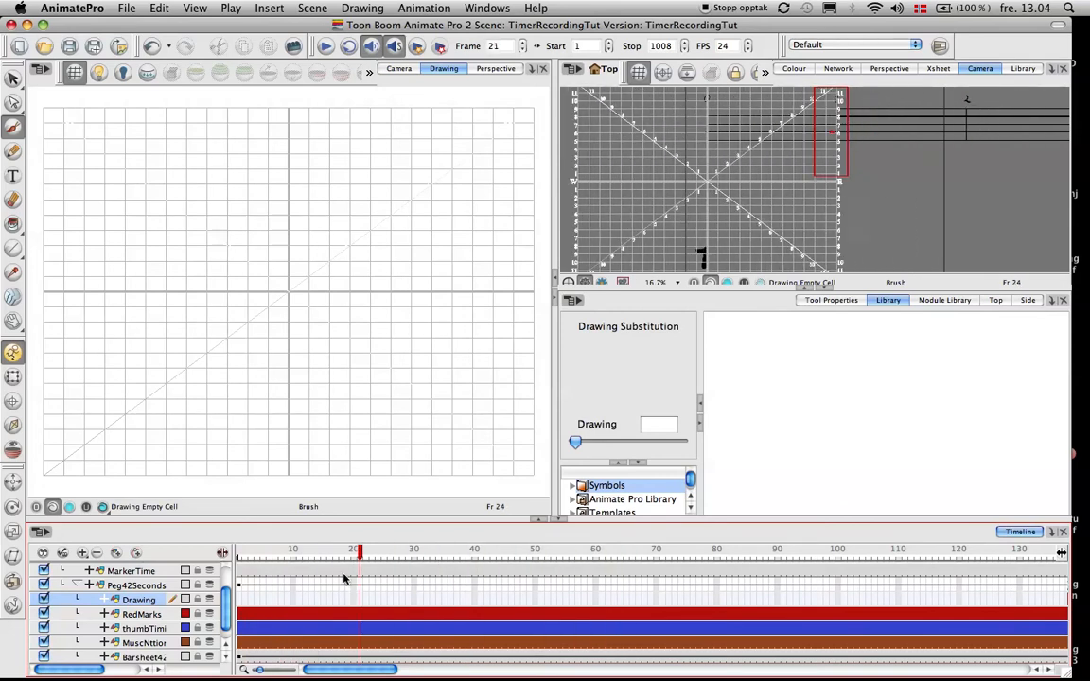
{"action": "left_click", "coordinate": [239, 549]}
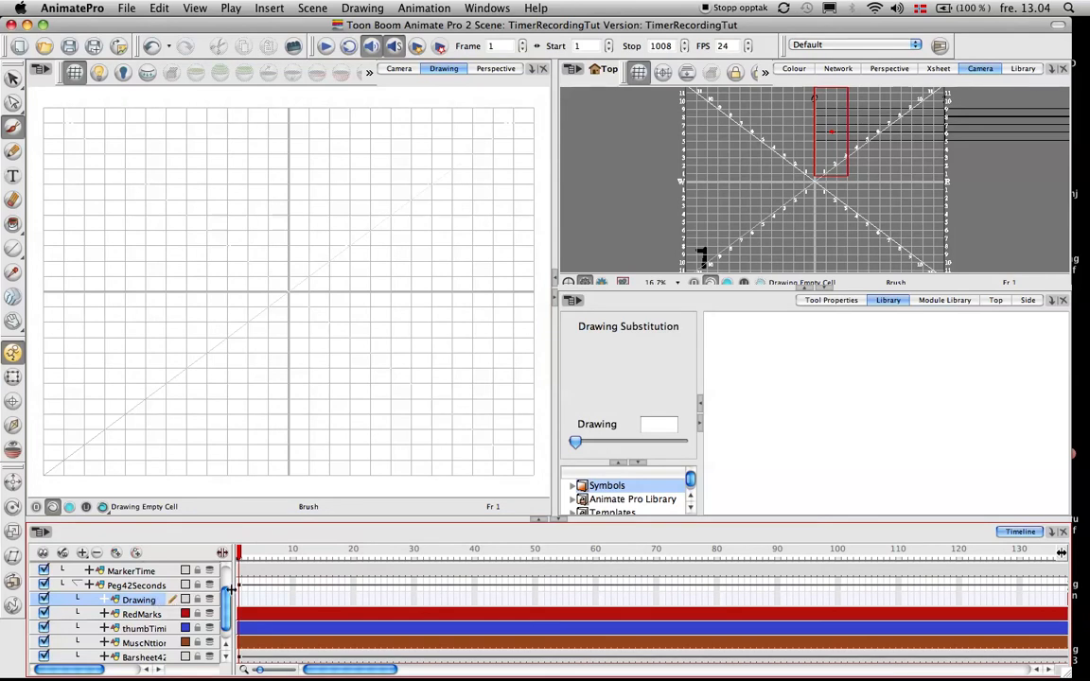
{"action": "mouse_move", "coordinate": [253, 450]}
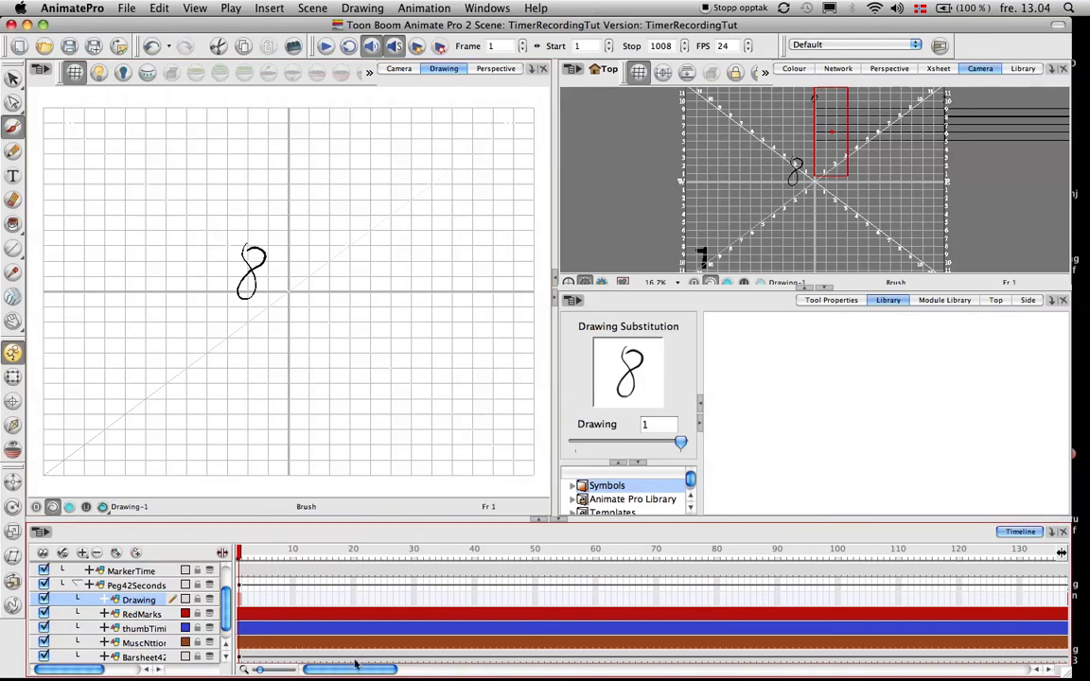
{"action": "left_click_drag", "start_coordinate": [355, 669], "coordinate": [970, 669]}
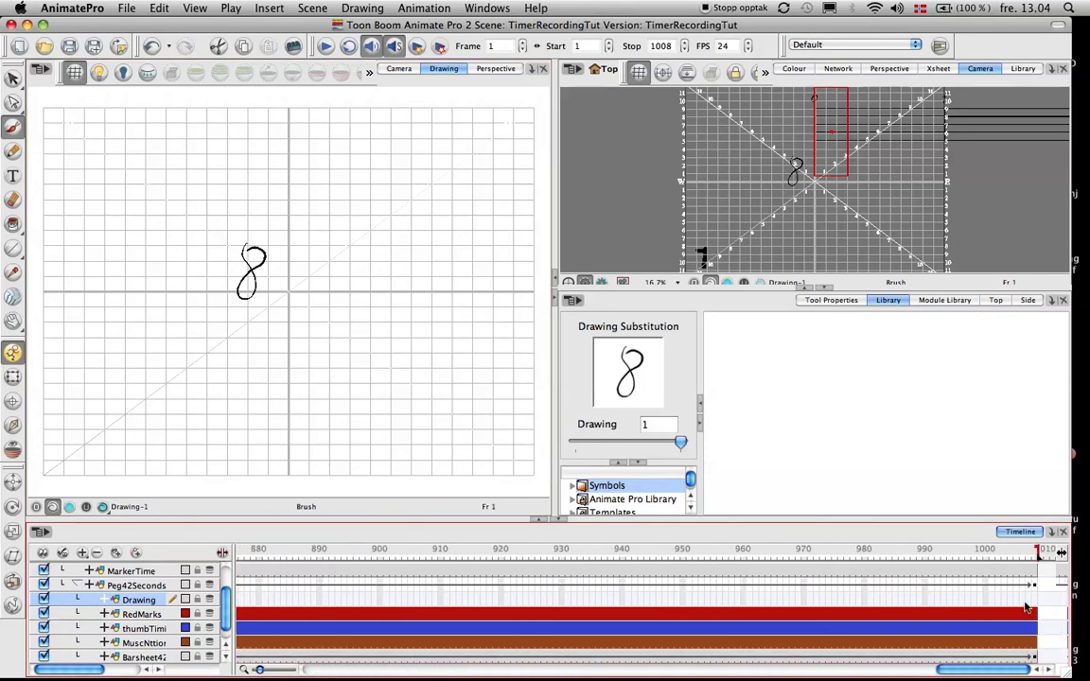
Extend the figure-eight drawing's exposure to hold through frame 1008
{"action": "right_click", "coordinate": [1027, 608]}
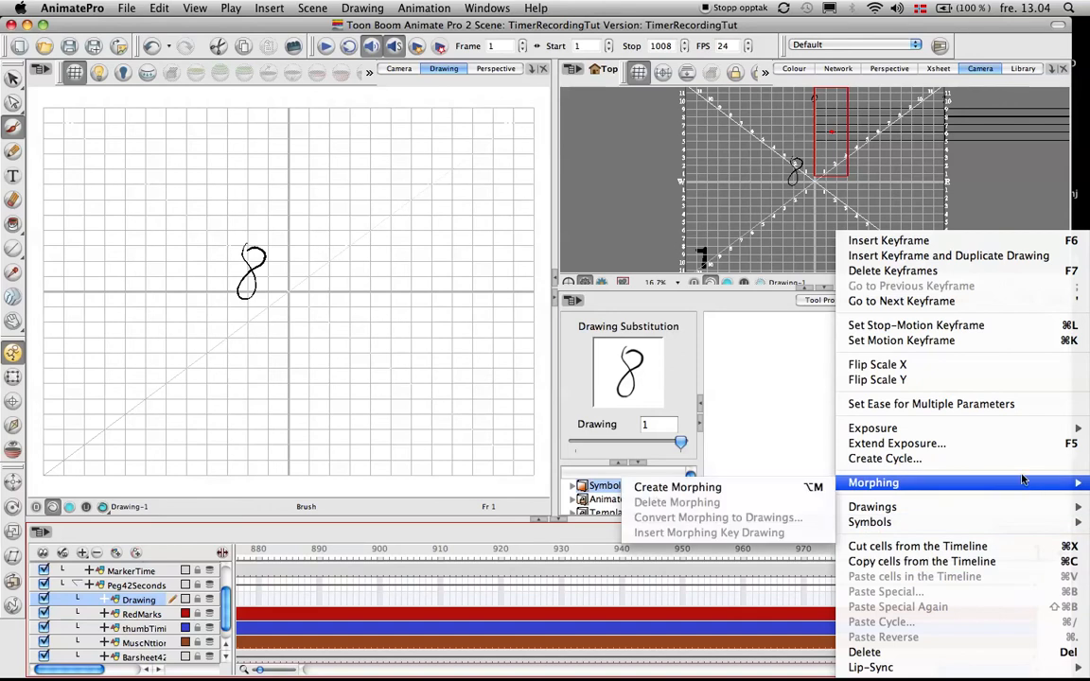
{"action": "left_click", "coordinate": [896, 443]}
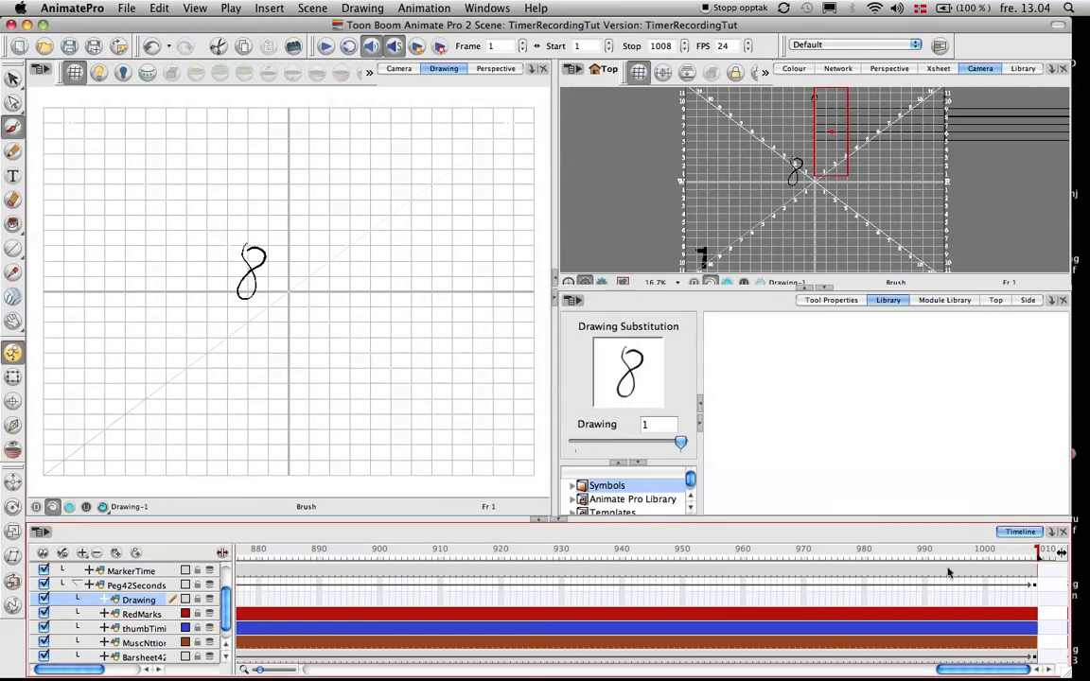
{"action": "right_click", "coordinate": [951, 573]}
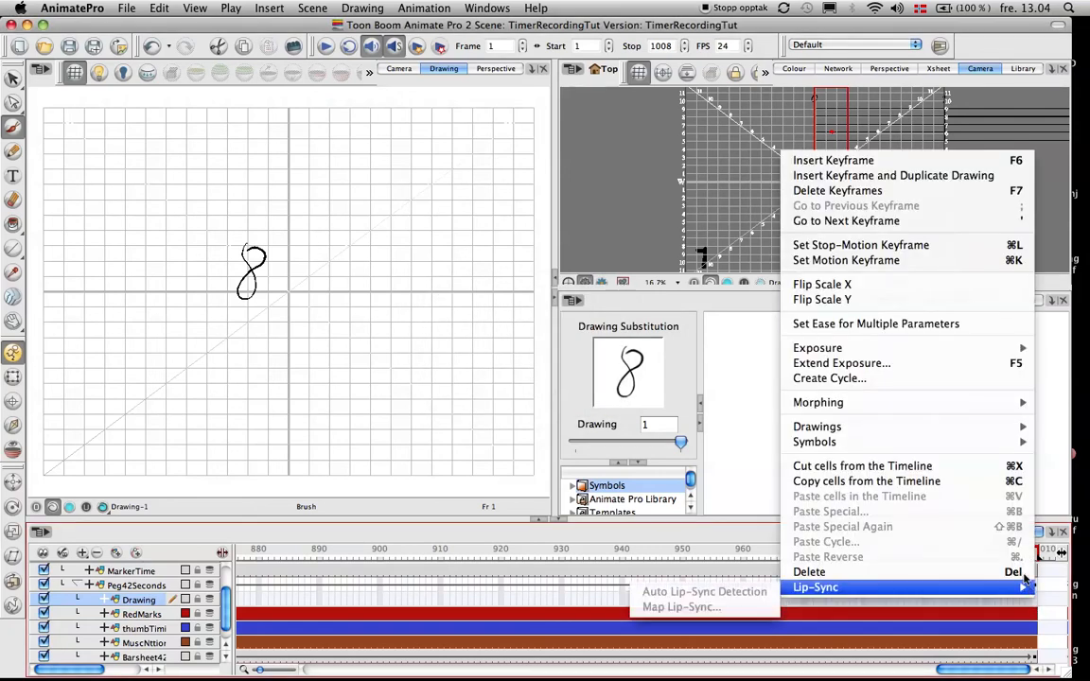
{"action": "mouse_move", "coordinate": [841, 362]}
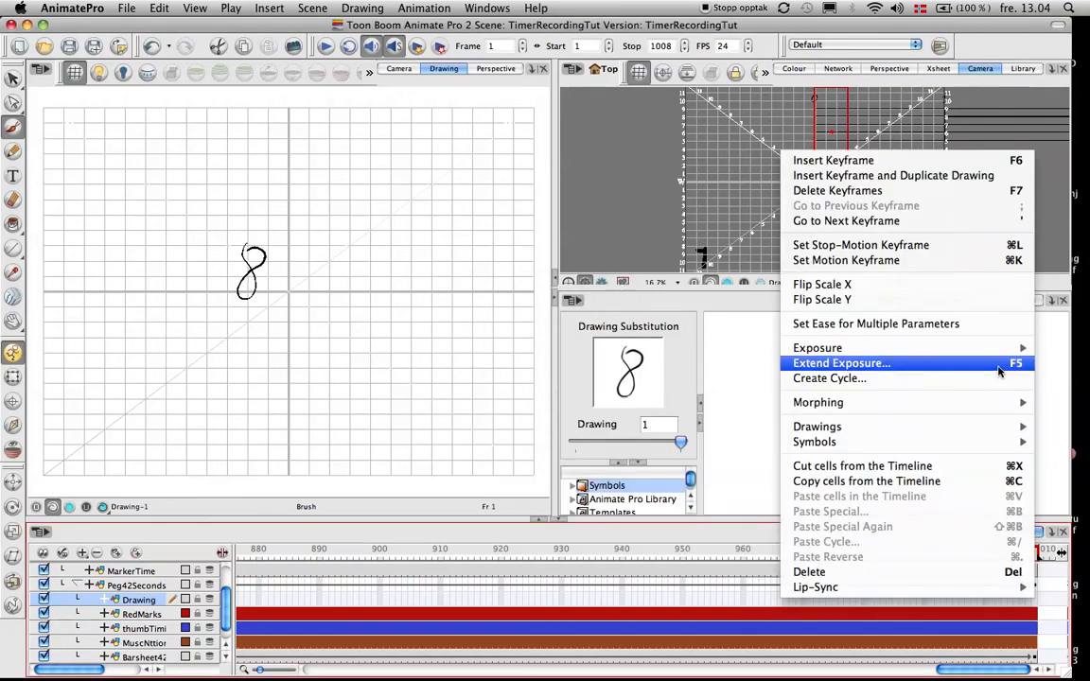
{"action": "left_click", "coordinate": [842, 363]}
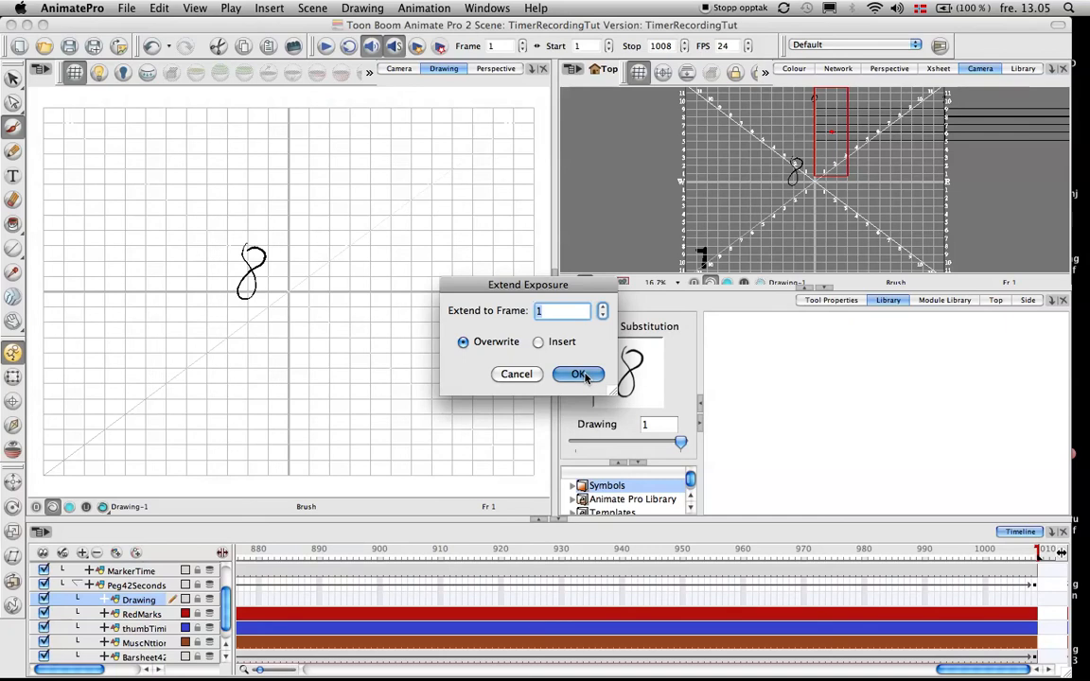
{"action": "left_click", "coordinate": [579, 374]}
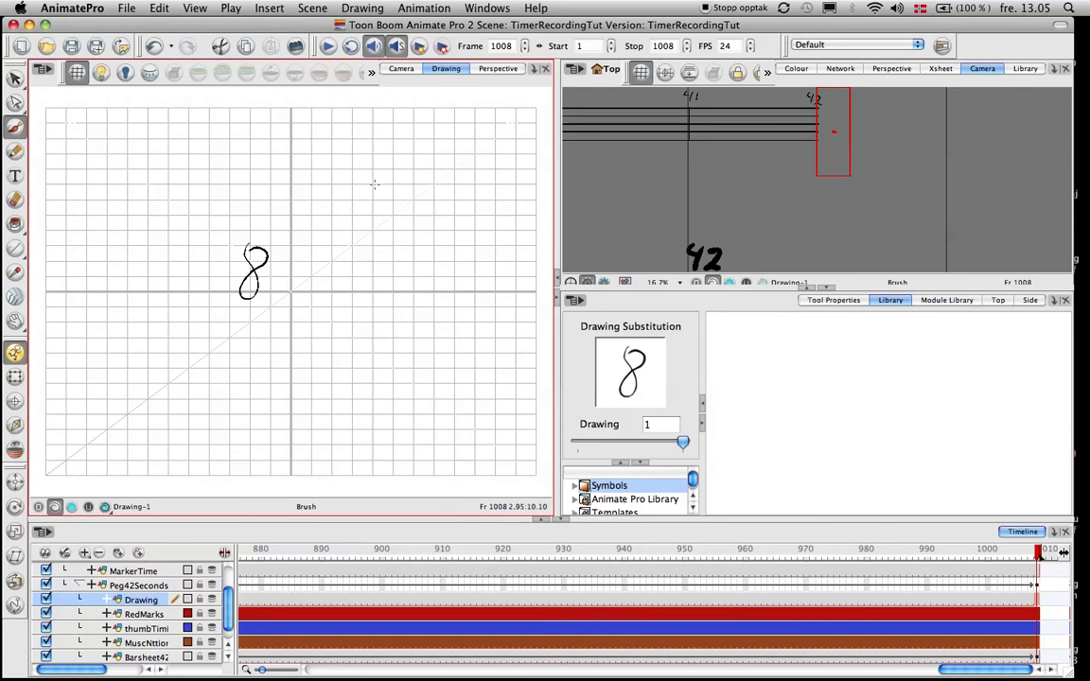
{"action": "mouse_move", "coordinate": [490, 335]}
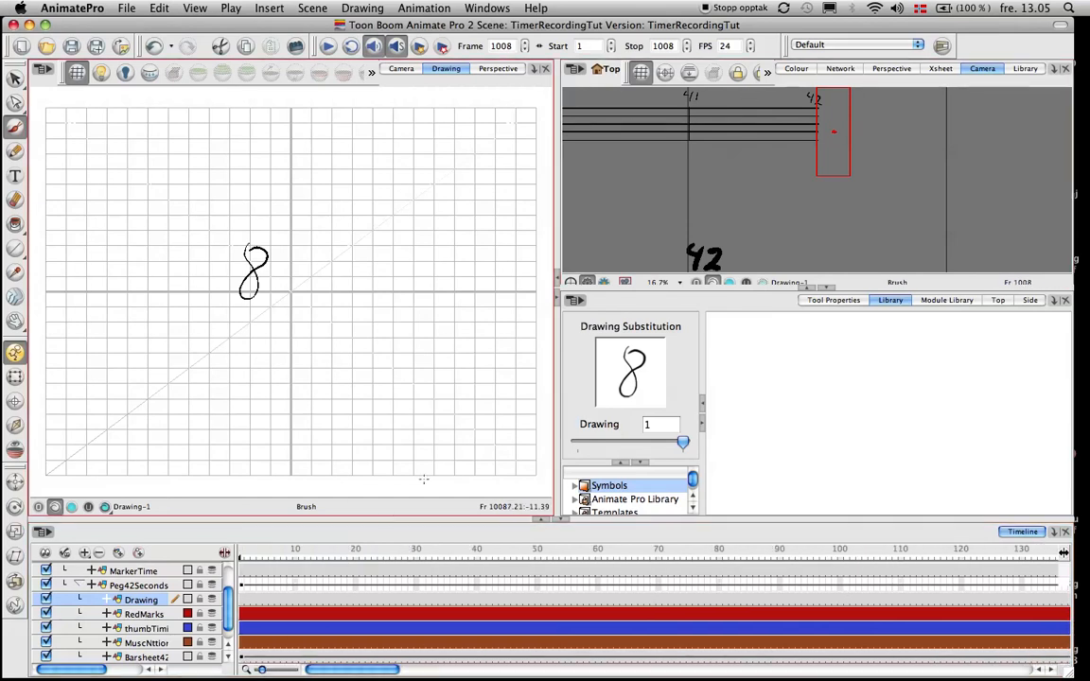
Scrub the playhead to frame 84 near beat 4 of the bar sheet
{"action": "left_click", "coordinate": [423, 549]}
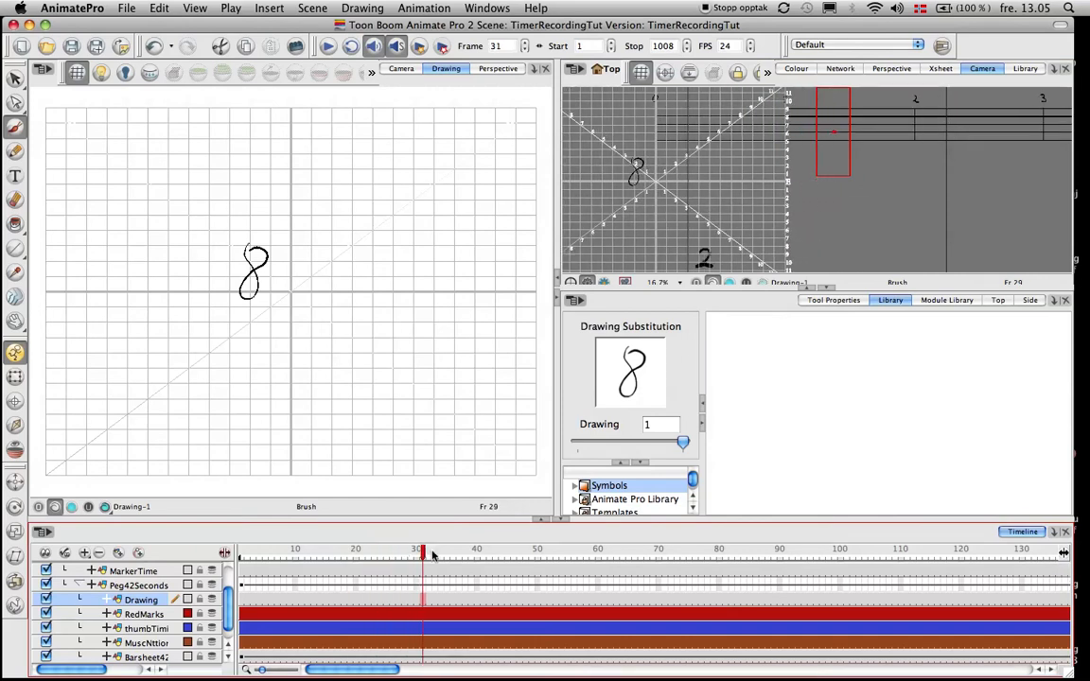
{"action": "left_click", "coordinate": [738, 549]}
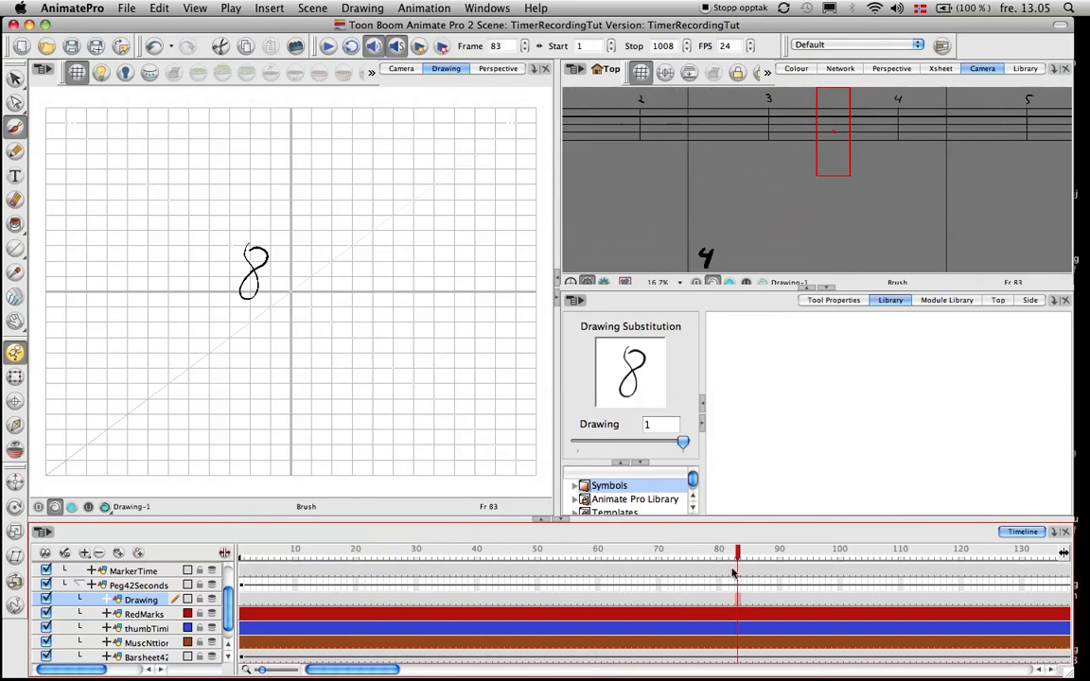
{"action": "left_click", "coordinate": [797, 549]}
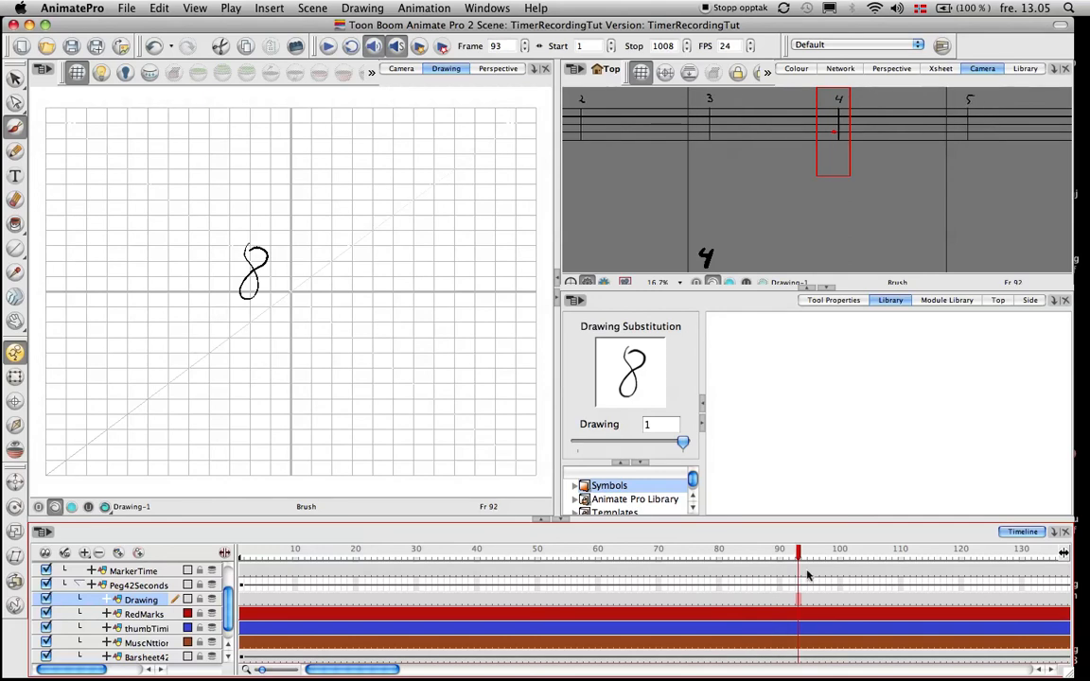
{"action": "left_click", "coordinate": [708, 548]}
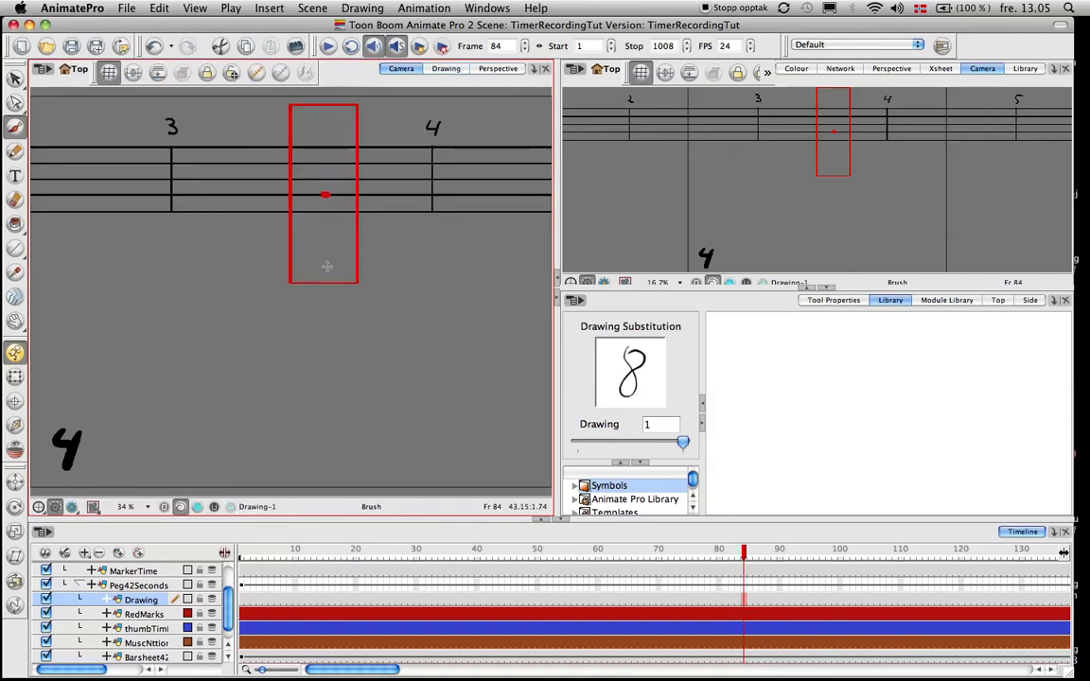
{"action": "mouse_move", "coordinate": [318, 329]}
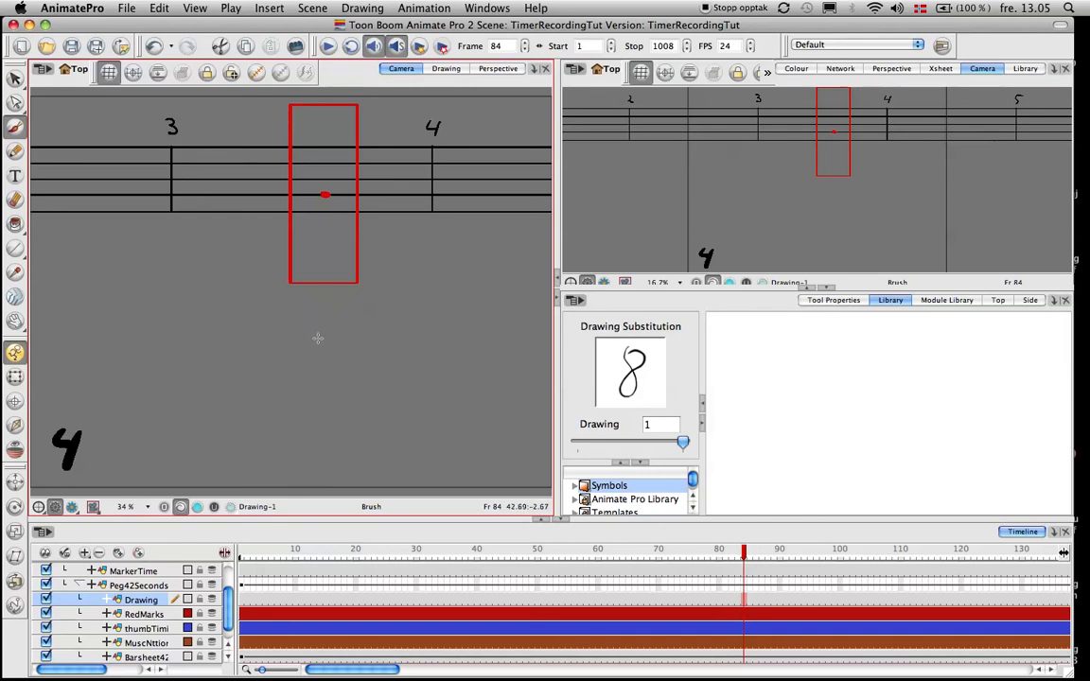
Brush a standing stick figure below the bar sheet at beat 4
{"action": "left_click_drag", "start_coordinate": [317, 312], "coordinate": [312, 398]}
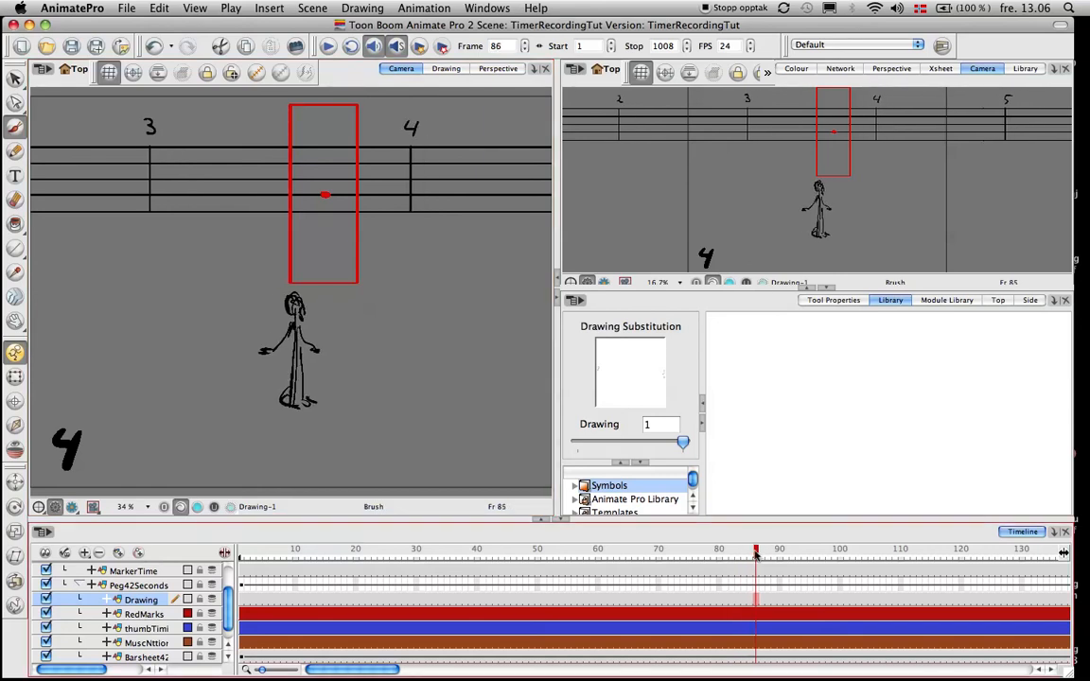
Scrub toward frame 110, return to frame 94, and select the stick figure
{"action": "left_click", "coordinate": [902, 549]}
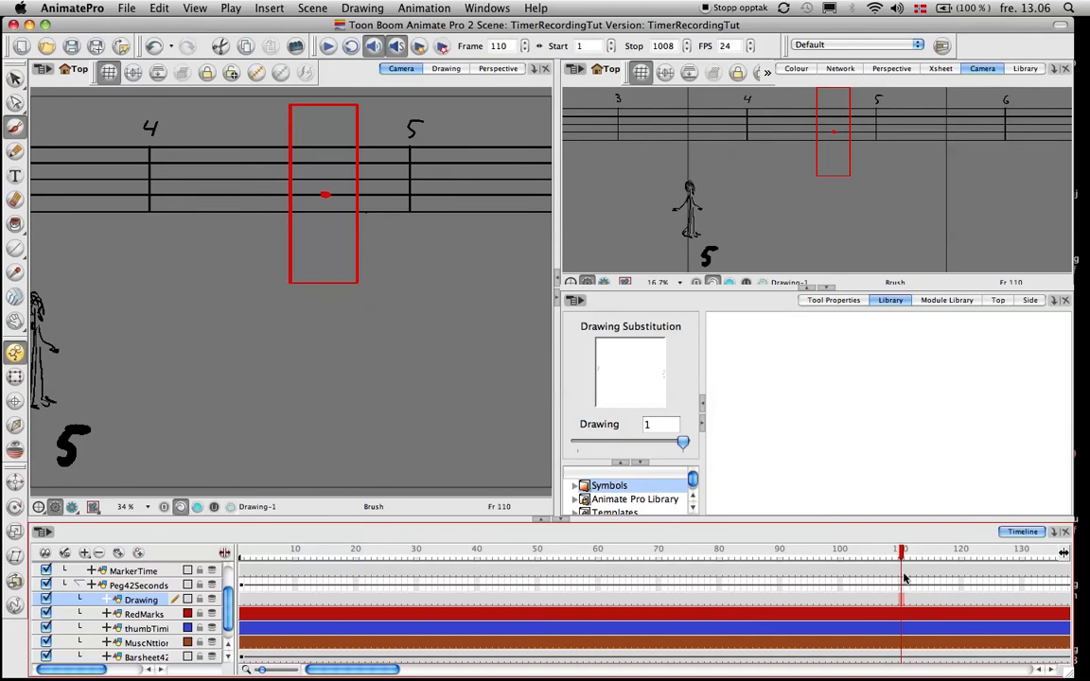
{"action": "left_click", "coordinate": [901, 549]}
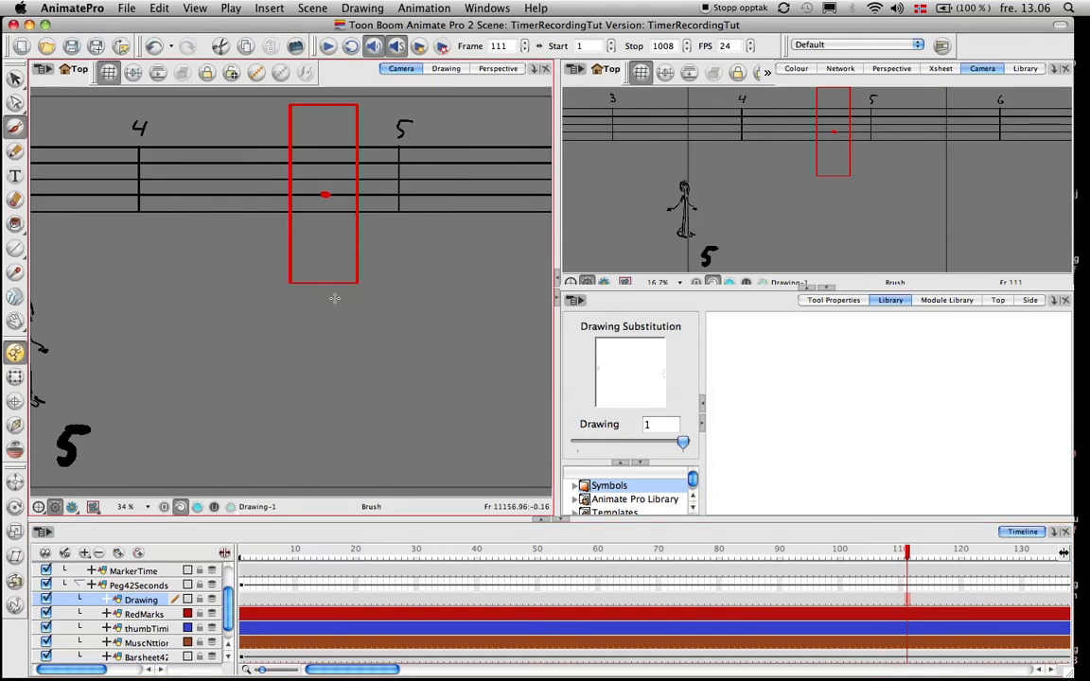
{"action": "left_click", "coordinate": [882, 549]}
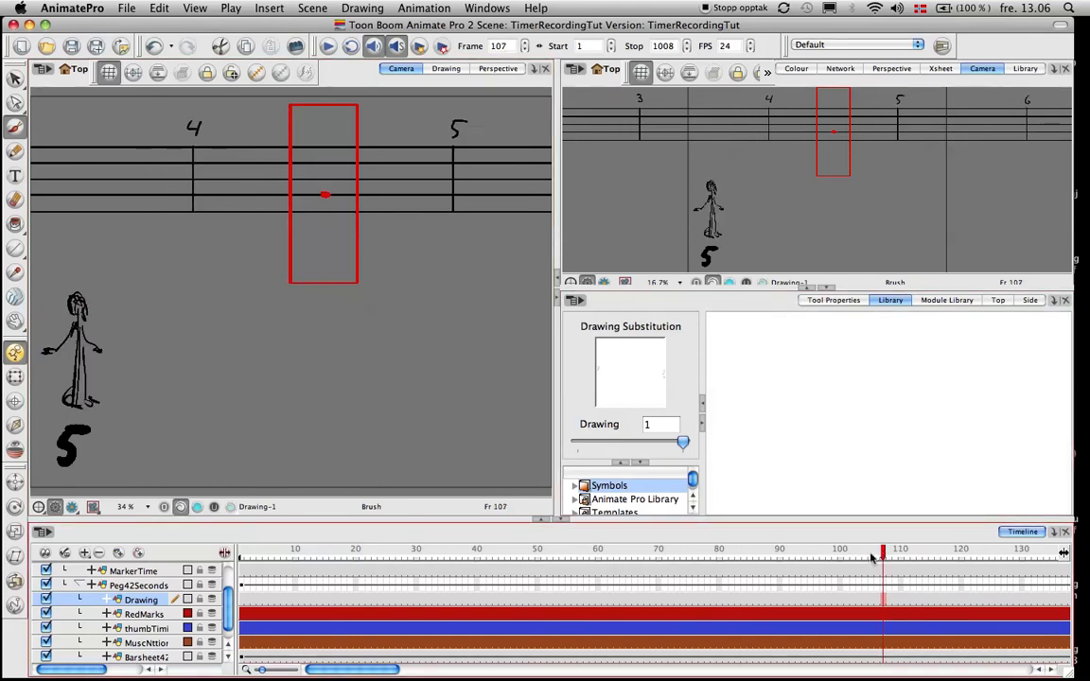
{"action": "left_click", "coordinate": [798, 553]}
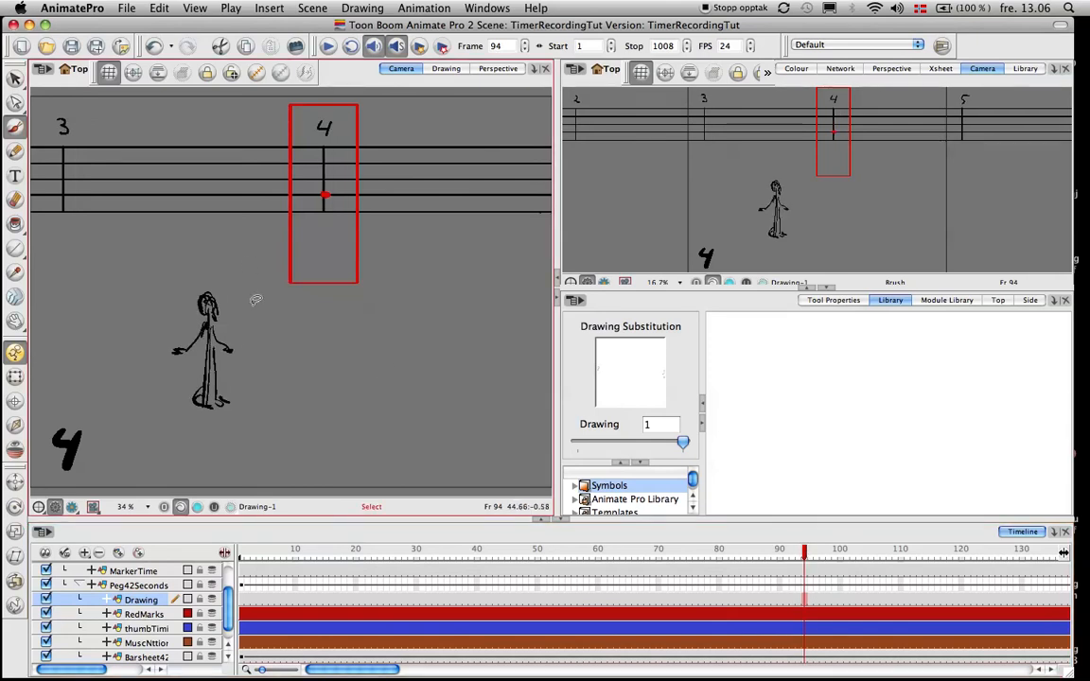
{"action": "left_click", "coordinate": [201, 352]}
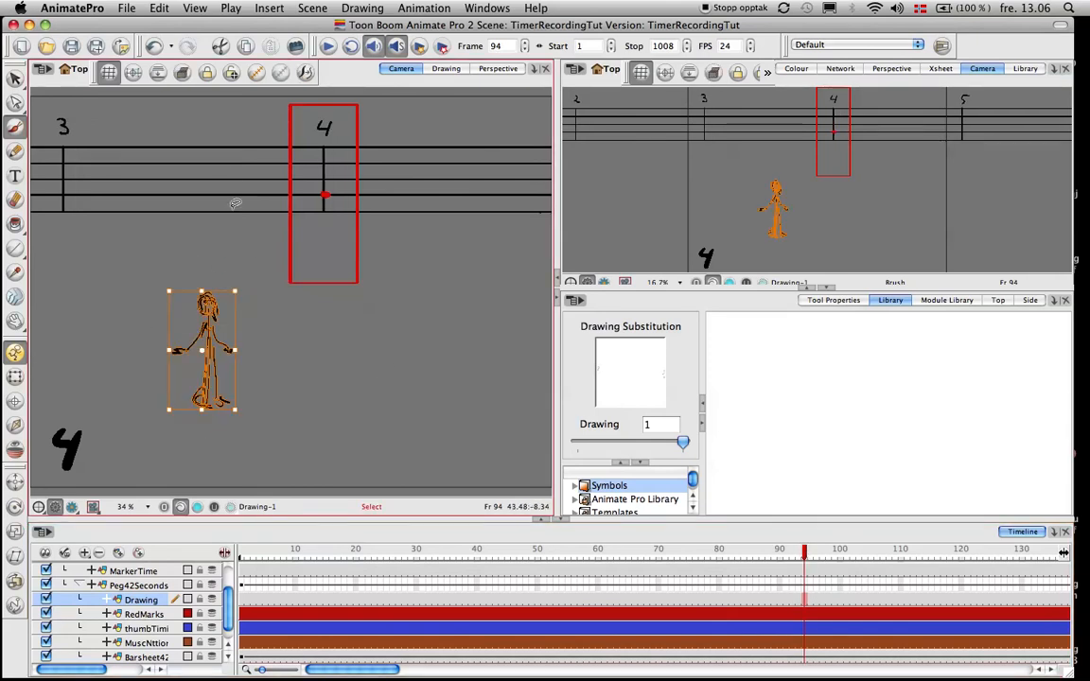
{"action": "mouse_move", "coordinate": [306, 348]}
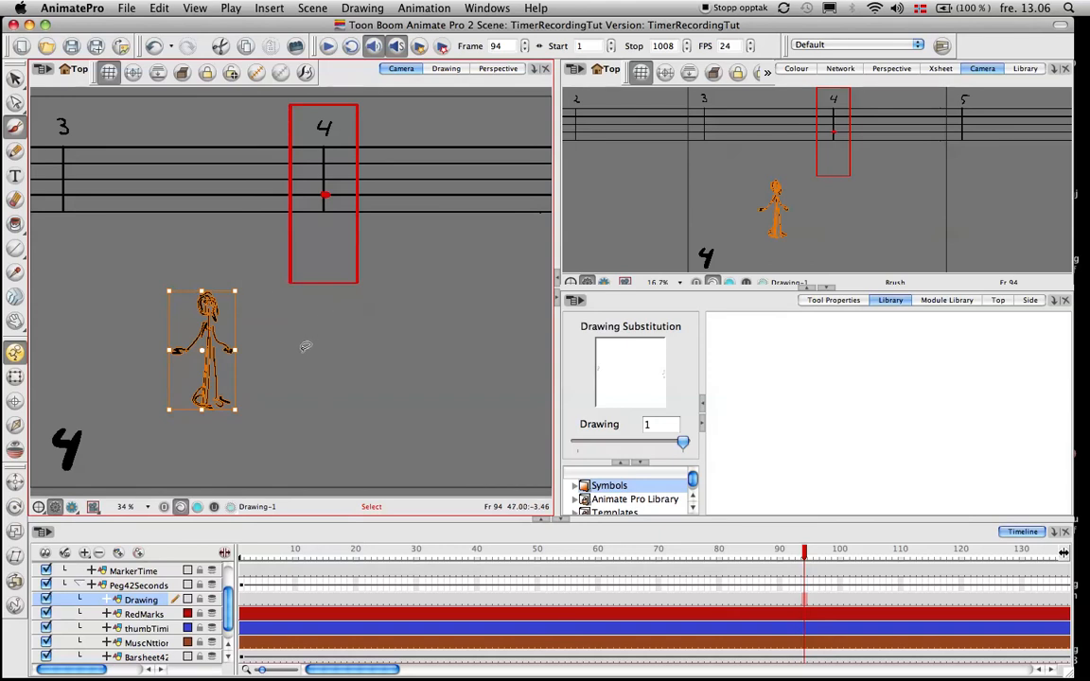
{"action": "mouse_move", "coordinate": [301, 355]}
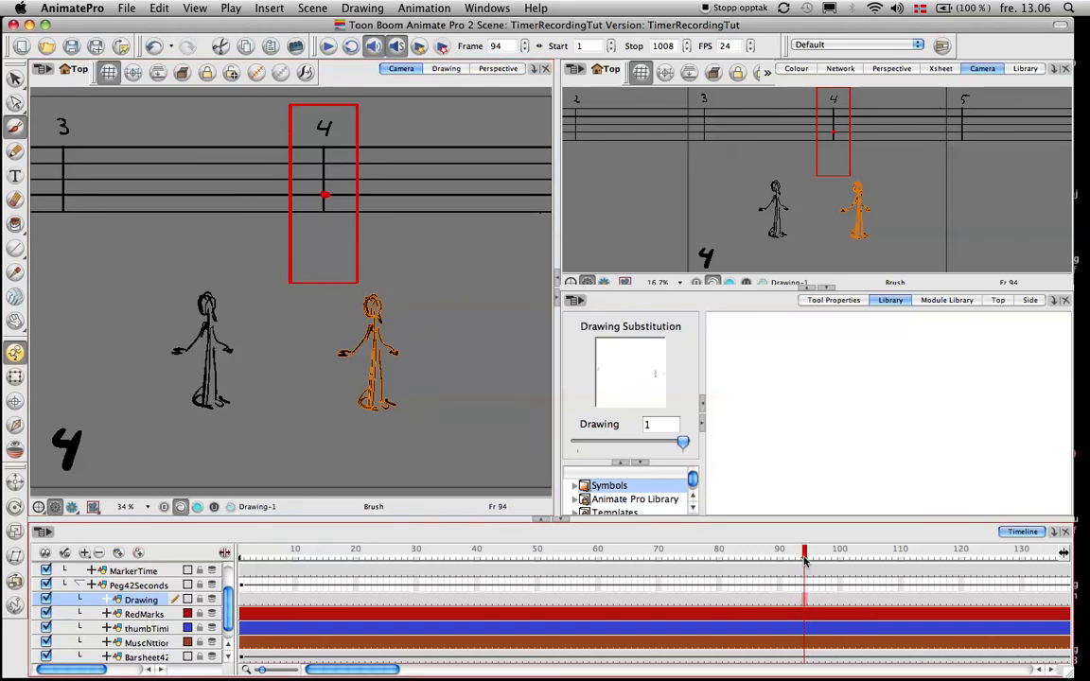
{"action": "left_click", "coordinate": [751, 563]}
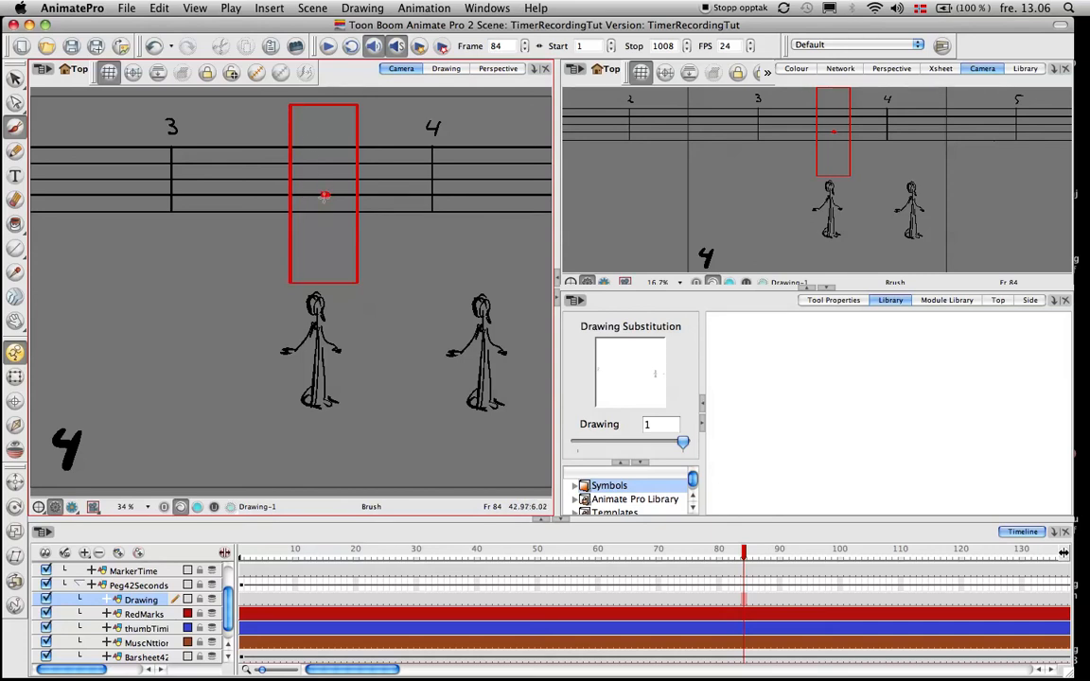
{"action": "mouse_move", "coordinate": [289, 196]}
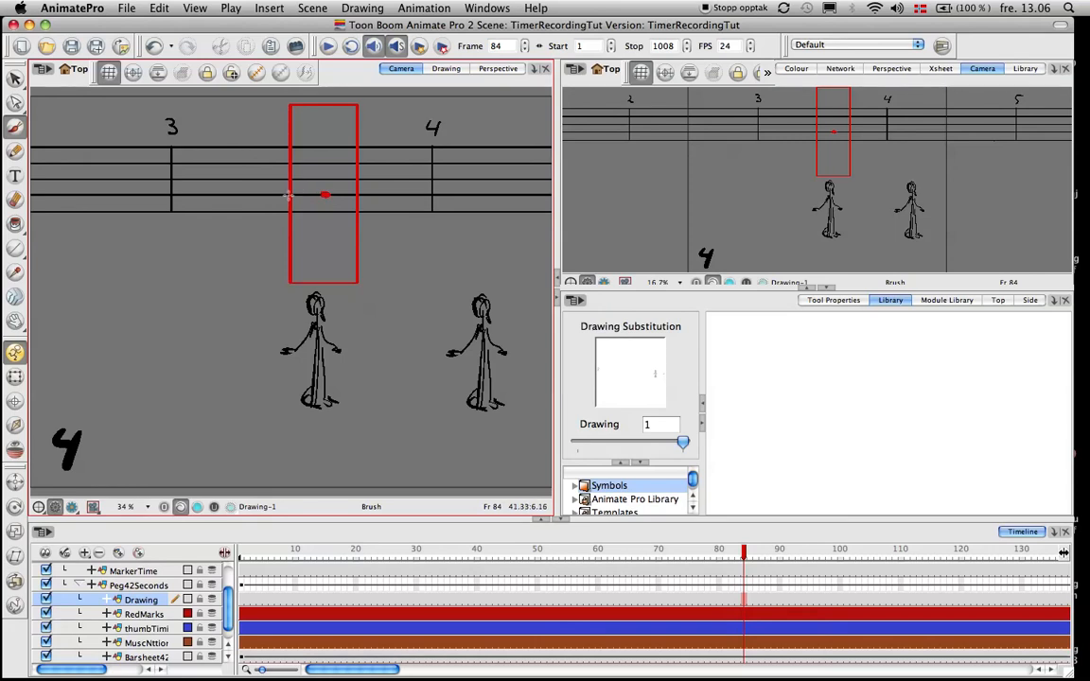
{"action": "mouse_move", "coordinate": [357, 195]}
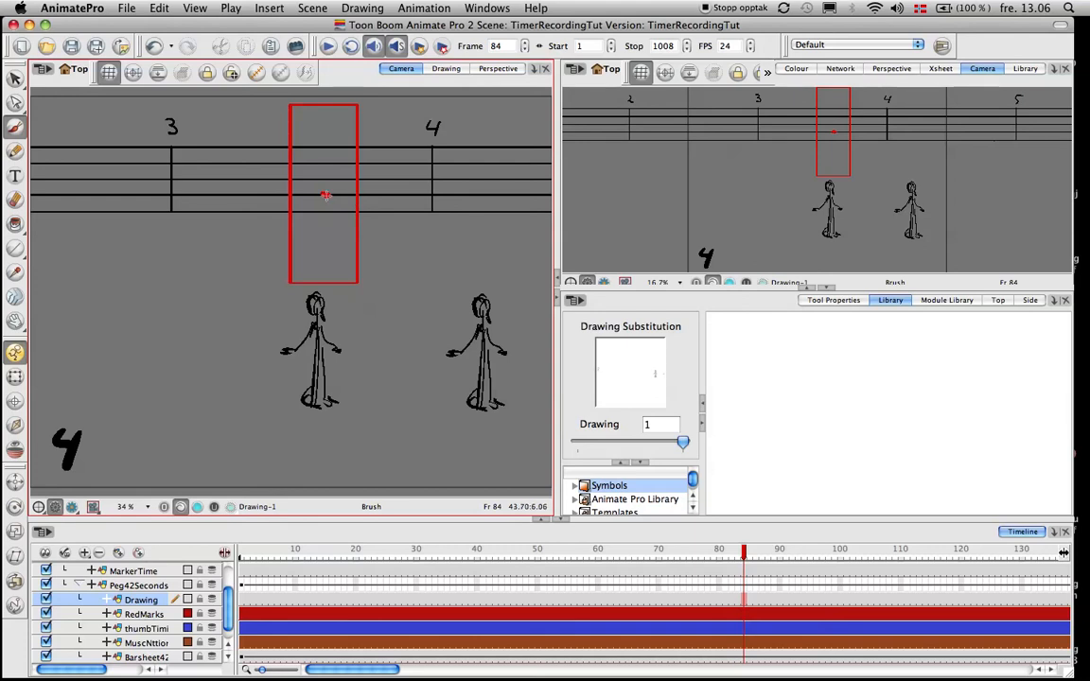
{"action": "mouse_move", "coordinate": [302, 201]}
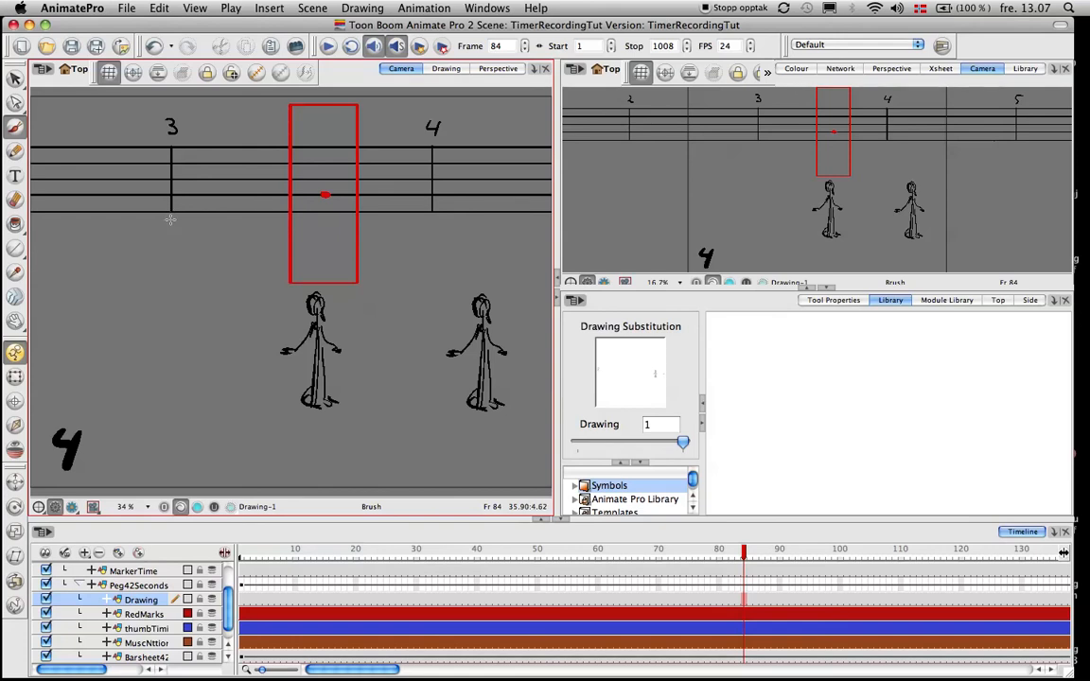
{"action": "mouse_move", "coordinate": [298, 165]}
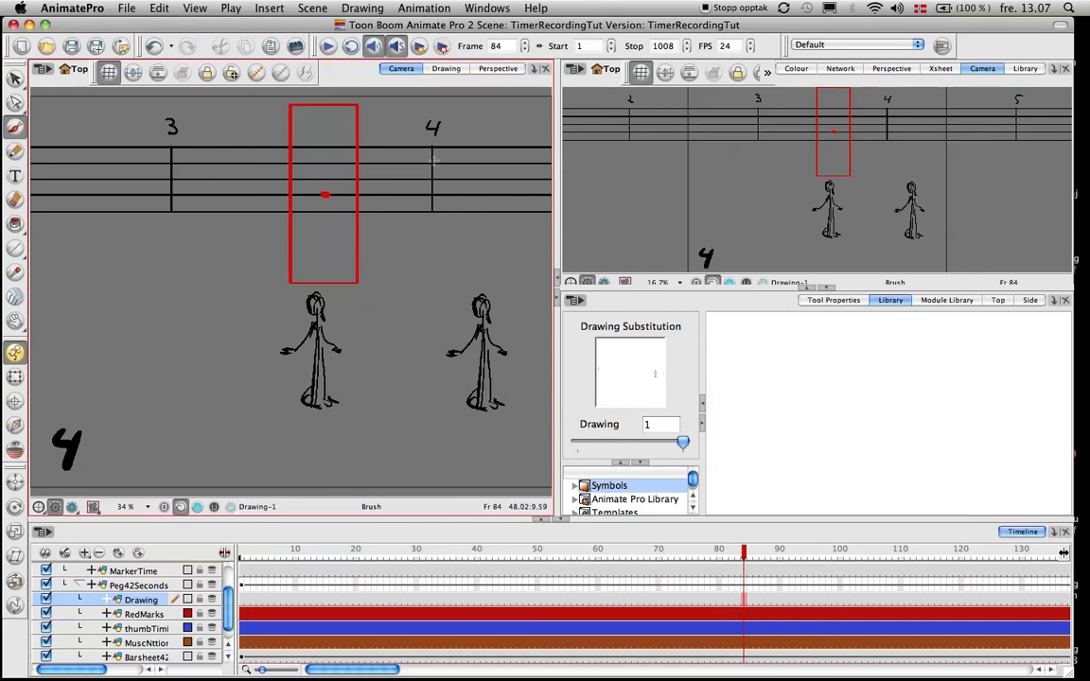
{"action": "mouse_move", "coordinate": [296, 199]}
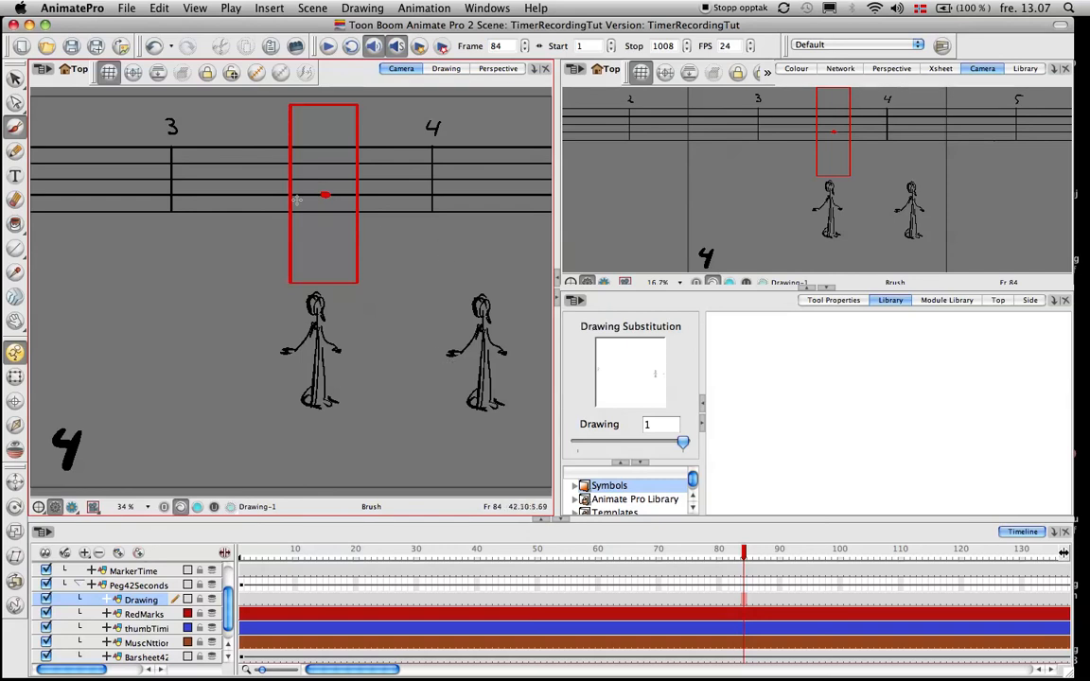
{"action": "mouse_move", "coordinate": [345, 142]}
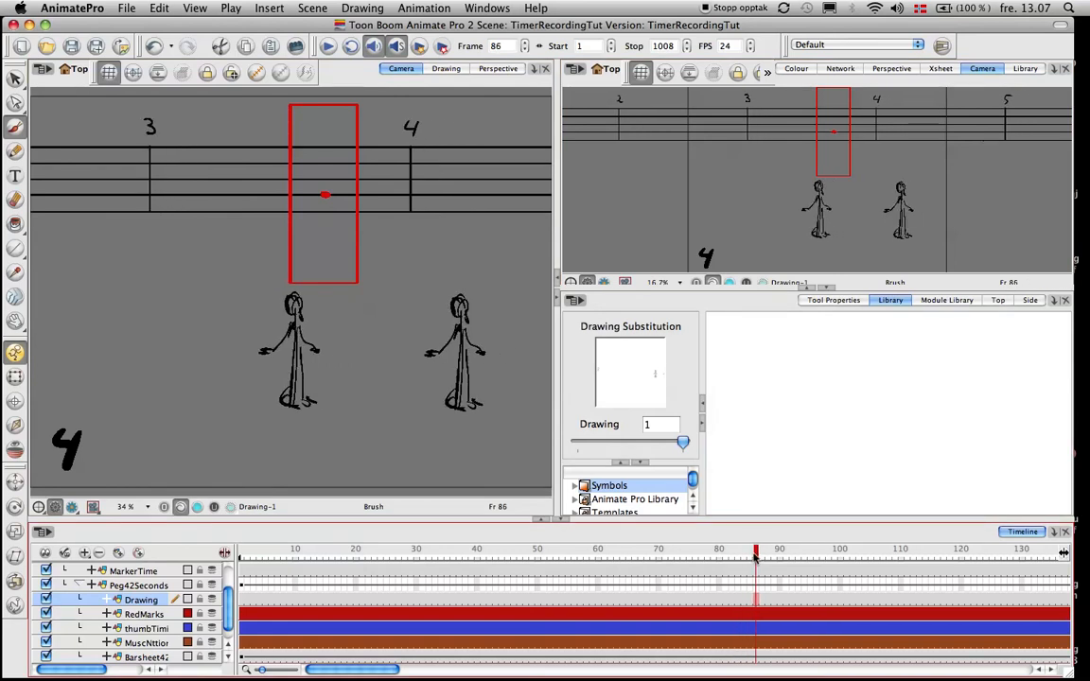
{"action": "left_click", "coordinate": [725, 553]}
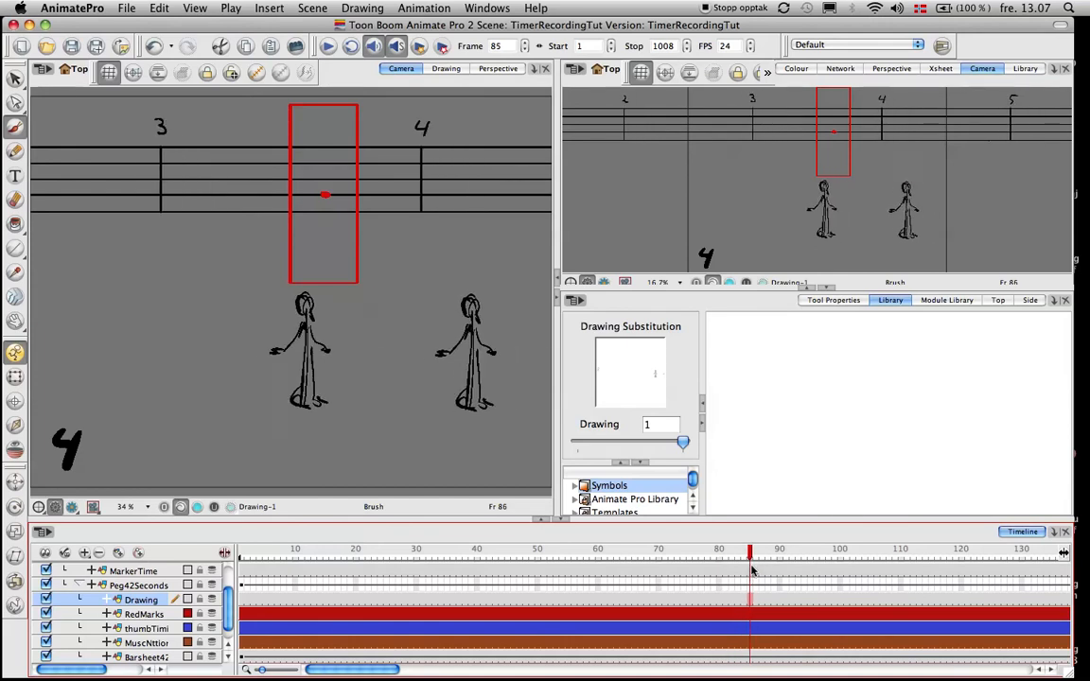
{"action": "left_click", "coordinate": [738, 554]}
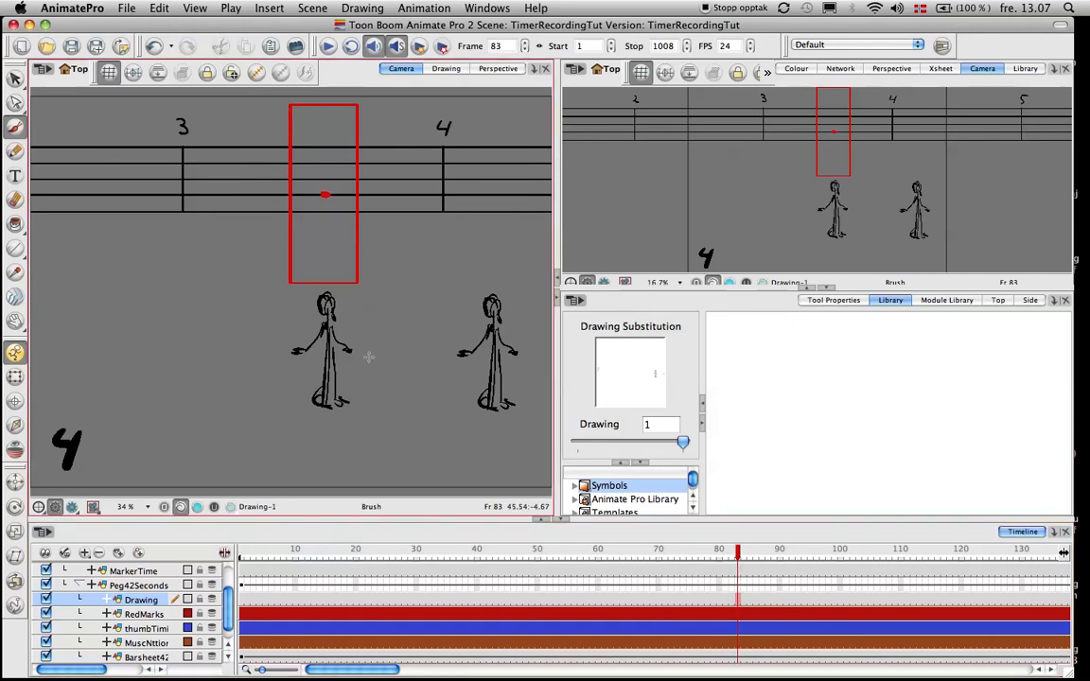
{"action": "mouse_move", "coordinate": [409, 442]}
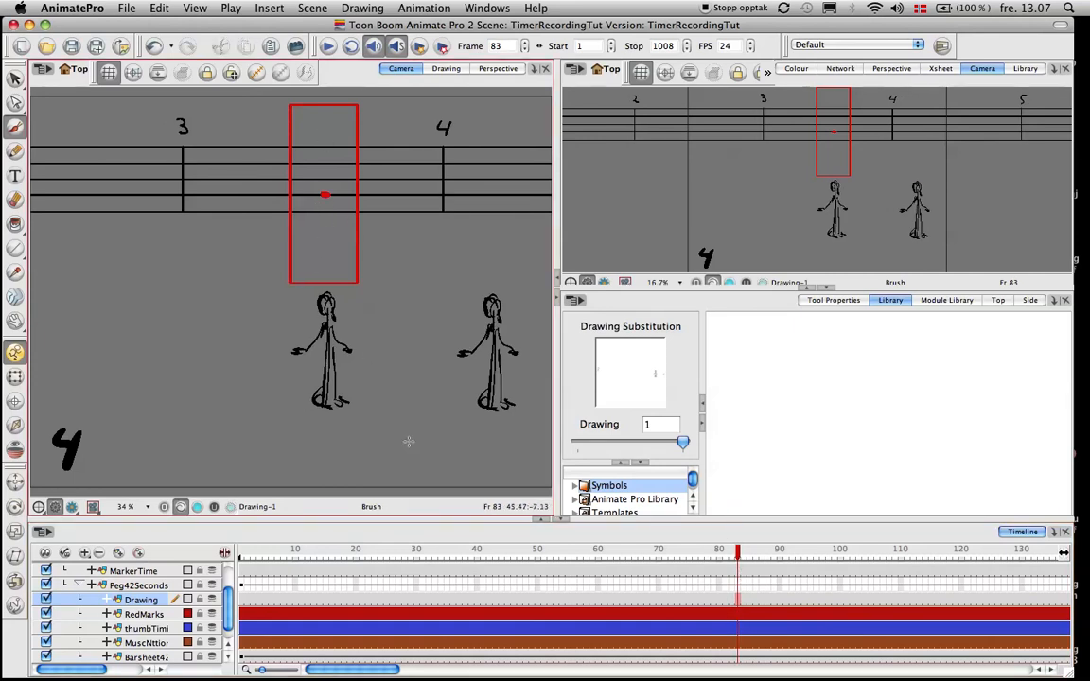
{"action": "mouse_move", "coordinate": [443, 475]}
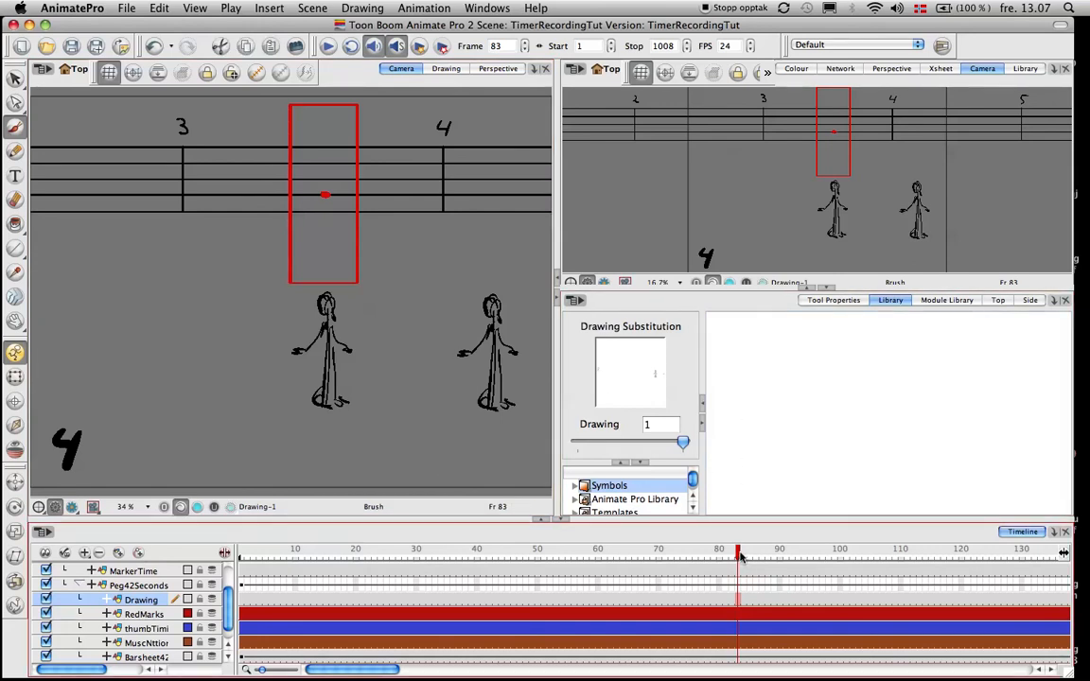
Scrub forward from beat 4 and stop on frame 153, showing count 7
{"action": "left_click_drag", "start_coordinate": [738, 558], "coordinate": [943, 558]}
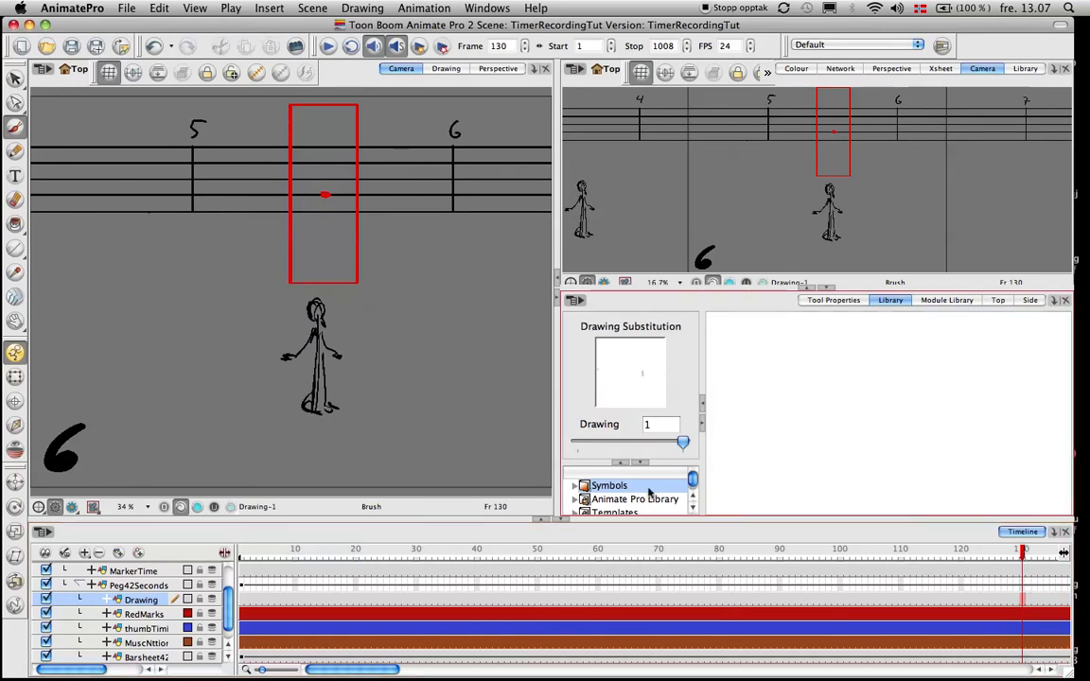
{"action": "mouse_move", "coordinate": [819, 388]}
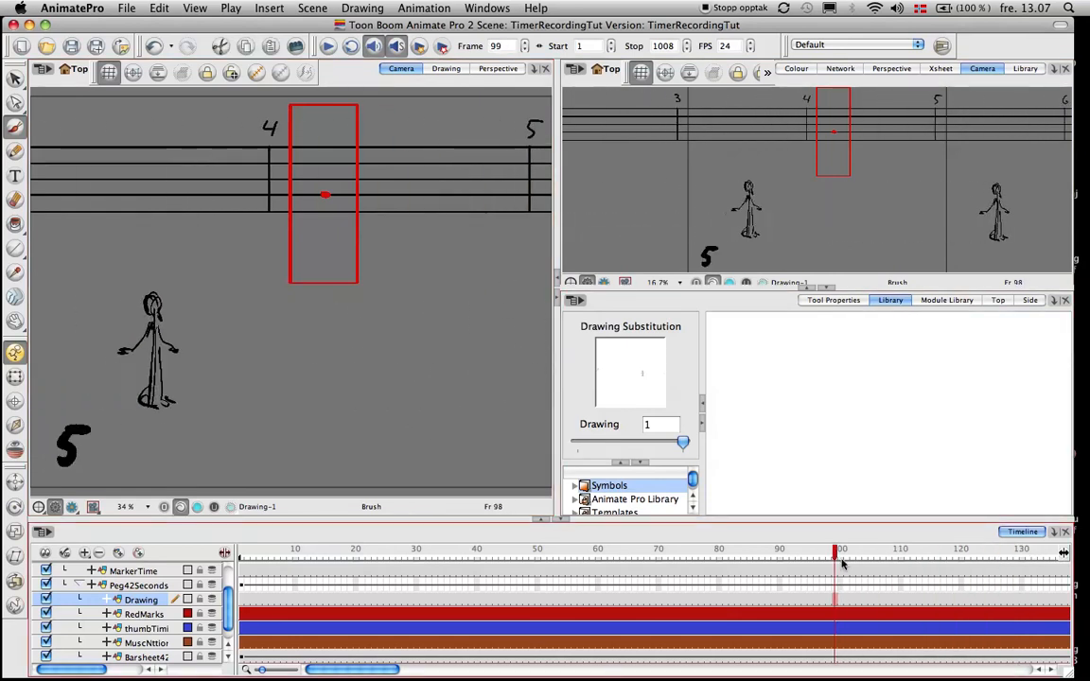
{"action": "left_click", "coordinate": [901, 558]}
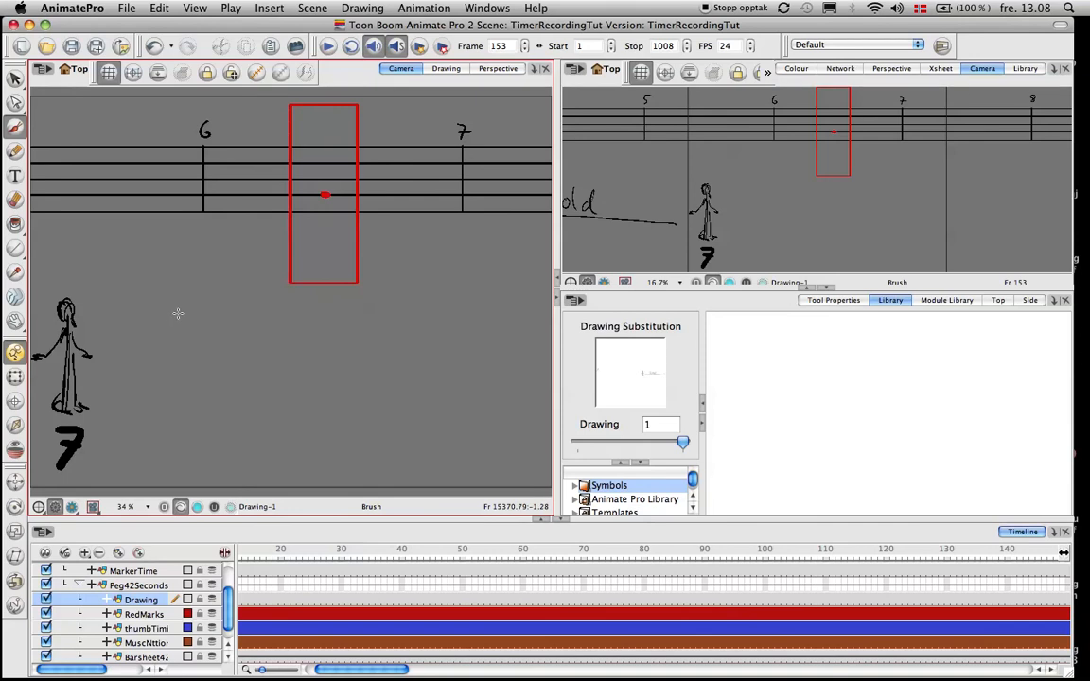
{"action": "mouse_move", "coordinate": [274, 287]}
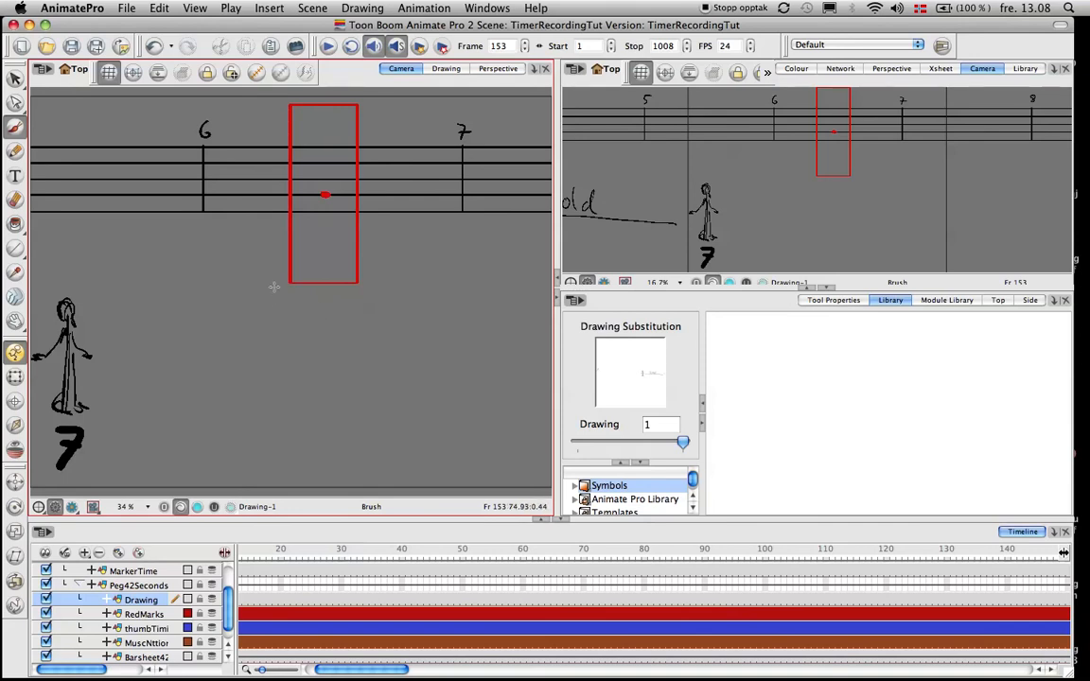
Sketch a second stick figure reaching toward the first, then a long rightward arrow
{"action": "left_click_drag", "start_coordinate": [173, 301], "coordinate": [166, 331]}
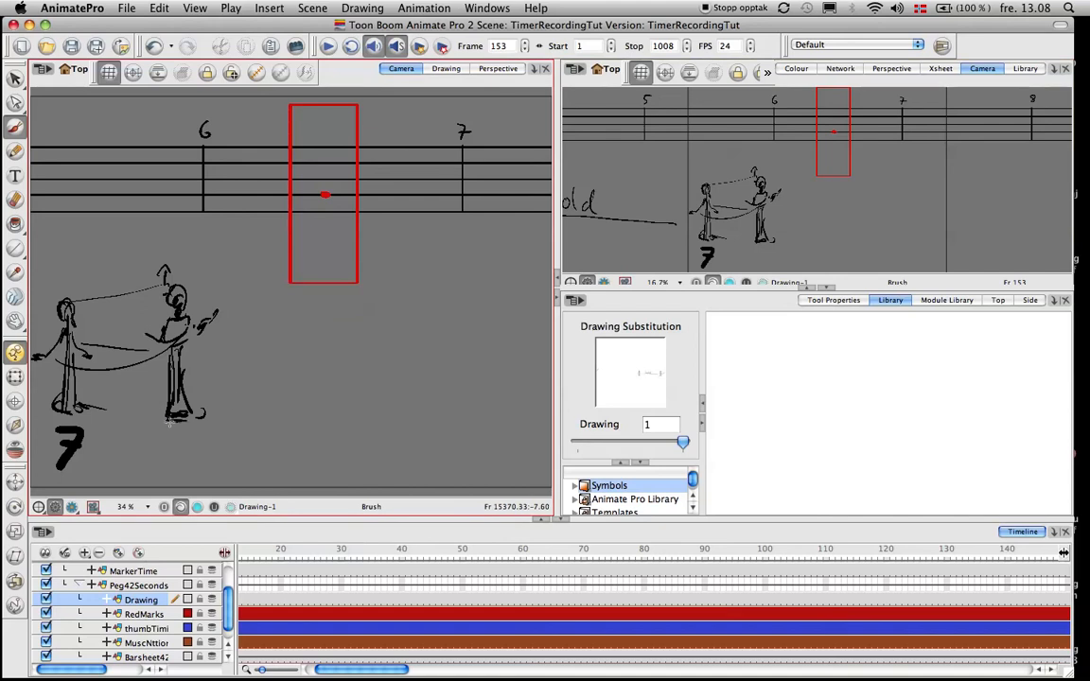
{"action": "left_click_drag", "start_coordinate": [222, 329], "coordinate": [528, 338]}
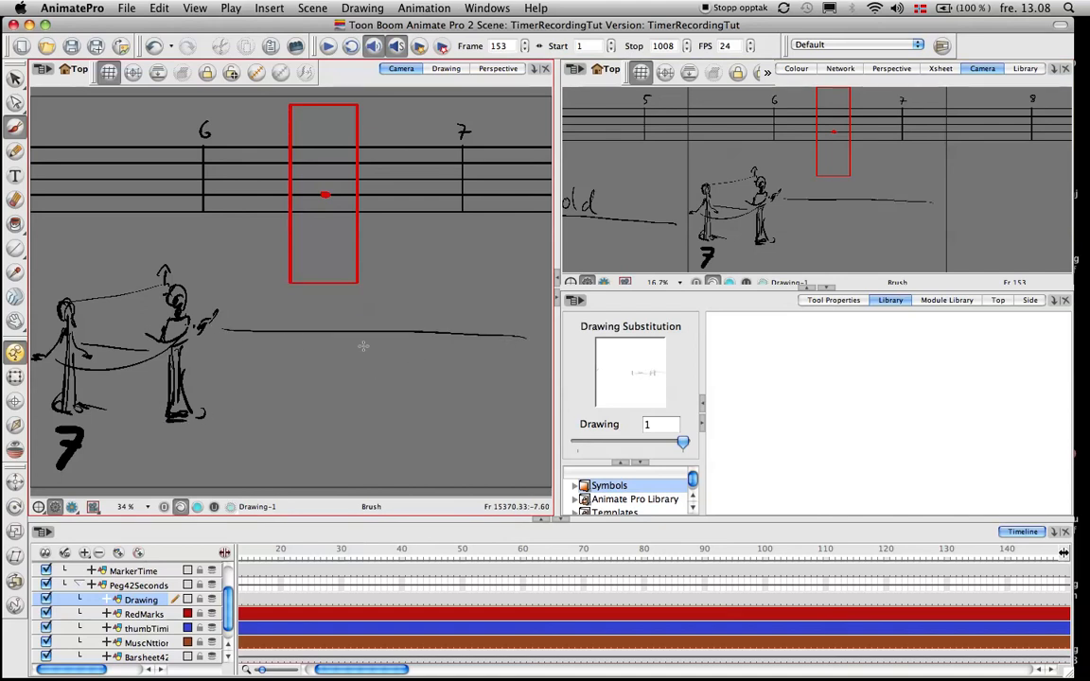
{"action": "left_click_drag", "start_coordinate": [222, 329], "coordinate": [525, 354]}
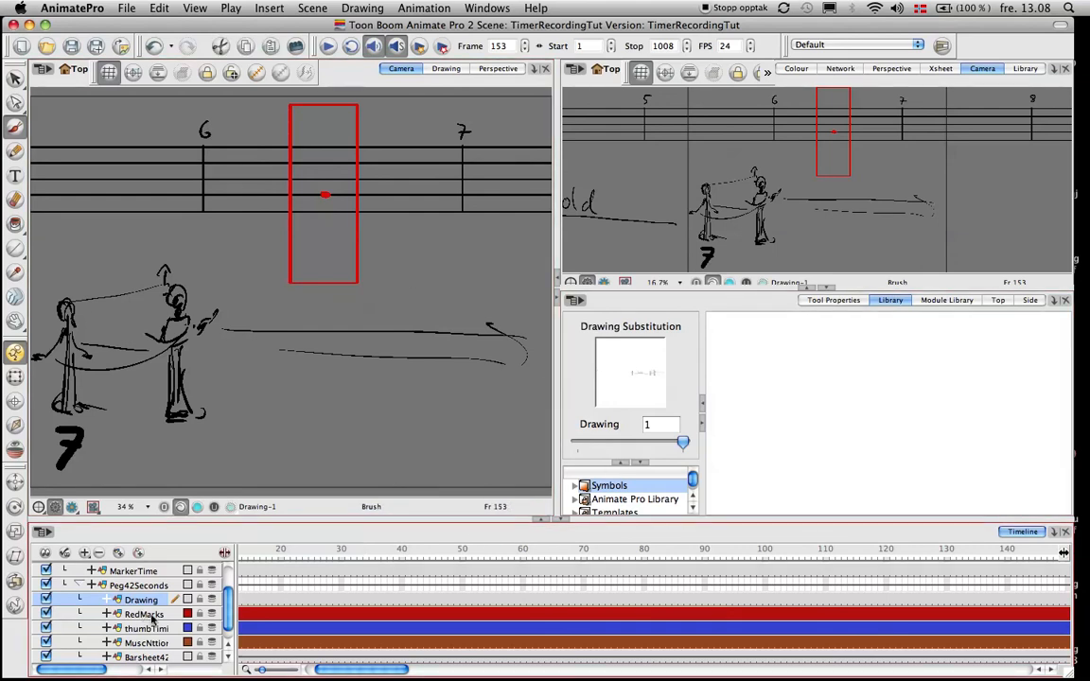
Make RedMarks the active layer at frame 136 and show the Colour palette
{"action": "left_click", "coordinate": [145, 614]}
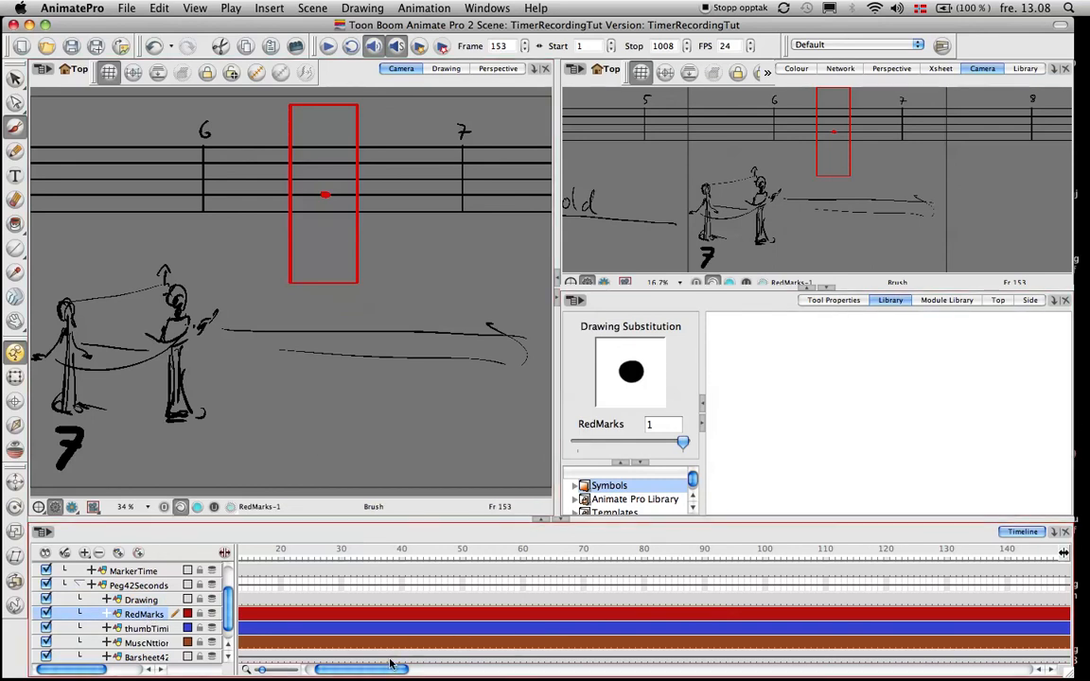
{"action": "scroll", "scroll_direction": "right", "scroll_amount": 3}
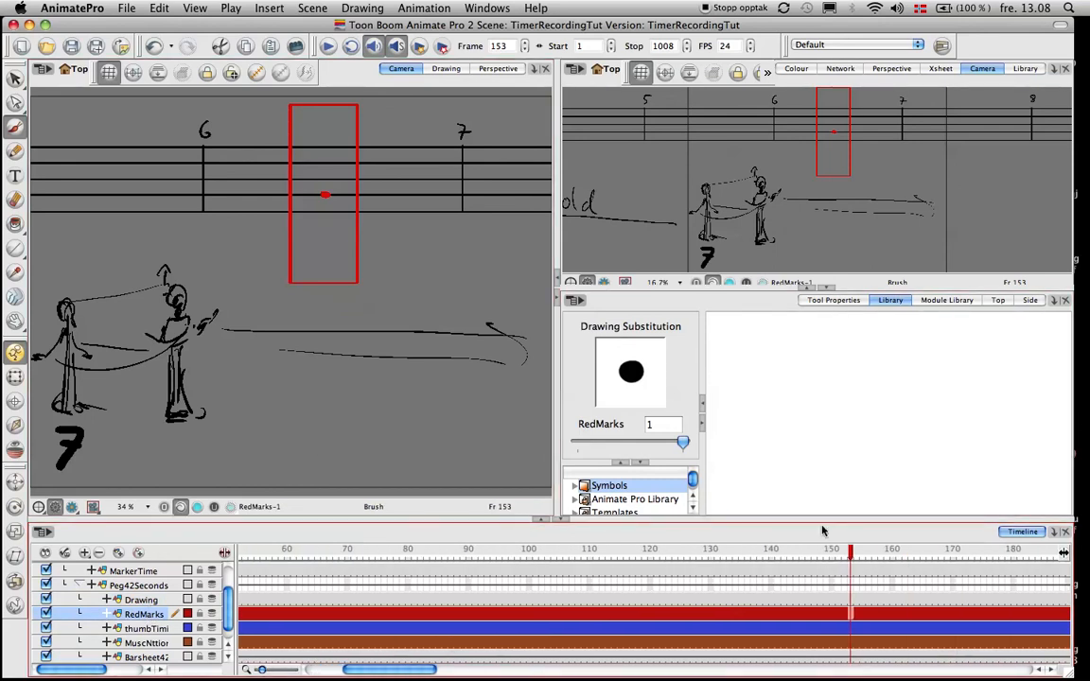
{"action": "left_click", "coordinate": [747, 554]}
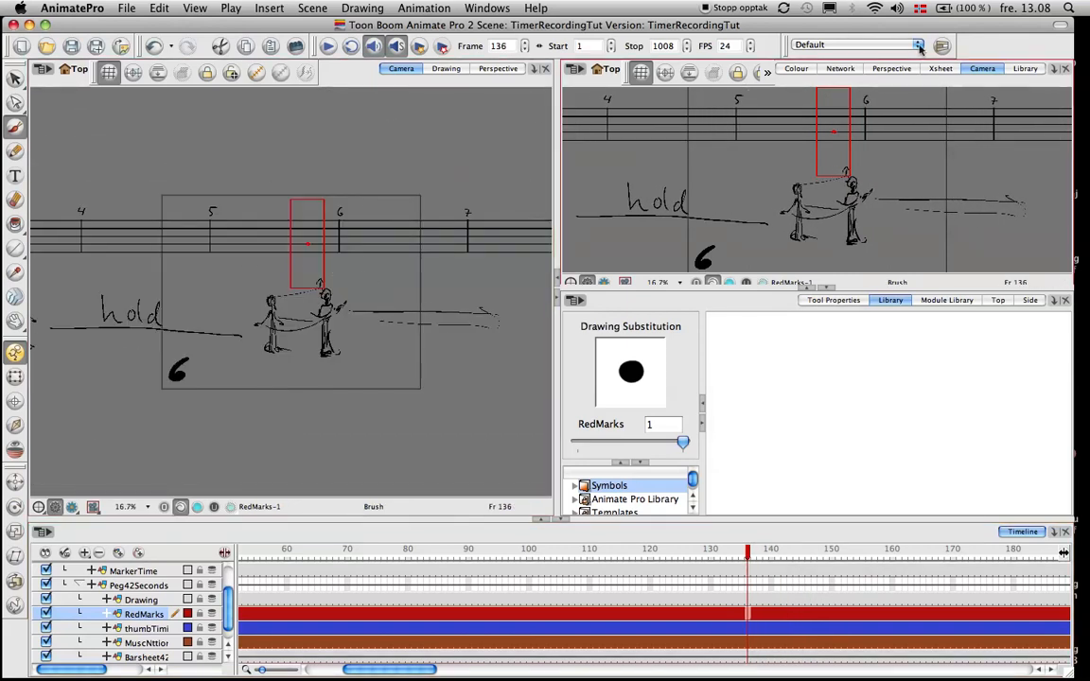
{"action": "left_click", "coordinate": [795, 68]}
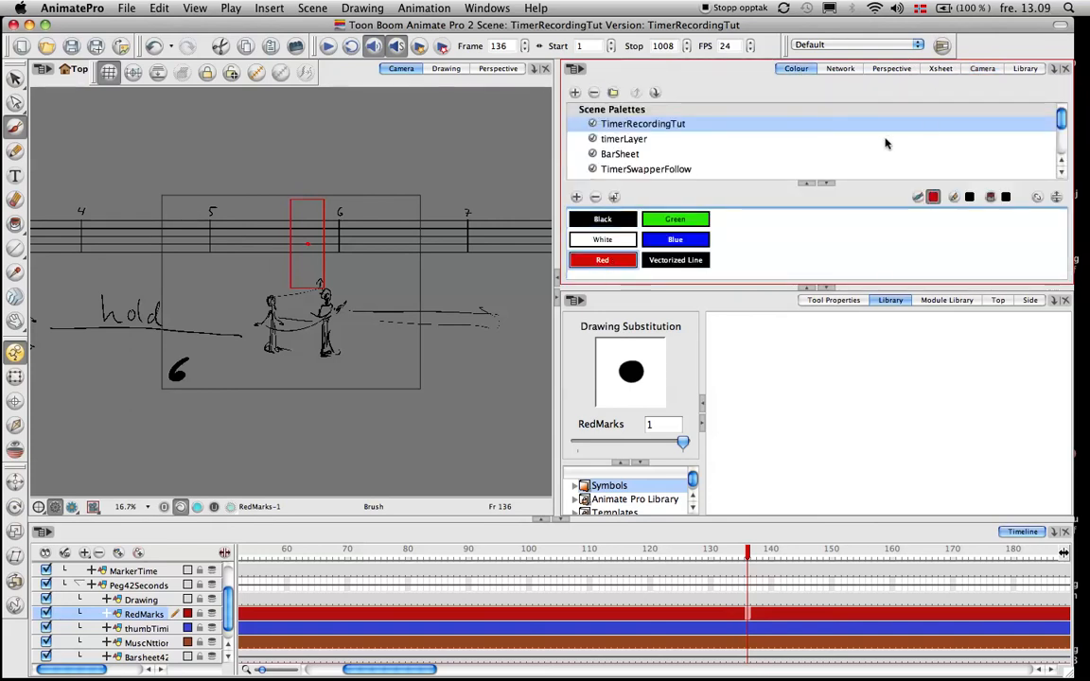
{"action": "mouse_move", "coordinate": [850, 149]}
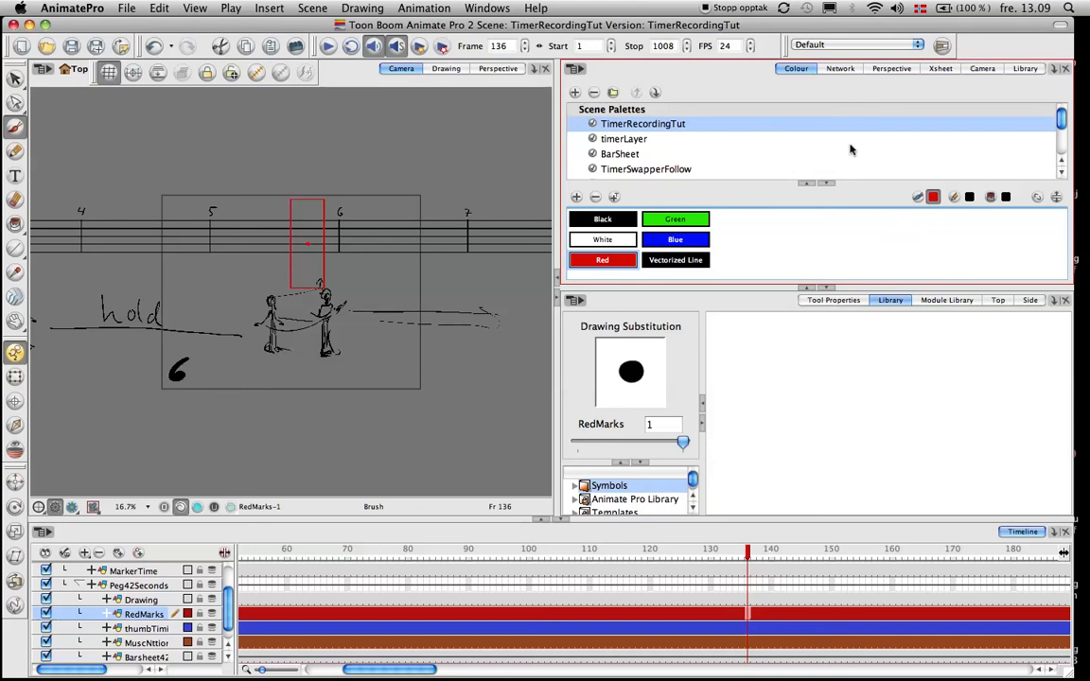
{"action": "mouse_move", "coordinate": [854, 81]}
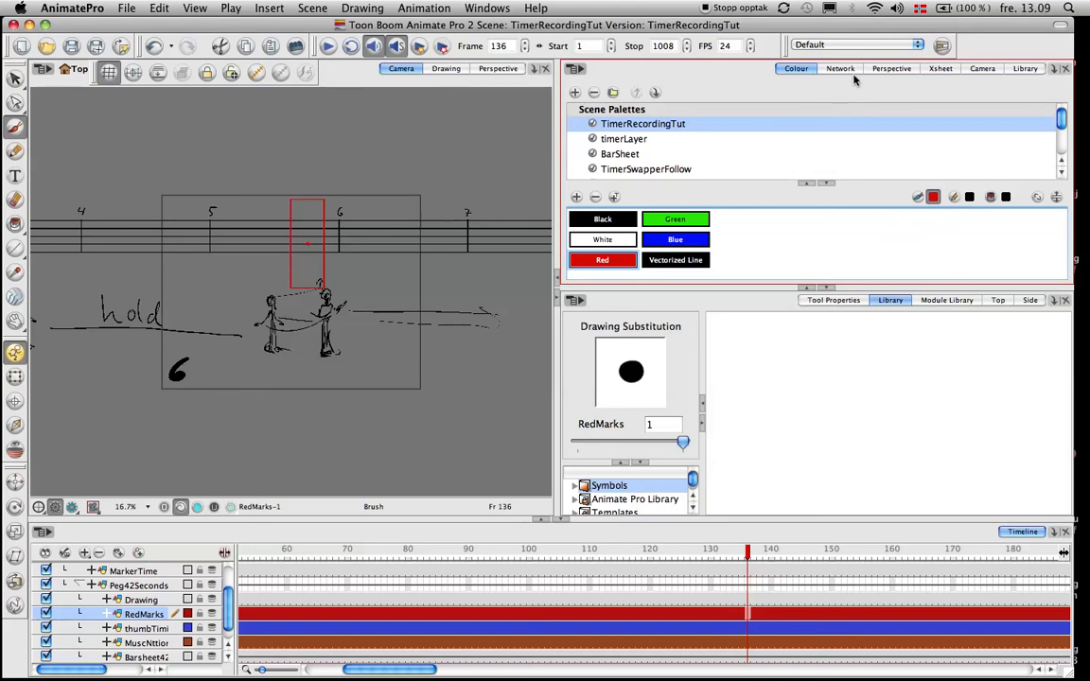
{"action": "mouse_move", "coordinate": [890, 74]}
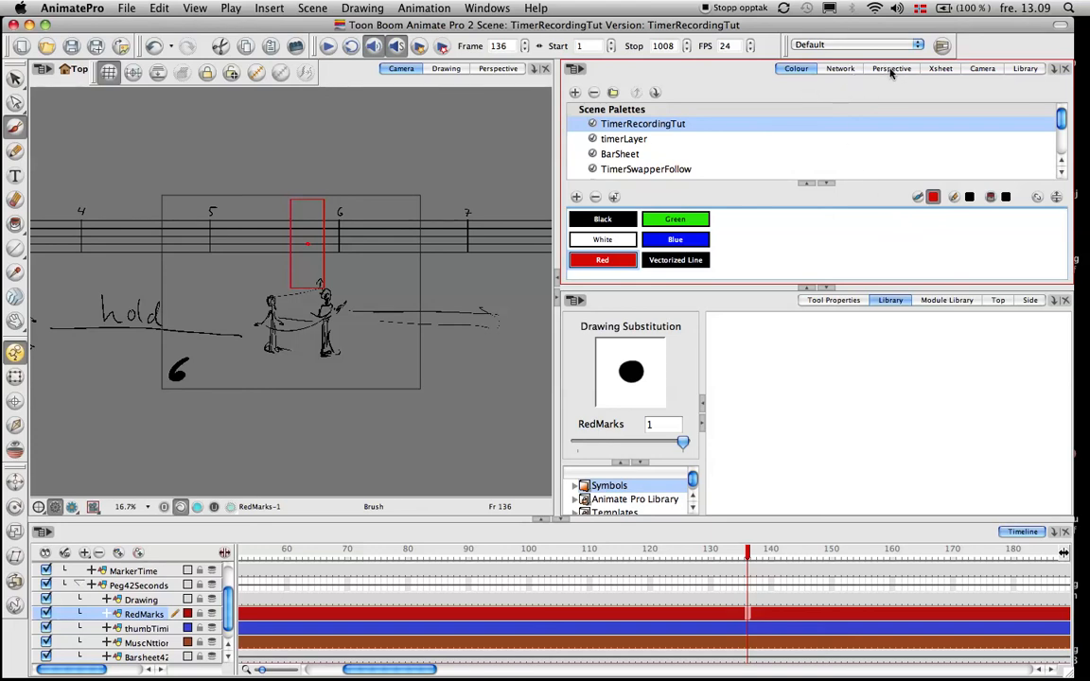
{"action": "mouse_move", "coordinate": [925, 101]}
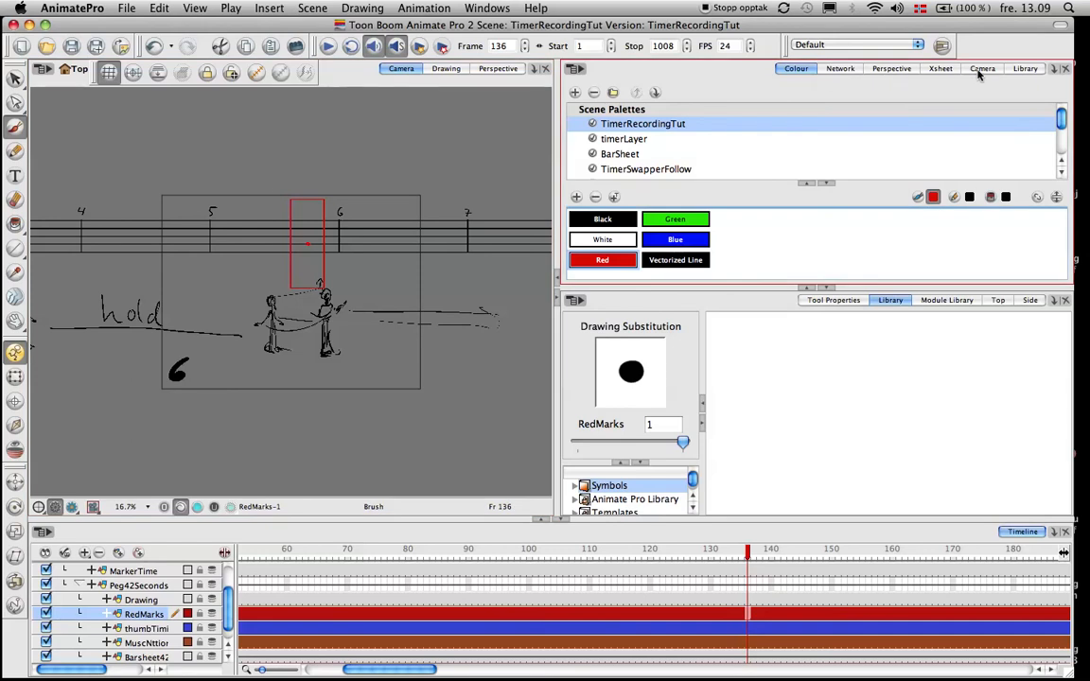
Return to the Camera view and check the red correction marks at frame 156
{"action": "left_click", "coordinate": [982, 68]}
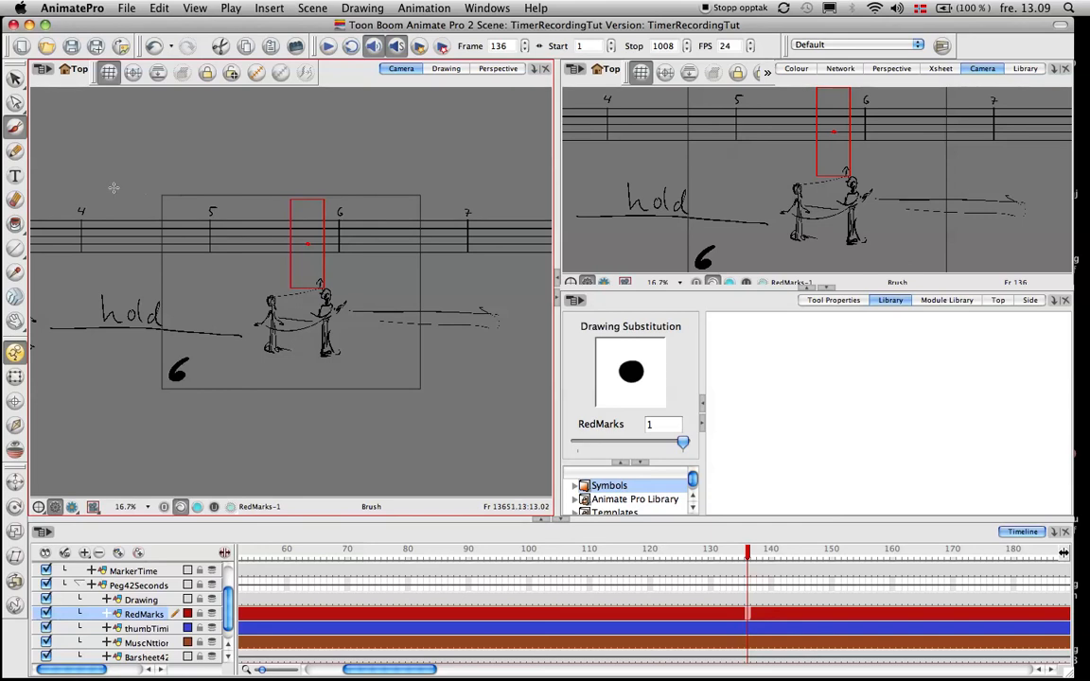
{"action": "mouse_move", "coordinate": [414, 178]}
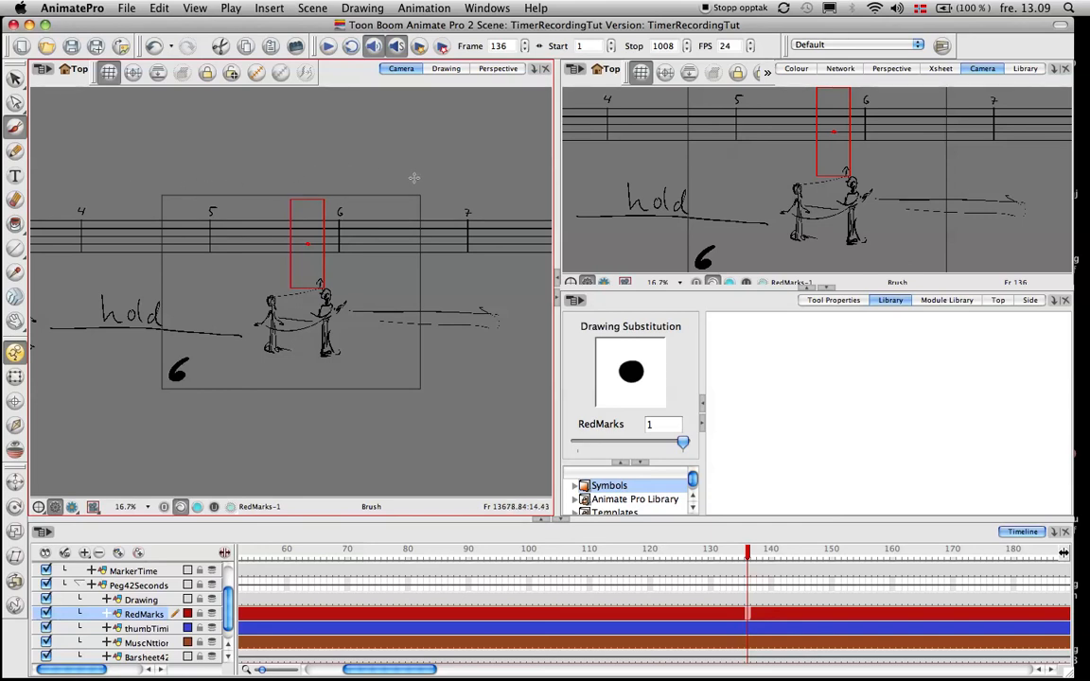
{"action": "mouse_move", "coordinate": [403, 297]}
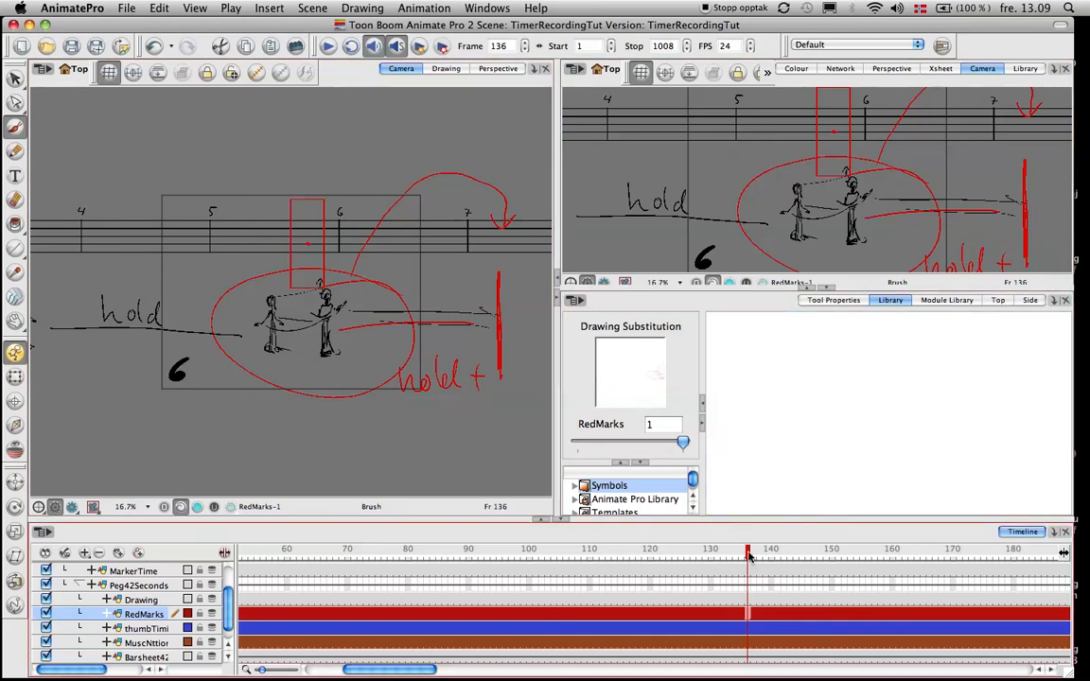
{"action": "left_click", "coordinate": [868, 554]}
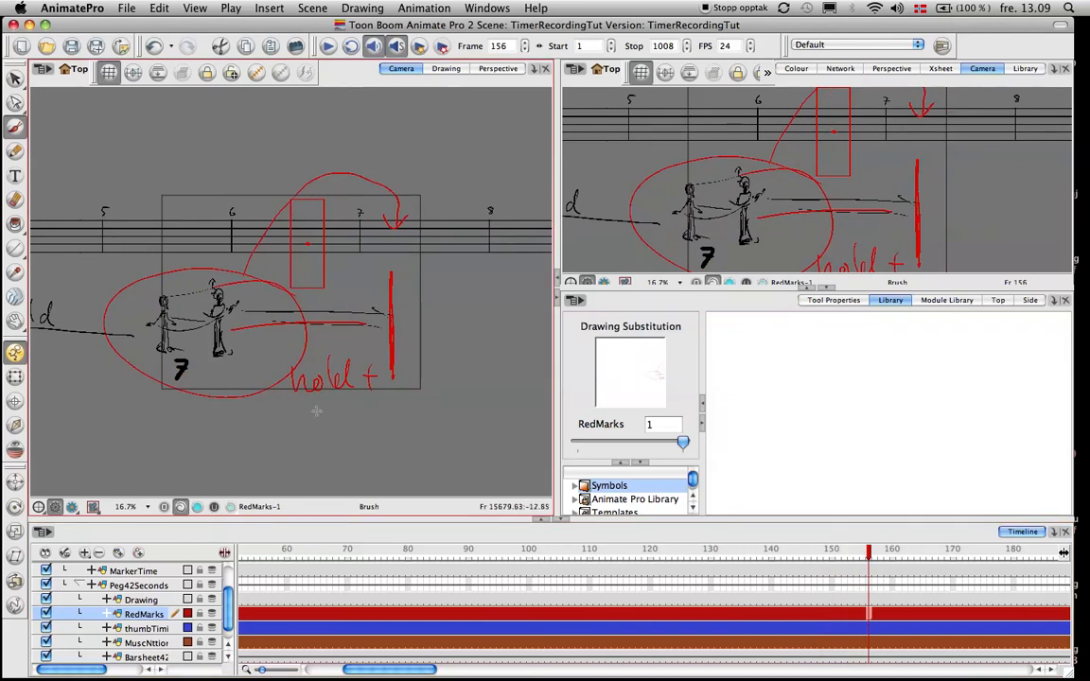
{"action": "mouse_move", "coordinate": [376, 164]}
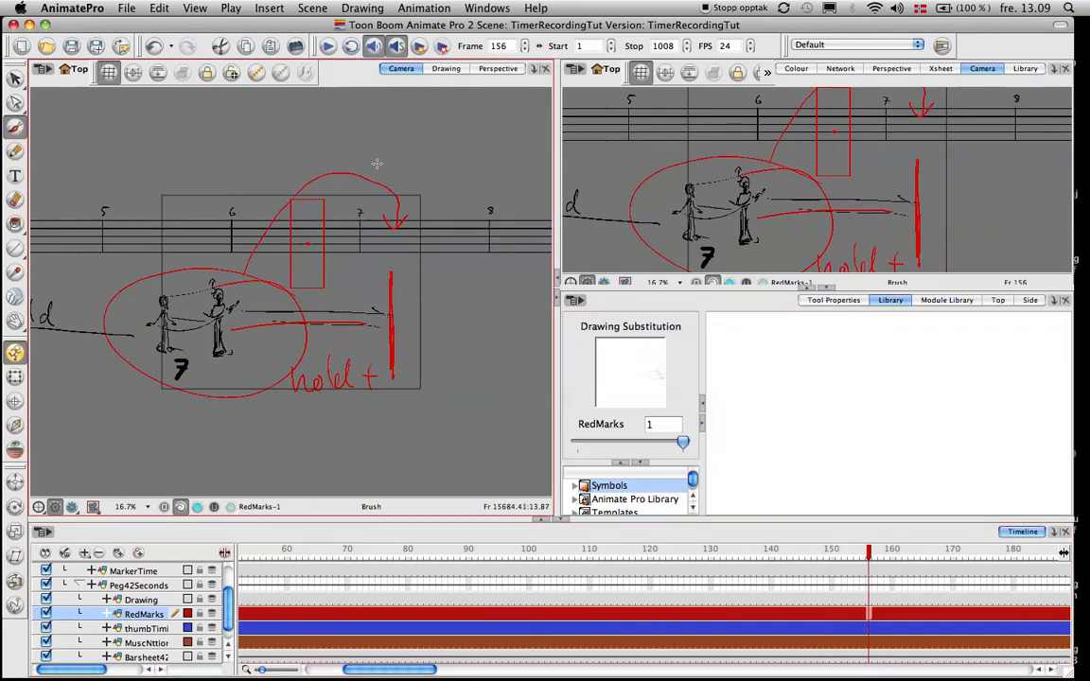
{"action": "mouse_move", "coordinate": [398, 179]}
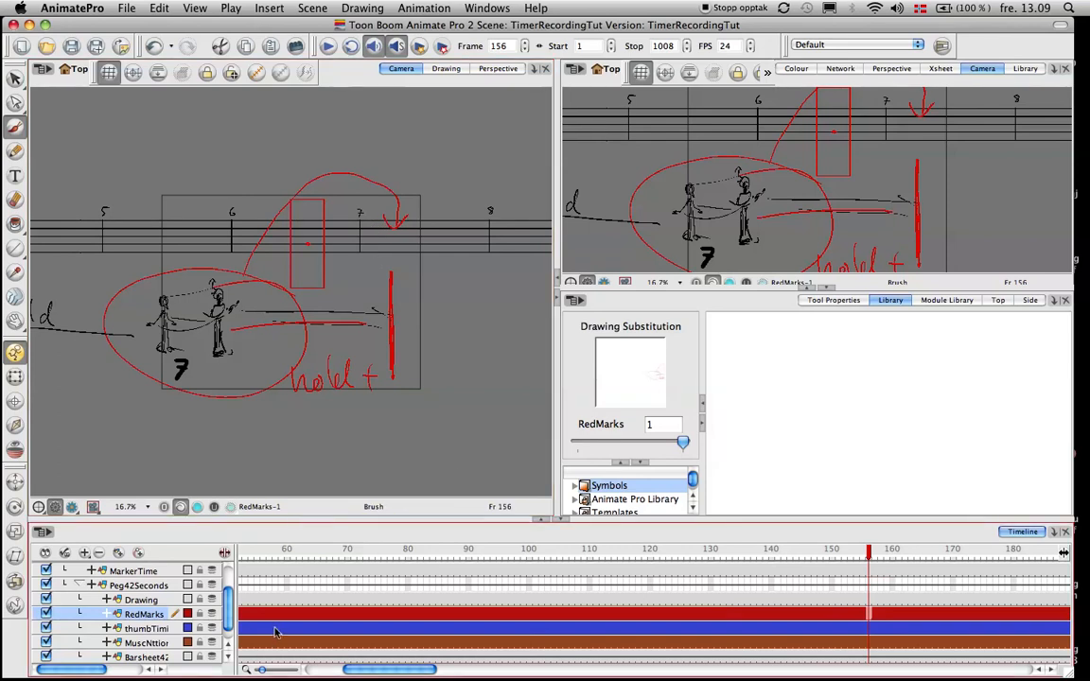
{"action": "mouse_move", "coordinate": [274, 632]}
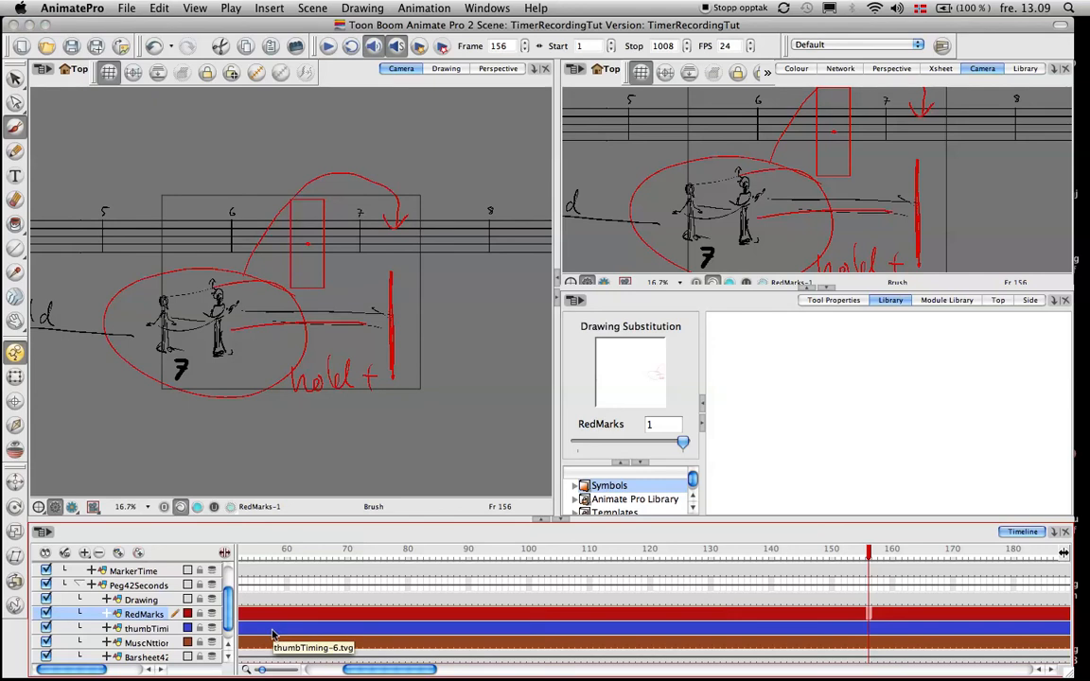
{"action": "mouse_move", "coordinate": [856, 554]}
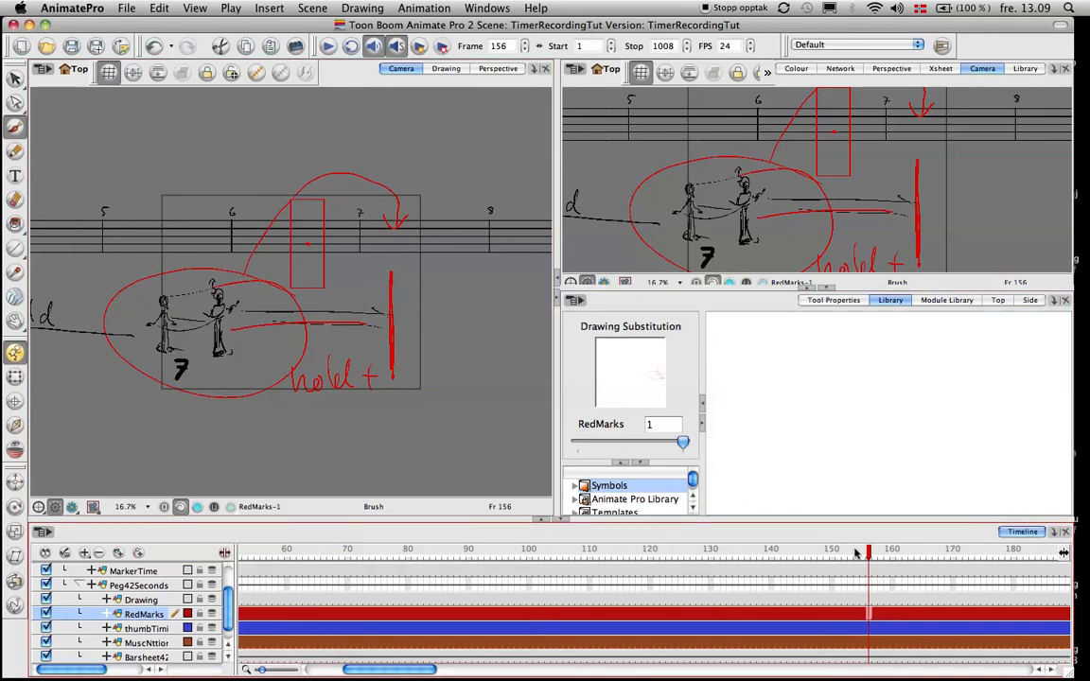
{"action": "mouse_move", "coordinate": [302, 643]}
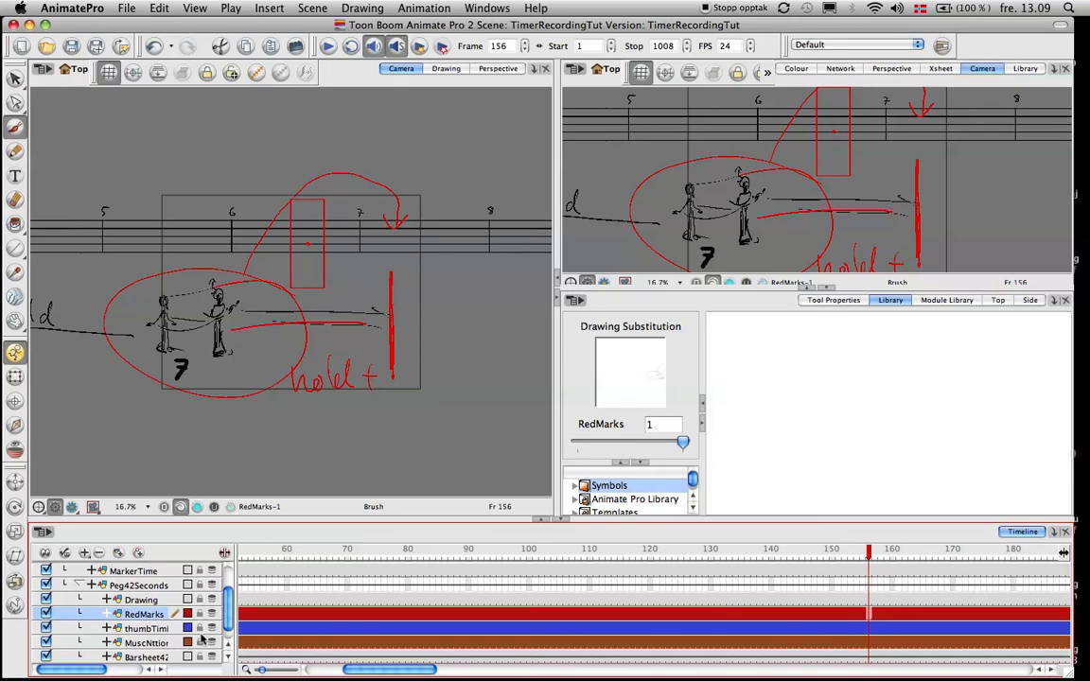
Move the playhead to frame 152, then back to frame 45
{"action": "left_click", "coordinate": [845, 554]}
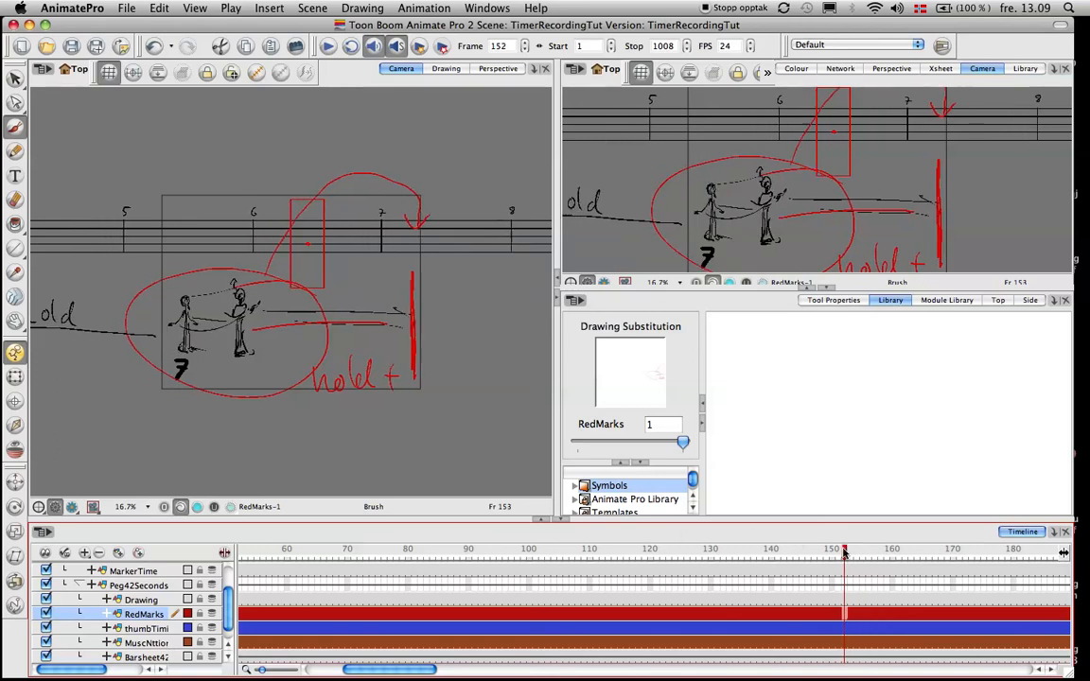
{"action": "left_click", "coordinate": [248, 549]}
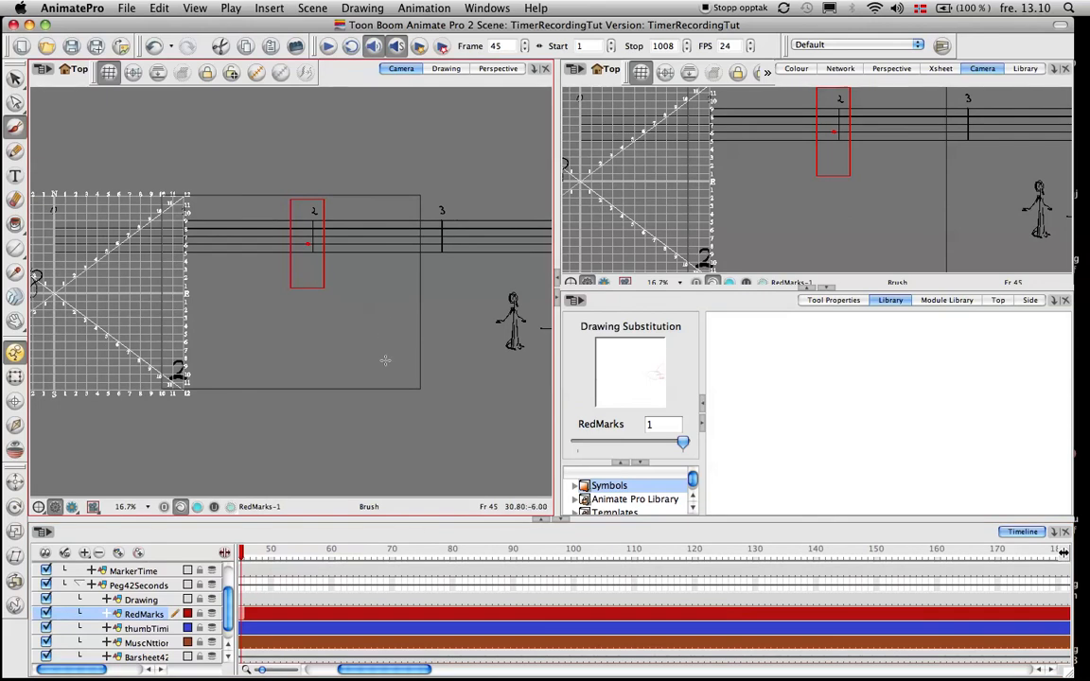
{"action": "mouse_move", "coordinate": [409, 263]}
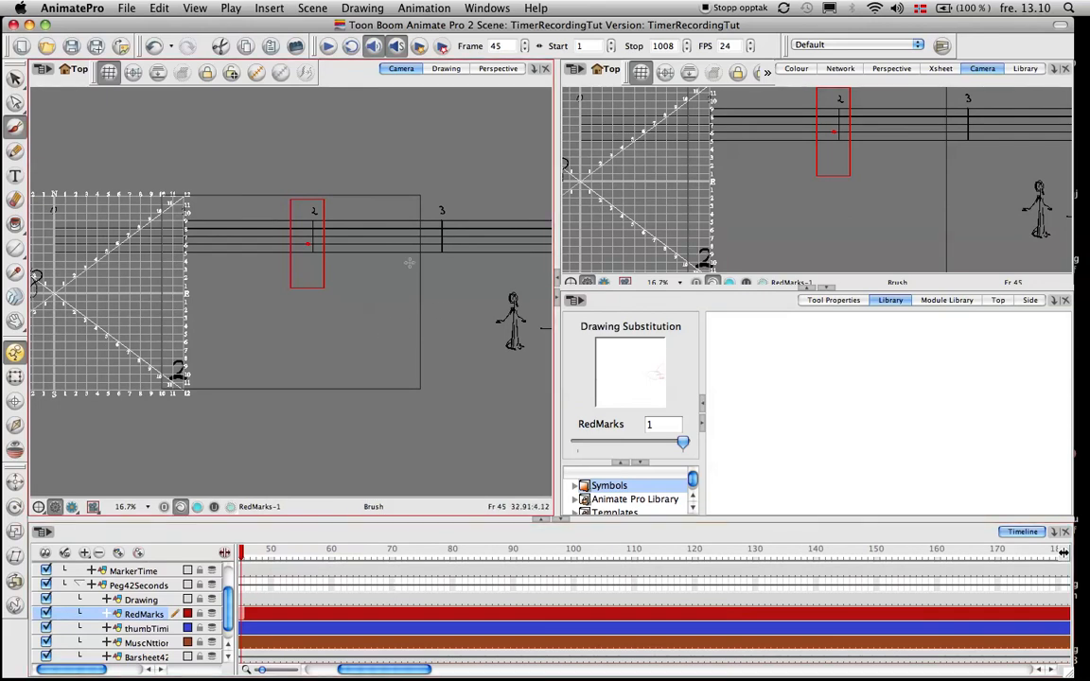
{"action": "mouse_move", "coordinate": [397, 275]}
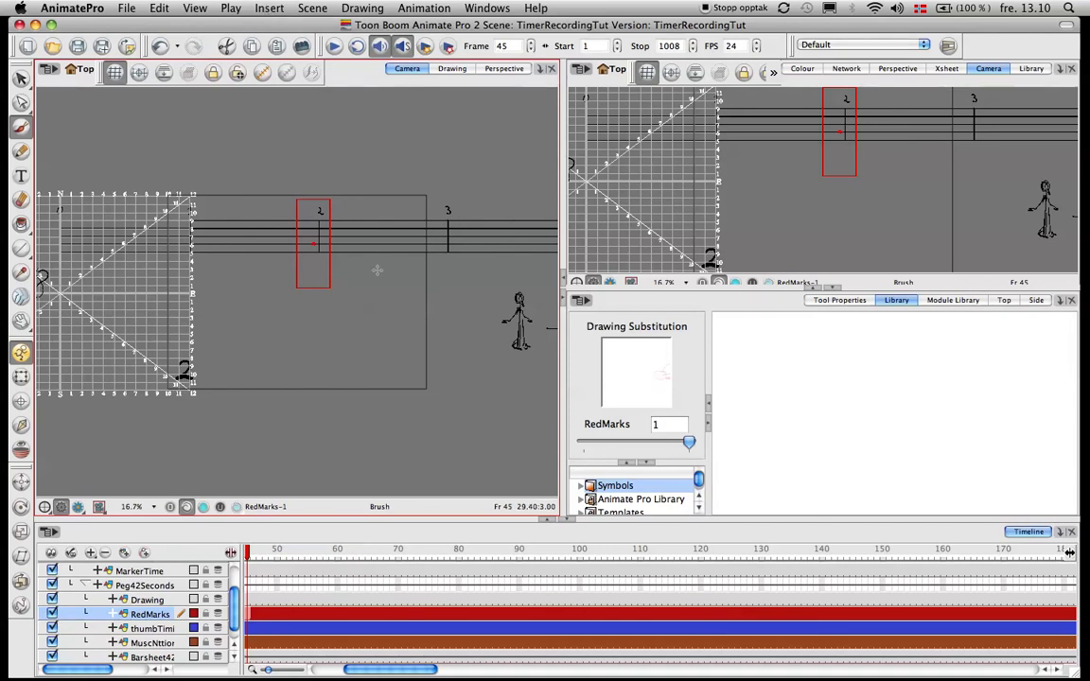
{"action": "mouse_move", "coordinate": [419, 265]}
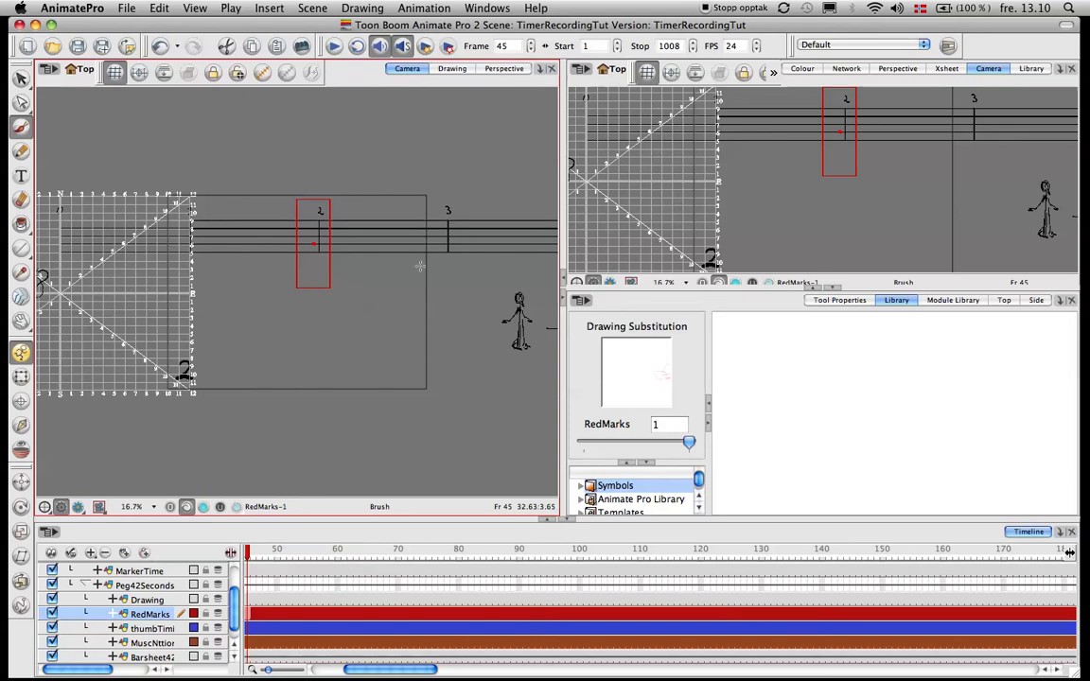
{"action": "mouse_move", "coordinate": [471, 263]}
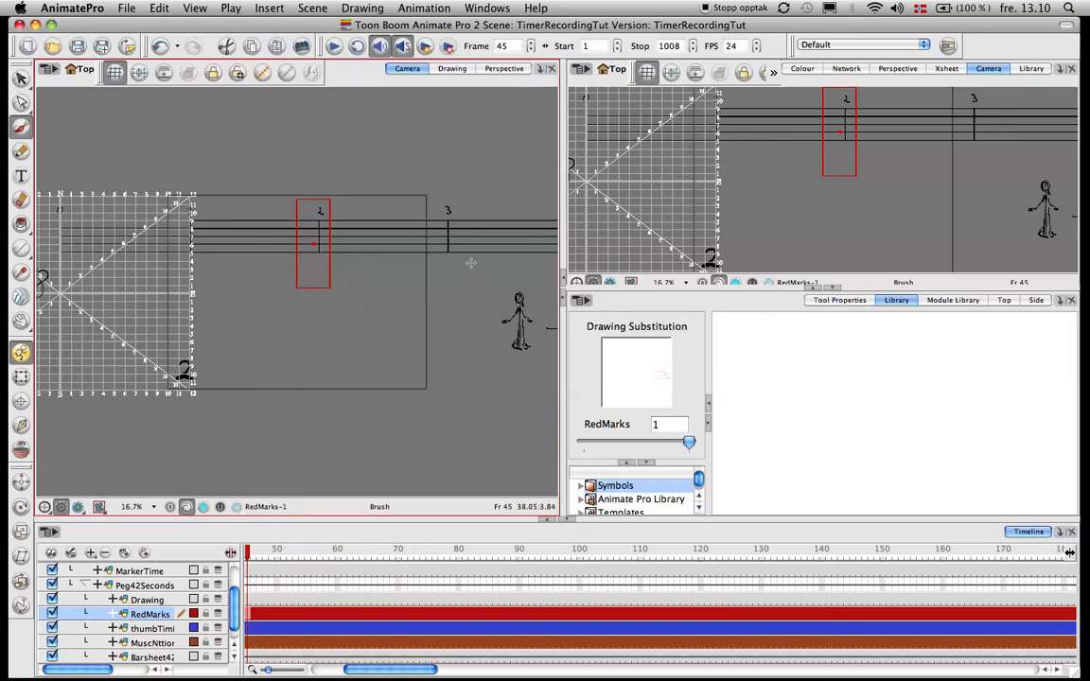
{"action": "mouse_move", "coordinate": [476, 264]}
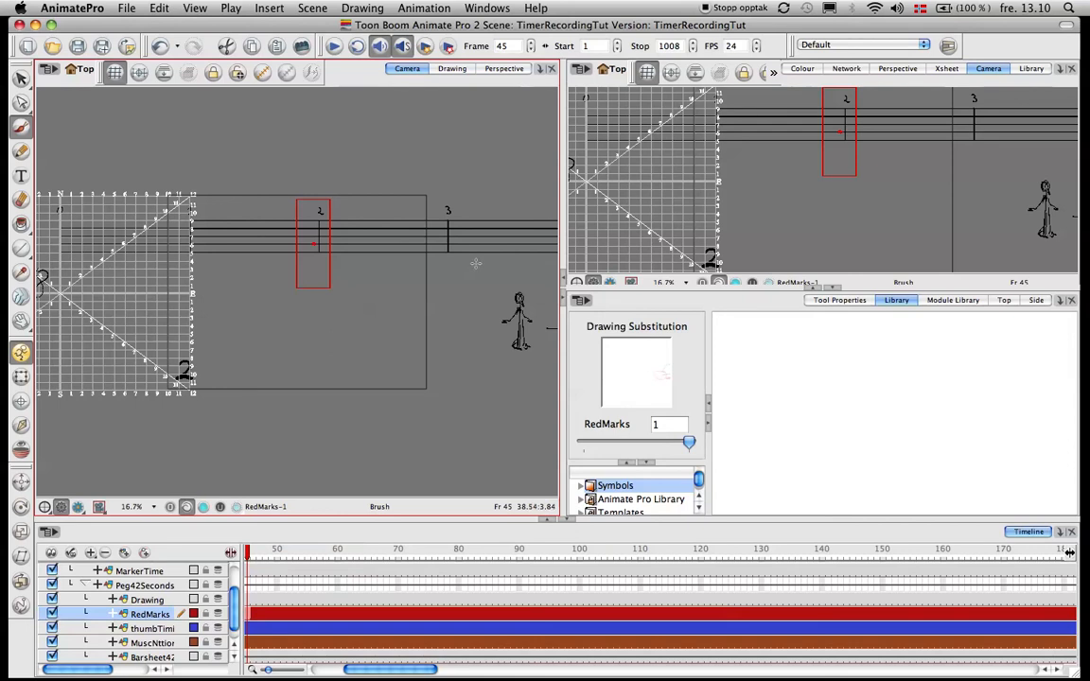